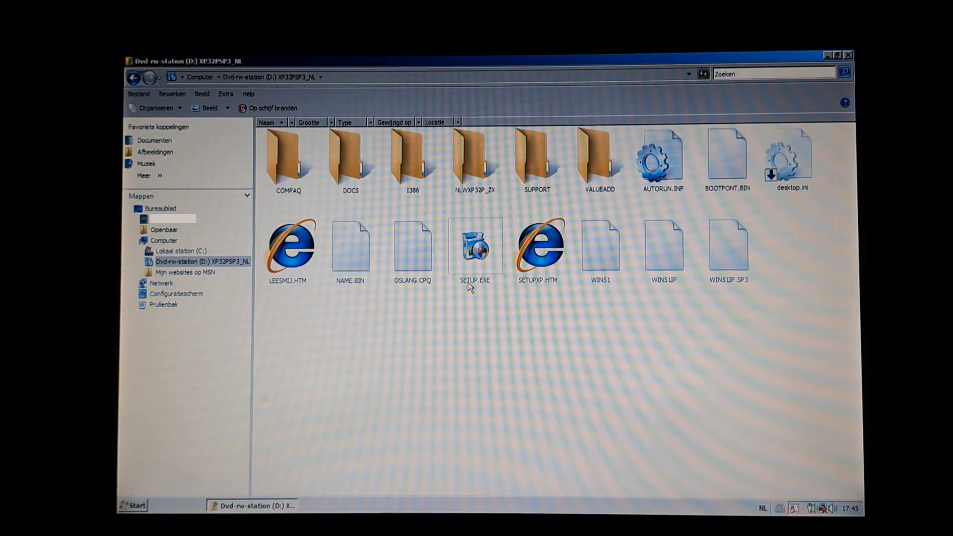
Step: Launch SETUP.EXE from the DVD, close its welcome window, and rerun it with recommended compatibility settings
{"action": "left_click", "coordinate": [474, 246]}
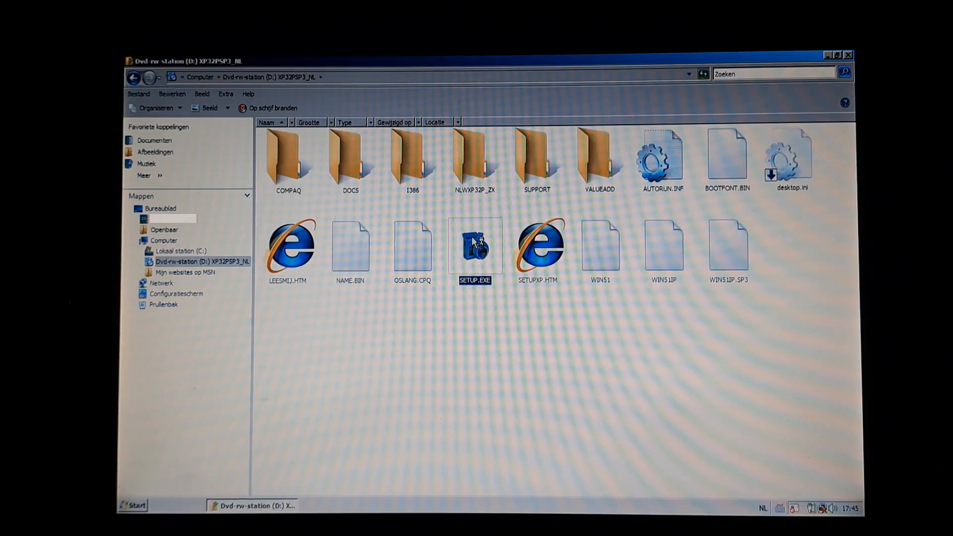
{"action": "double_click", "coordinate": [473, 246]}
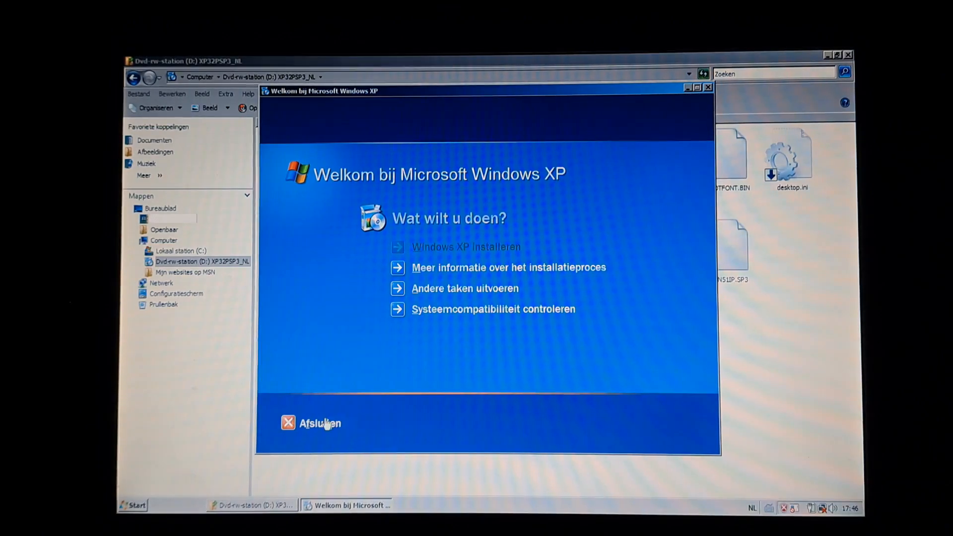
{"action": "left_click", "coordinate": [311, 423]}
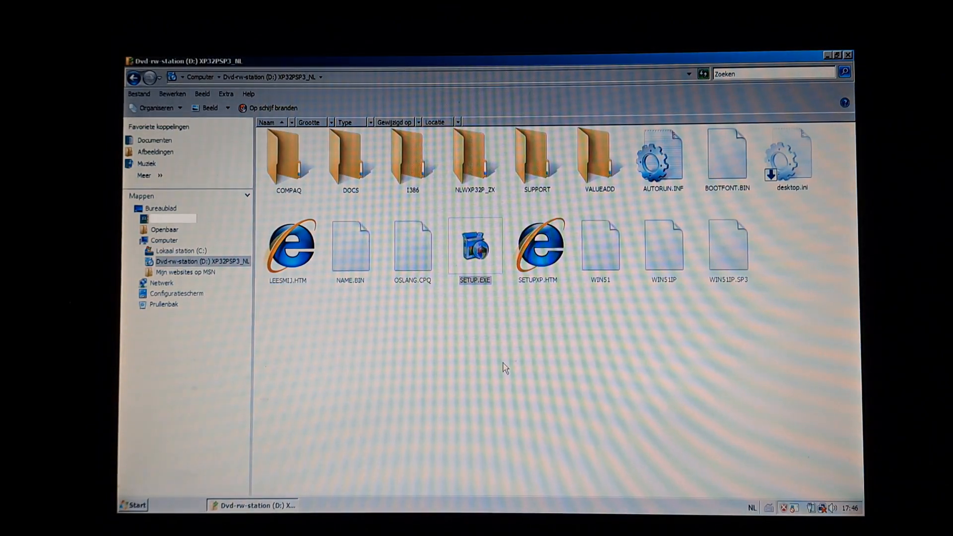
{"action": "double_click", "coordinate": [475, 245]}
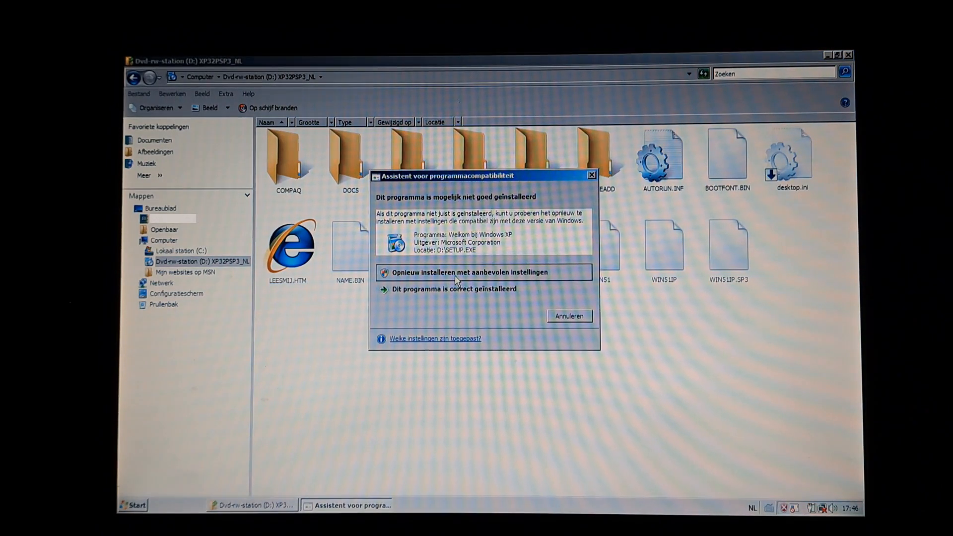
{"action": "left_click", "coordinate": [566, 316]}
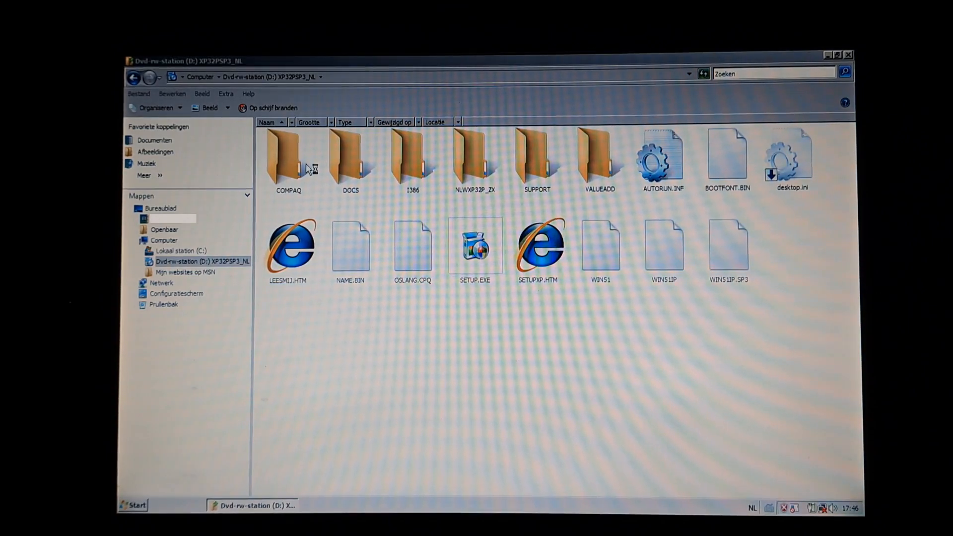
Step: Allow SETUP.EXE to run and try 'Windows XP installeren' twice, cancelling both compatibility blocks
{"action": "double_click", "coordinate": [474, 246]}
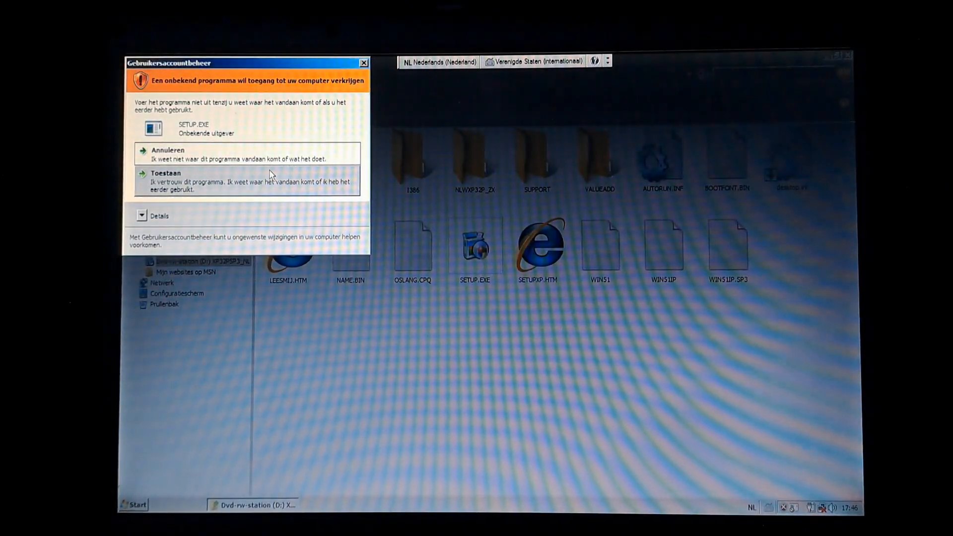
{"action": "left_click", "coordinate": [166, 174]}
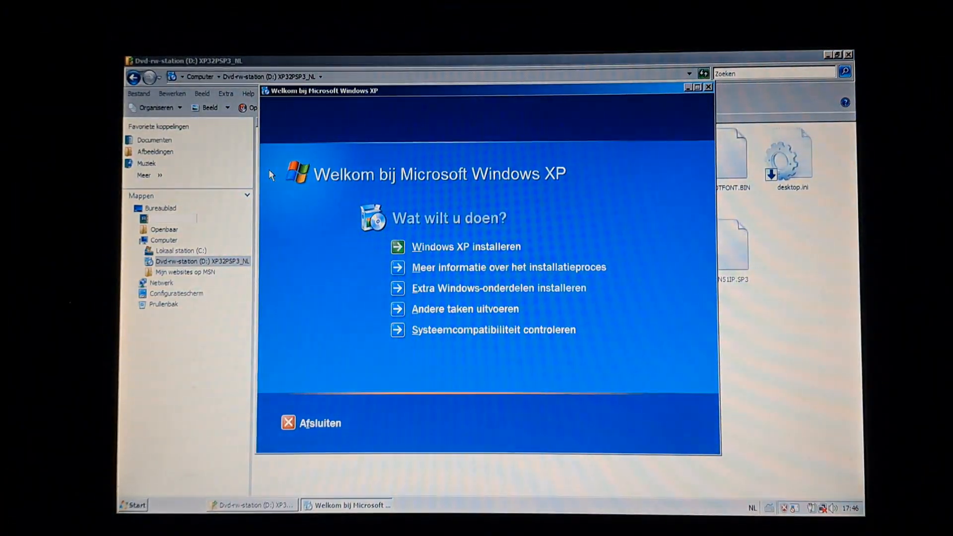
{"action": "mouse_move", "coordinate": [443, 284]}
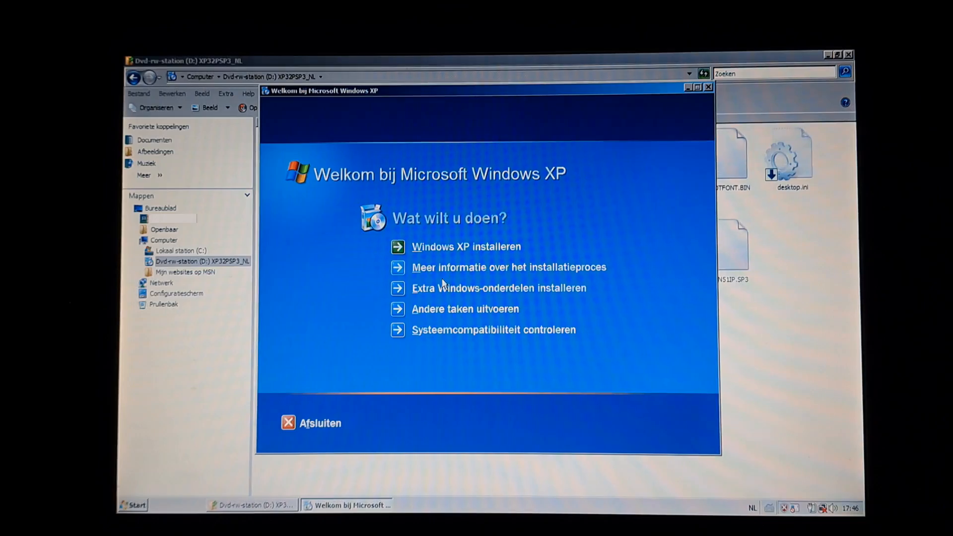
{"action": "mouse_move", "coordinate": [463, 246]}
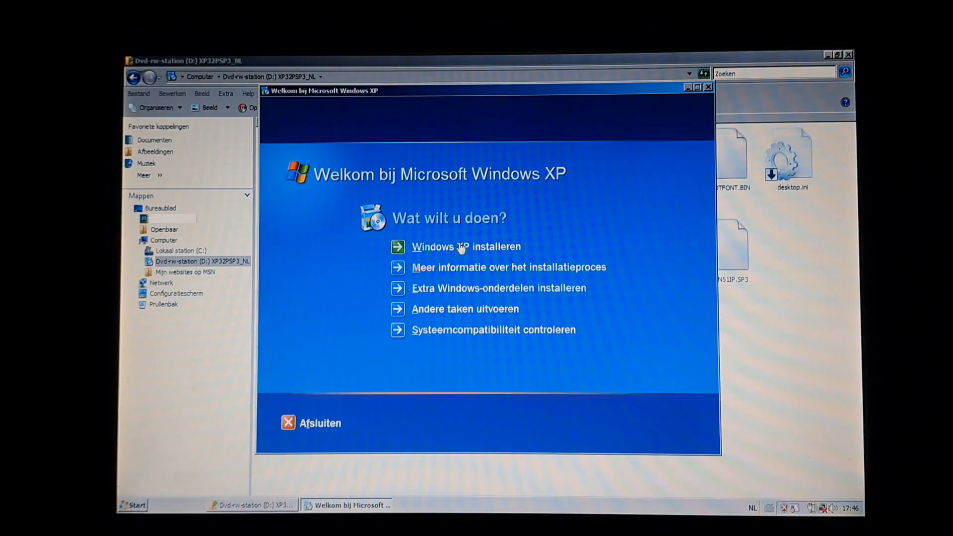
{"action": "left_click", "coordinate": [465, 246]}
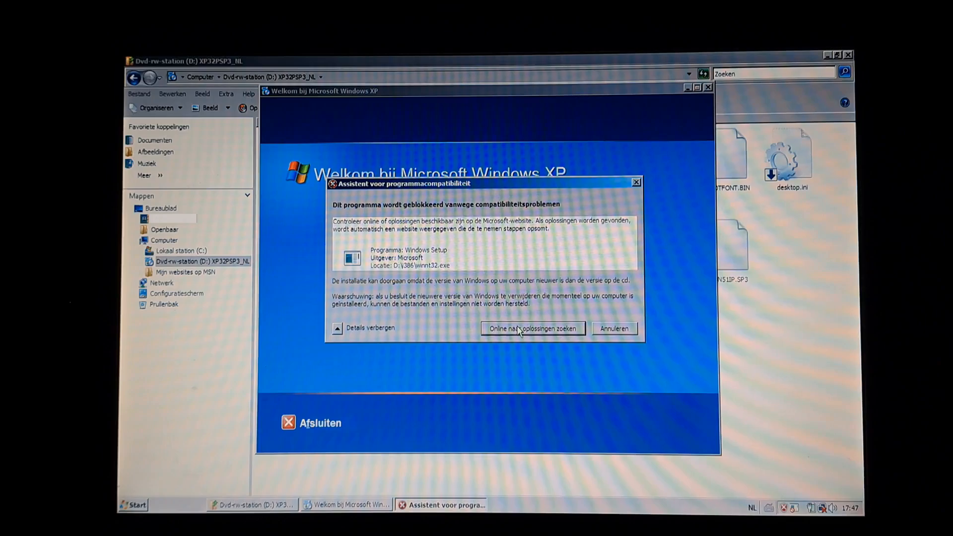
{"action": "left_click", "coordinate": [613, 328]}
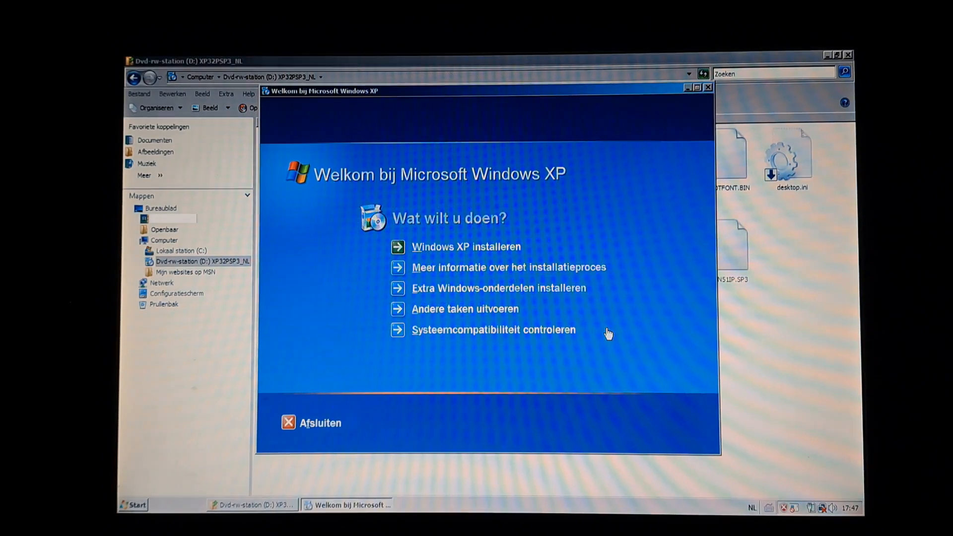
{"action": "mouse_move", "coordinate": [431, 252]}
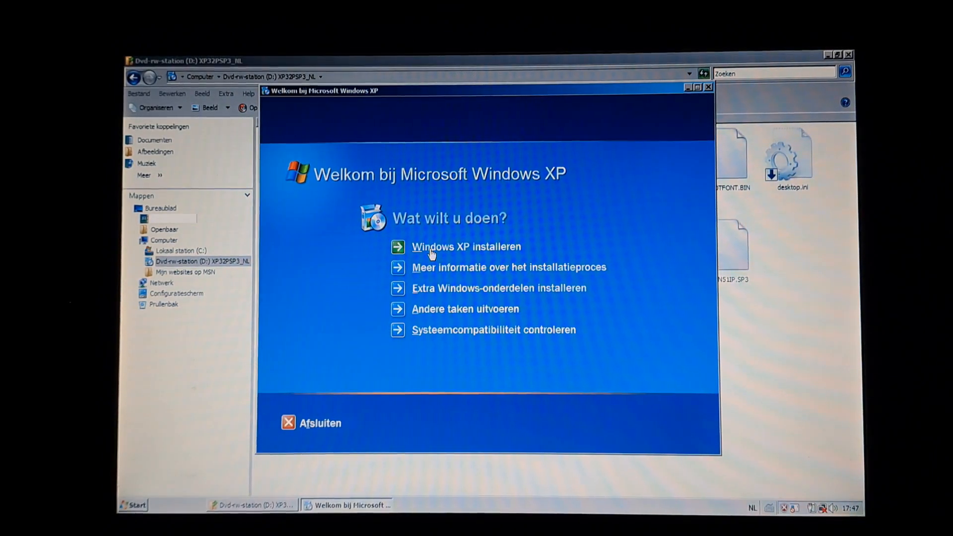
{"action": "left_click", "coordinate": [466, 247]}
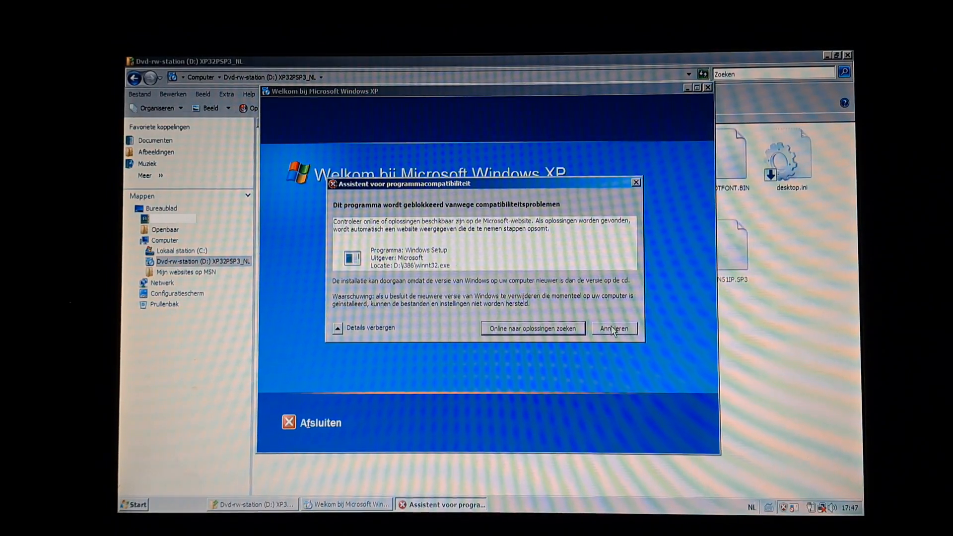
{"action": "left_click", "coordinate": [613, 328]}
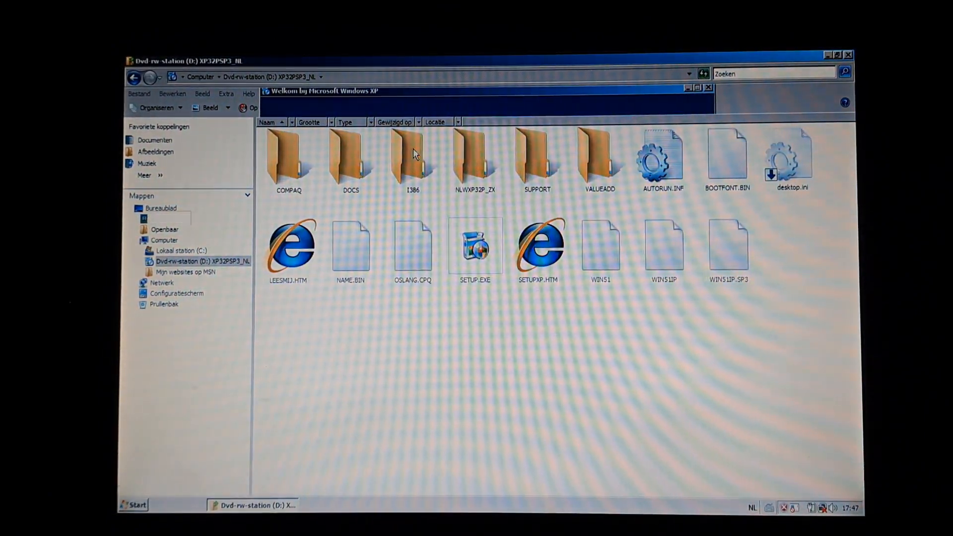
Step: Run WINNT32.EXE from the DVD's I386 folder as administrator, then cancel its compatibility block
{"action": "double_click", "coordinate": [413, 157]}
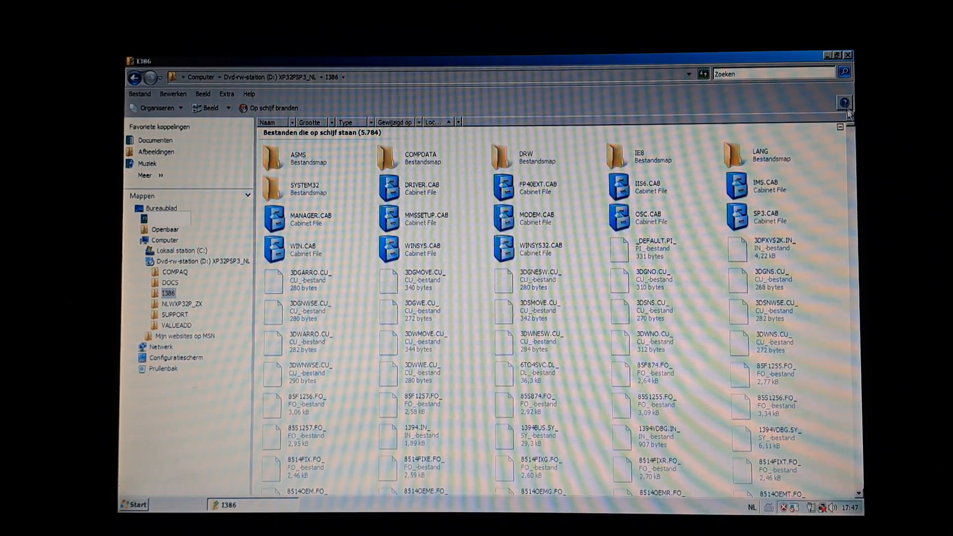
{"action": "scroll", "scroll_direction": "down", "scroll_amount": 3}
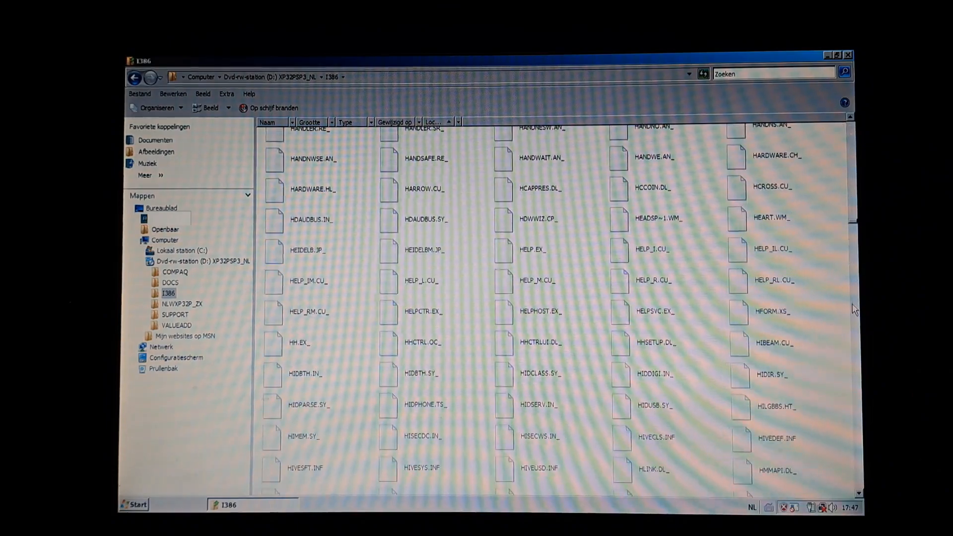
{"action": "scroll", "scroll_direction": "down", "scroll_amount": 3}
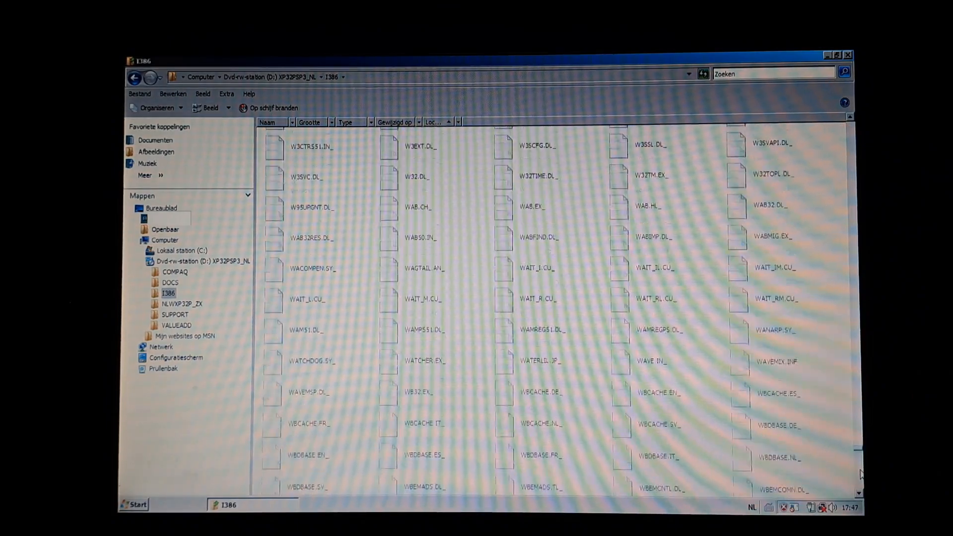
{"action": "scroll", "scroll_direction": "down", "scroll_amount": 3}
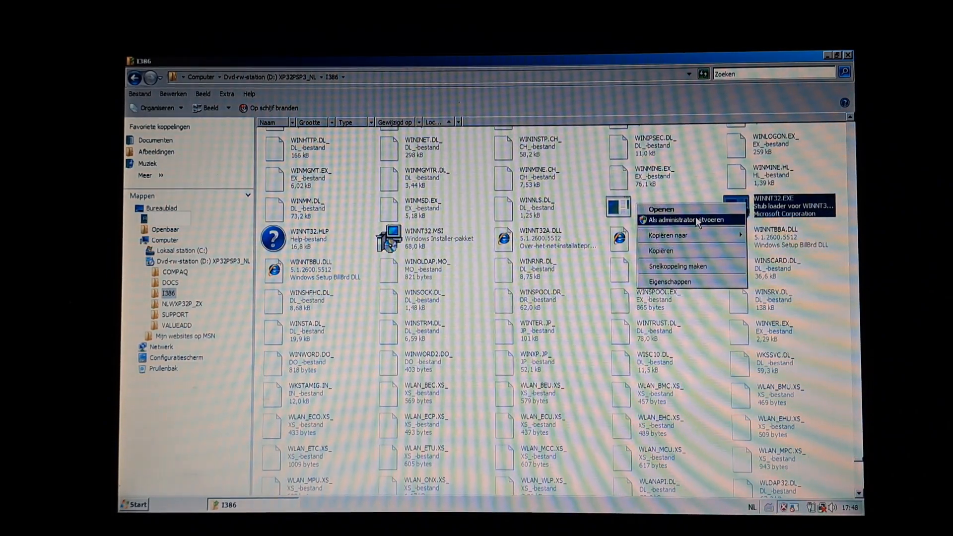
{"action": "left_click", "coordinate": [674, 219]}
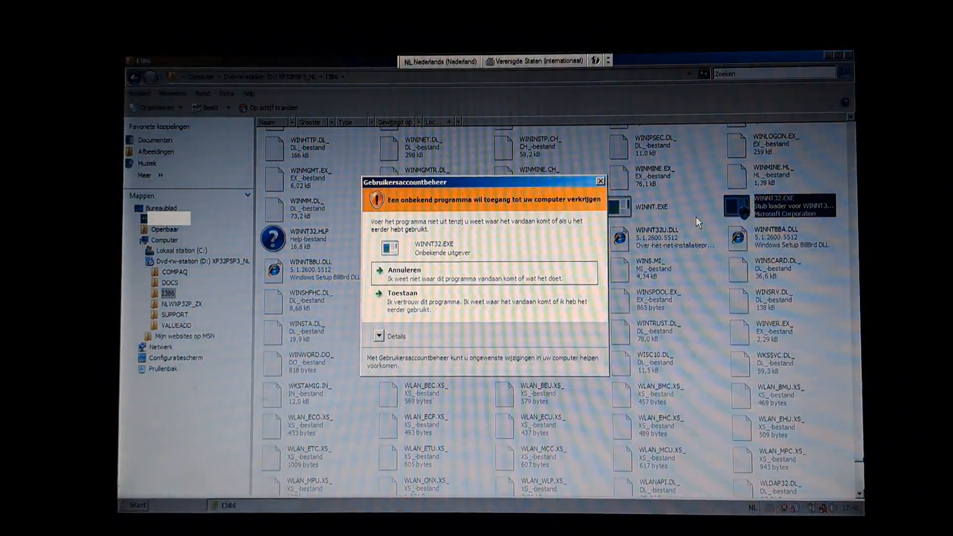
{"action": "left_click", "coordinate": [402, 294]}
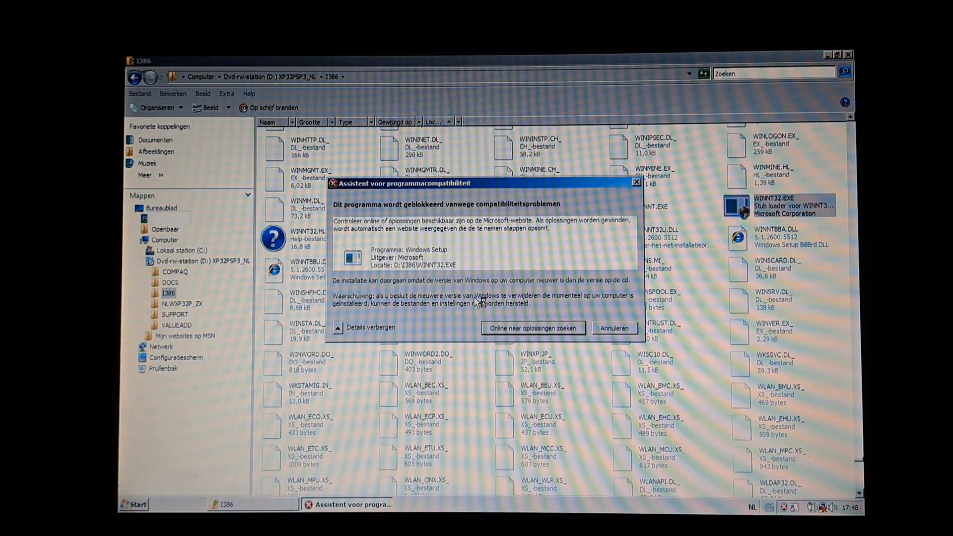
{"action": "left_click", "coordinate": [613, 327]}
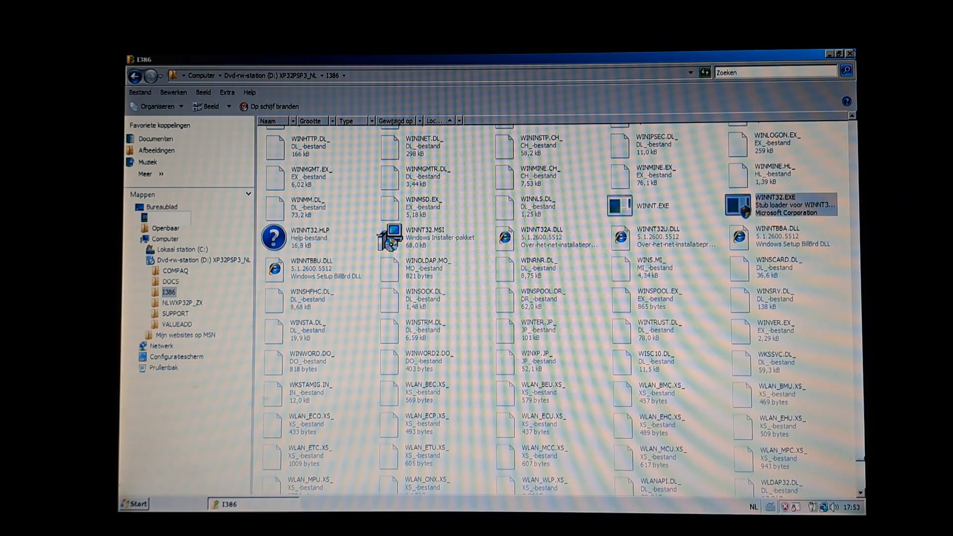
Step: Restart the computer so it boots from the Windows XP DVD
{"action": "left_click", "coordinate": [347, 481]}
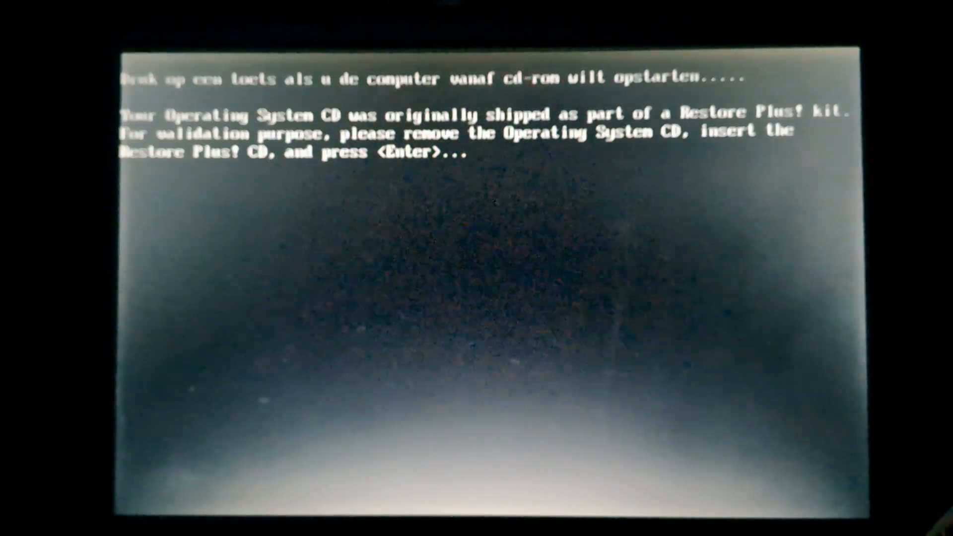
Step: Validate with the Restore Plus! CD, then reinsert the operating system CD and continue
{"action": "key", "text": "enter"}
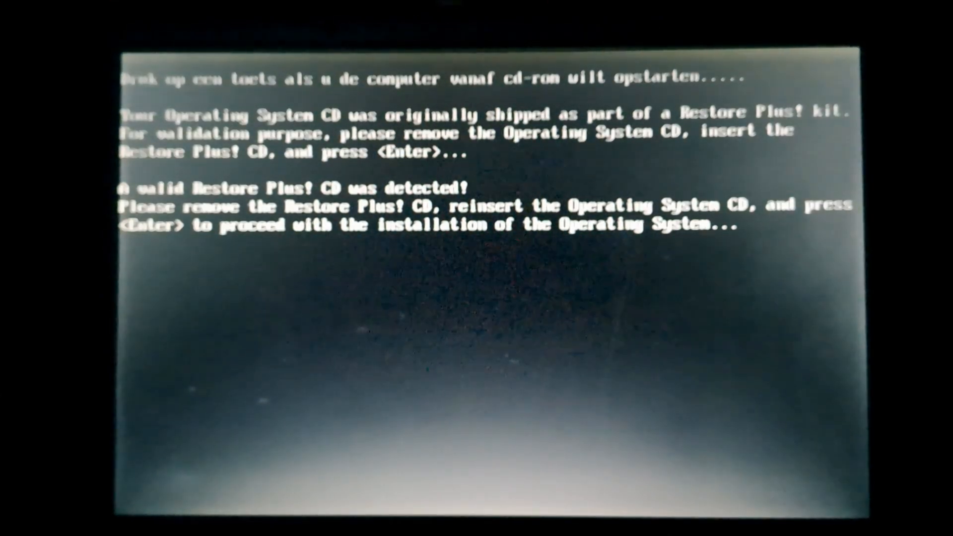
{"action": "key", "text": "enter"}
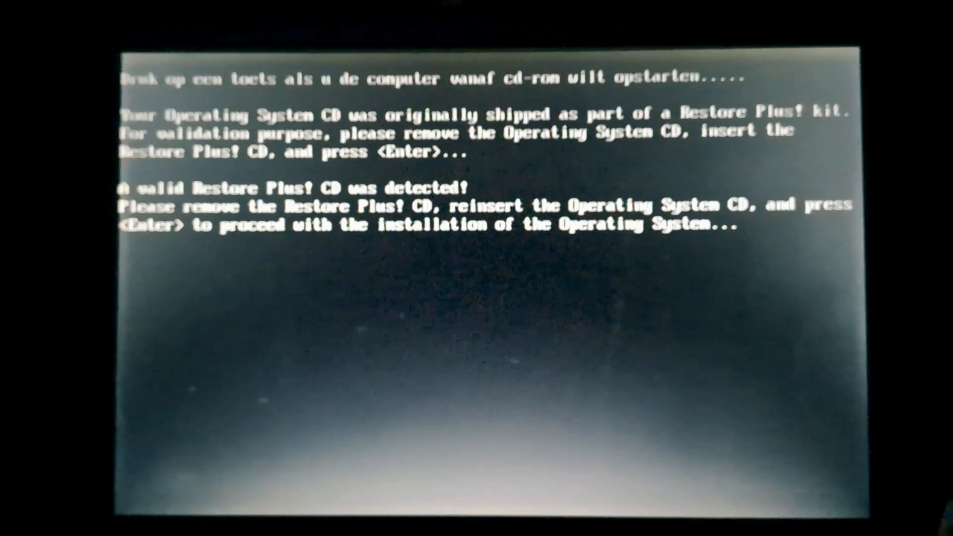
{"action": "key", "text": "enter"}
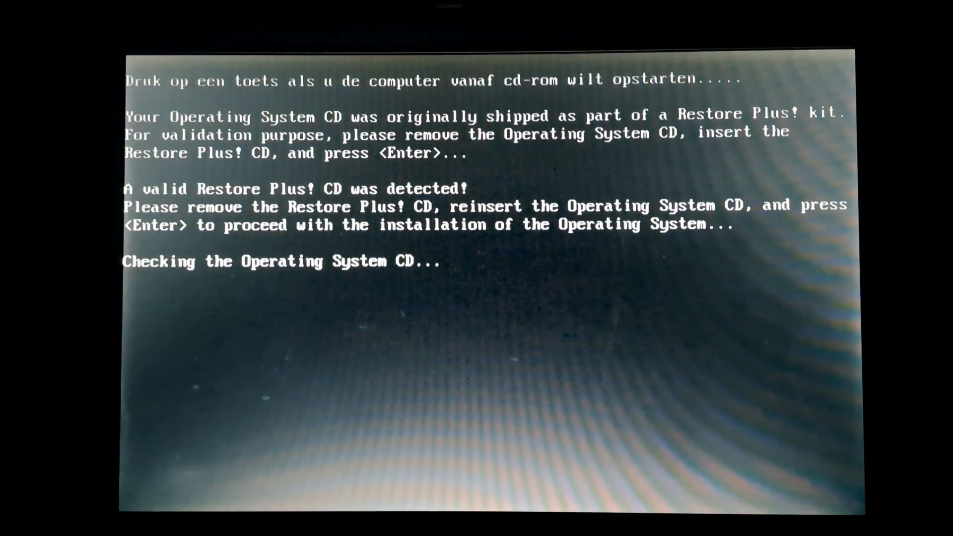
{"action": "key", "text": "enter"}
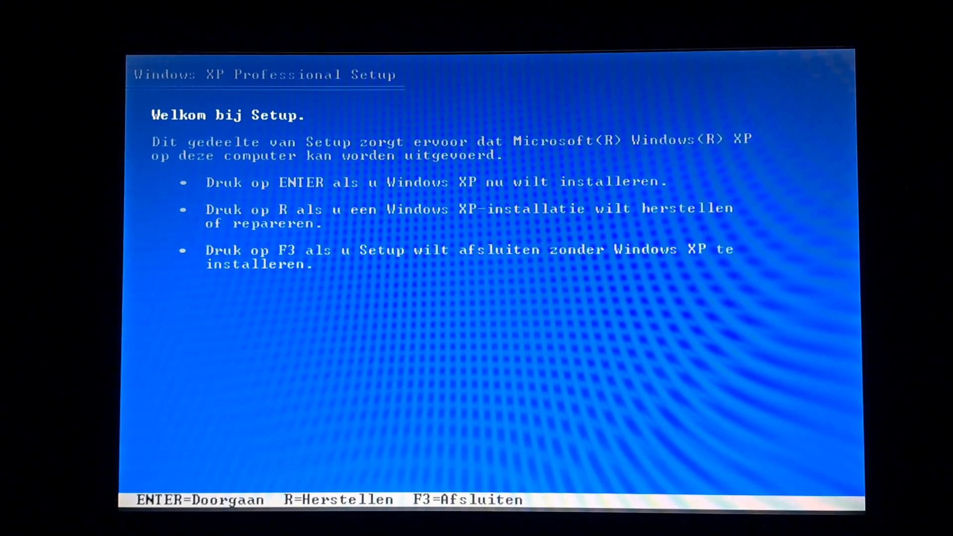
Step: Choose to install Windows XP now and accept the license agreement with F8
{"action": "key", "text": "enter"}
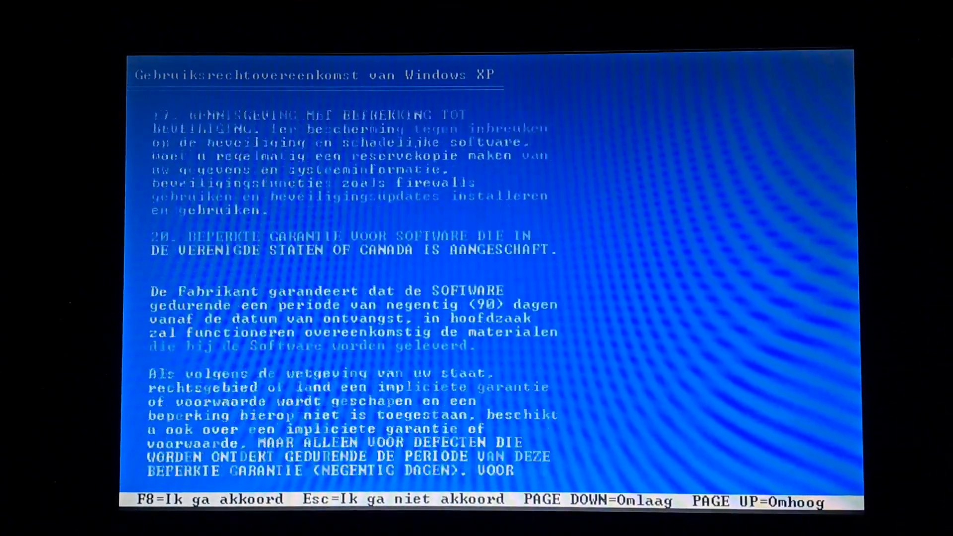
{"action": "key", "text": "pagedown"}
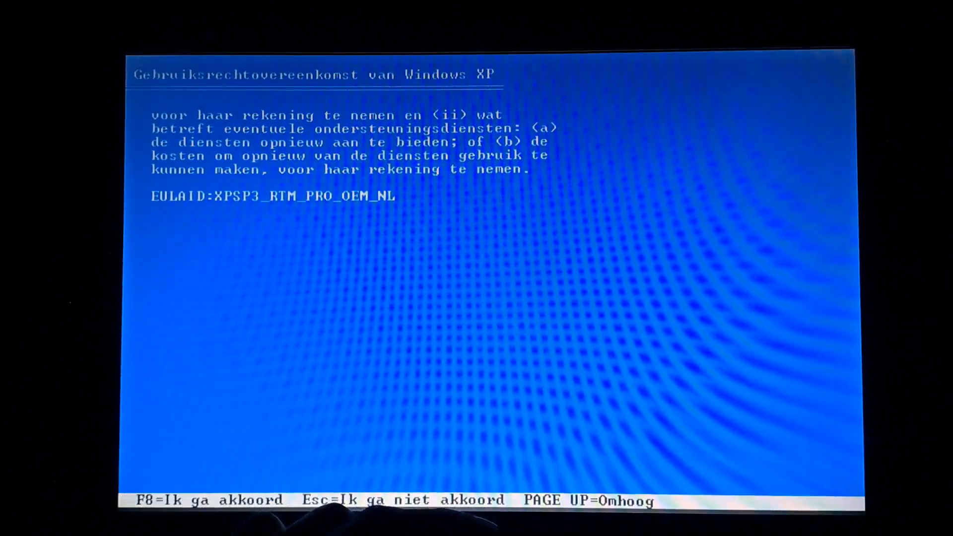
{"action": "key", "text": "f8"}
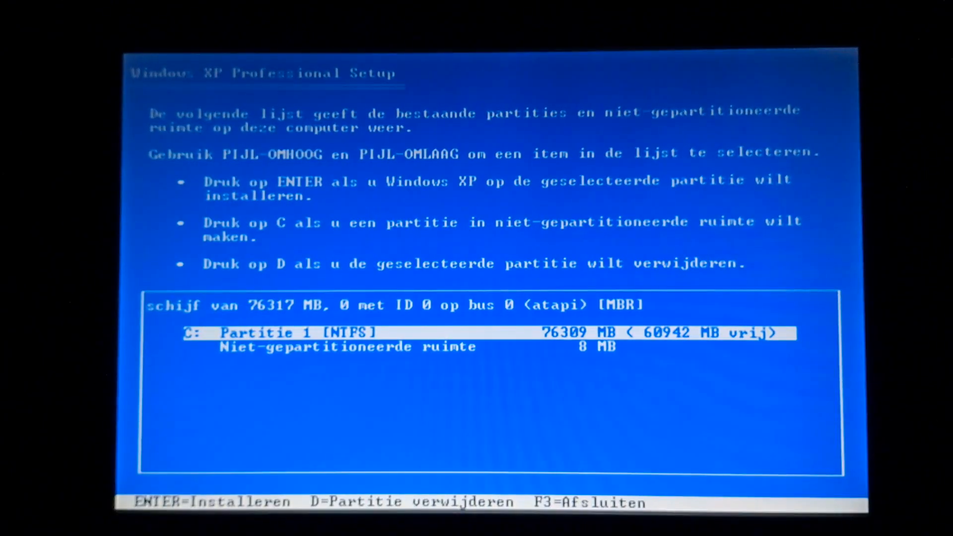
Step: Delete the old NTFS C: partition and create a new 76309 MB partition in its place
{"action": "key", "text": "d"}
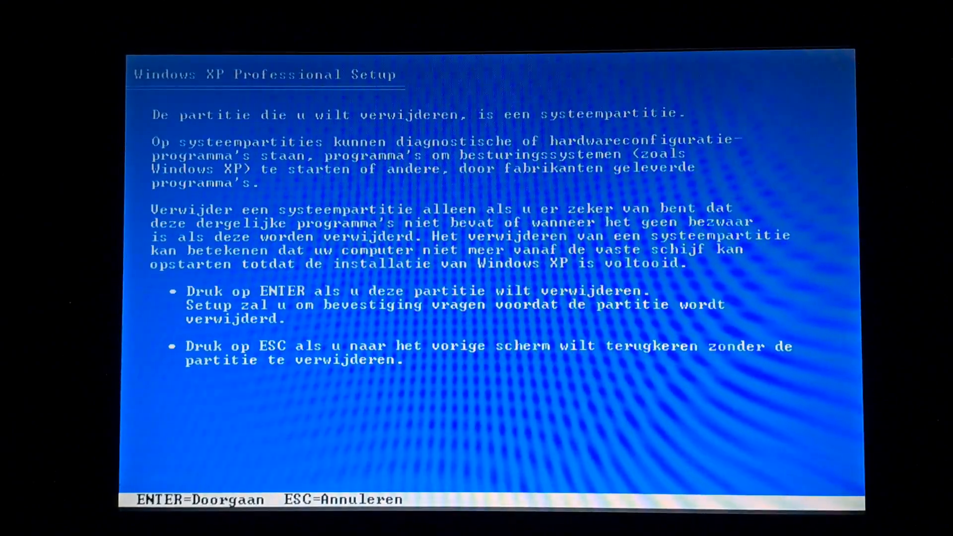
{"action": "key", "text": "enter"}
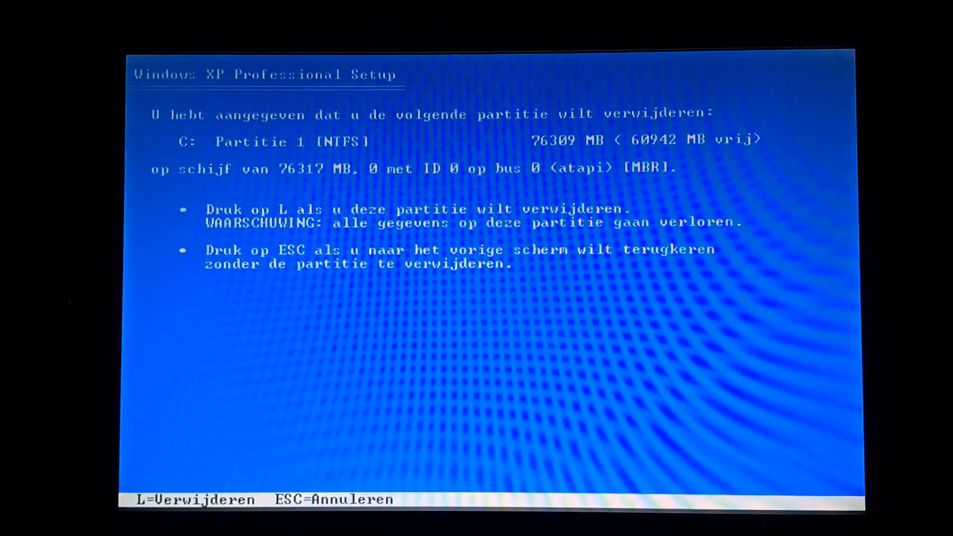
{"action": "key", "text": "l"}
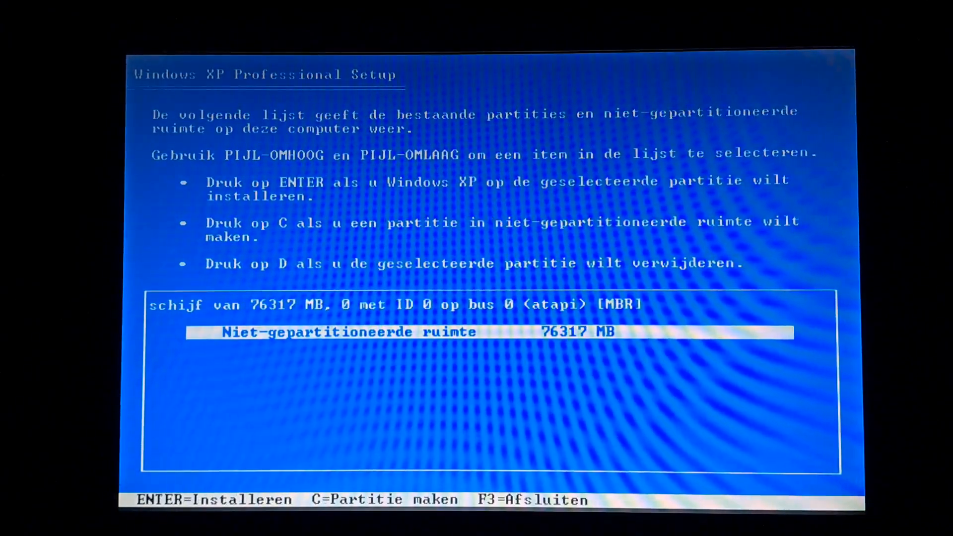
{"action": "key", "text": "c"}
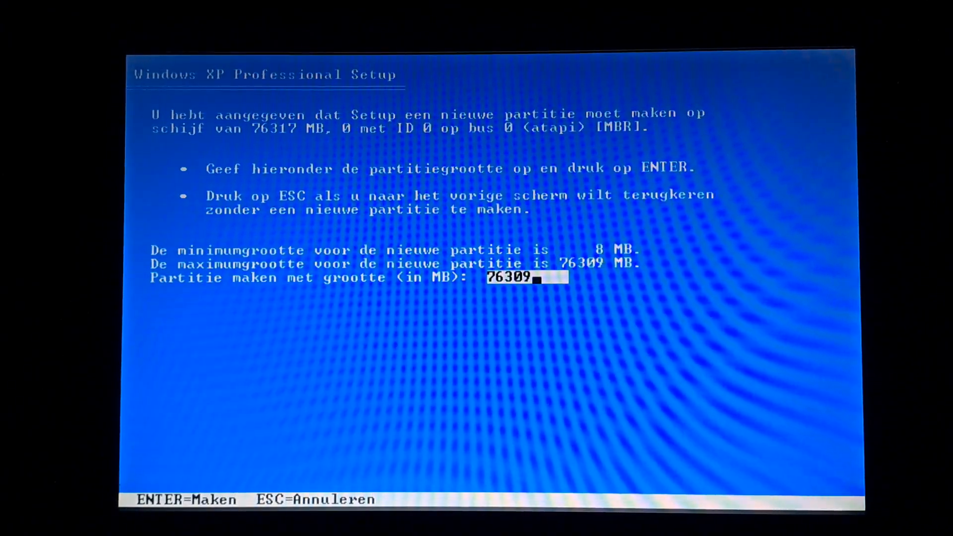
{"action": "key", "text": "Enter"}
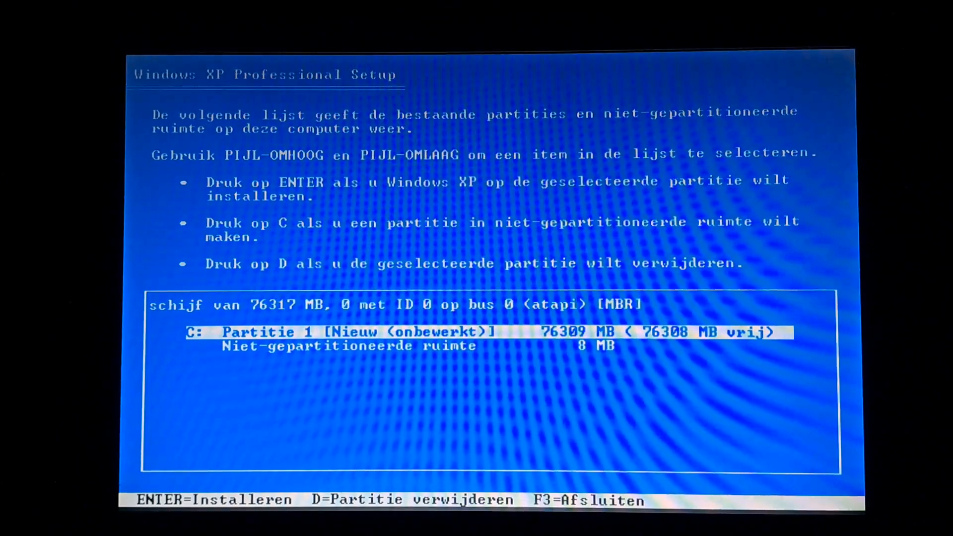
Step: Install Windows on the new 76309 MB partition using a full, non-quick NTFS format
{"action": "key", "text": "enter"}
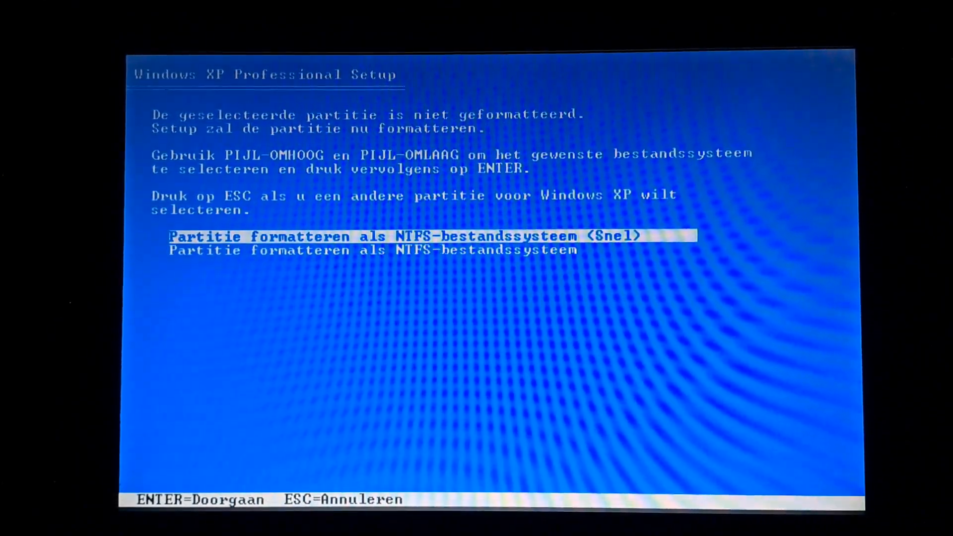
{"action": "key", "text": "Down"}
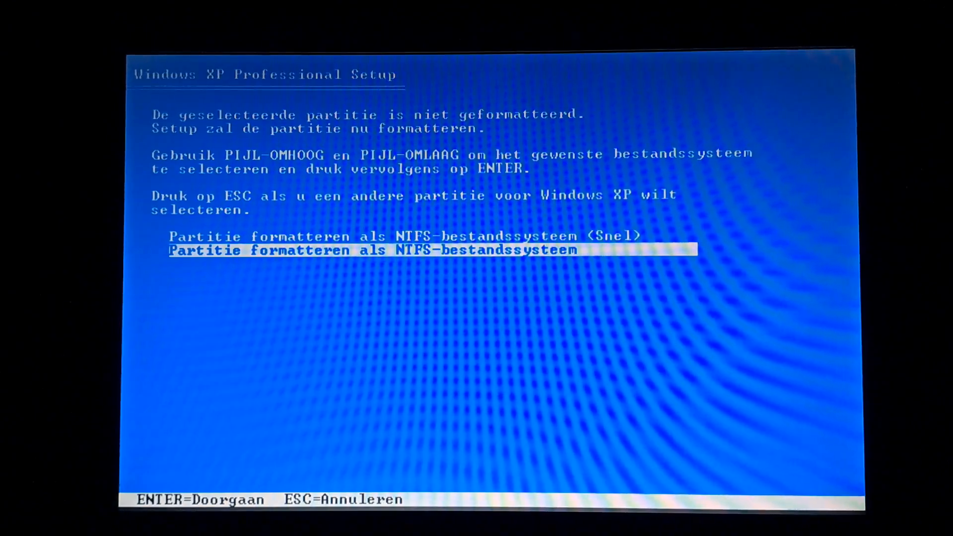
{"action": "key", "text": "enter"}
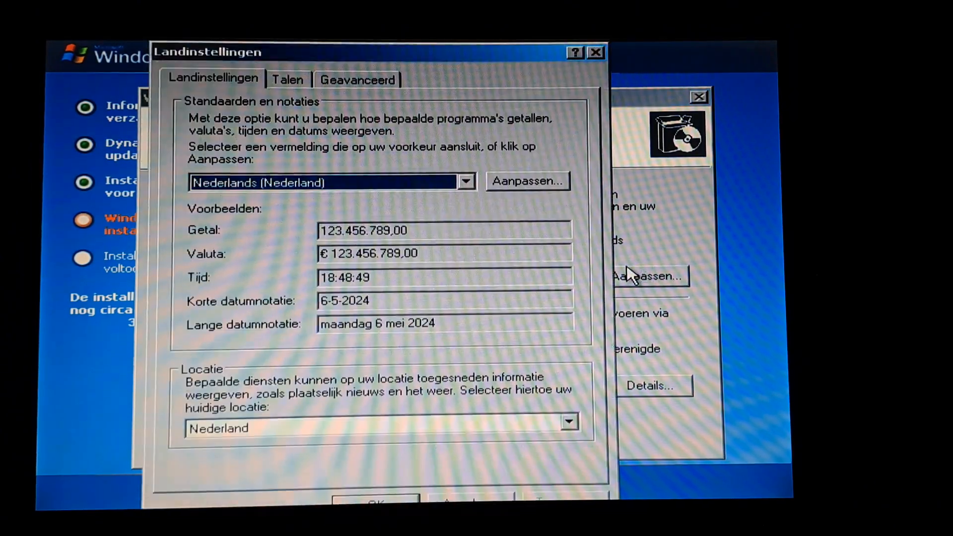
Step: Accept Dutch regional settings, skip the product key, and keep the Amsterdam GMT+01:00 time zone
{"action": "left_click", "coordinate": [466, 181]}
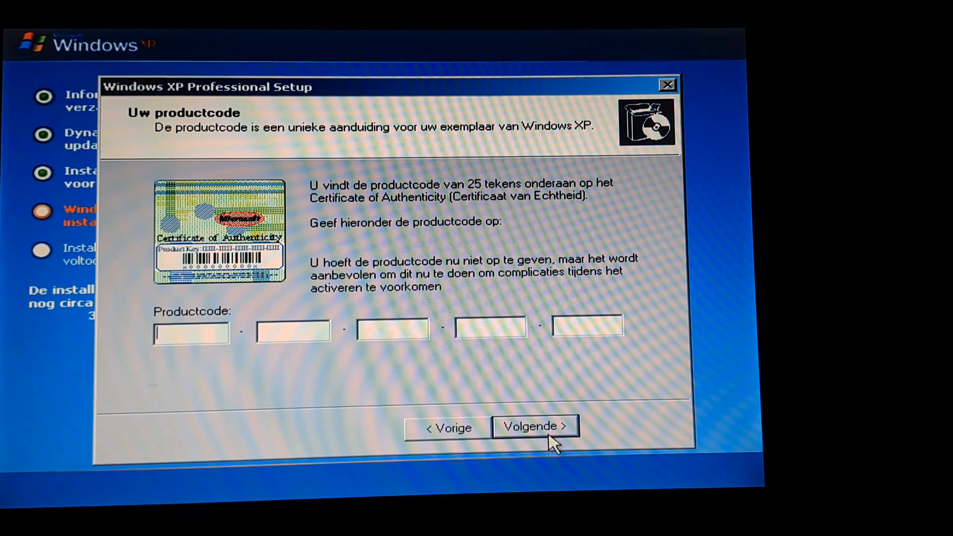
{"action": "left_click", "coordinate": [534, 426]}
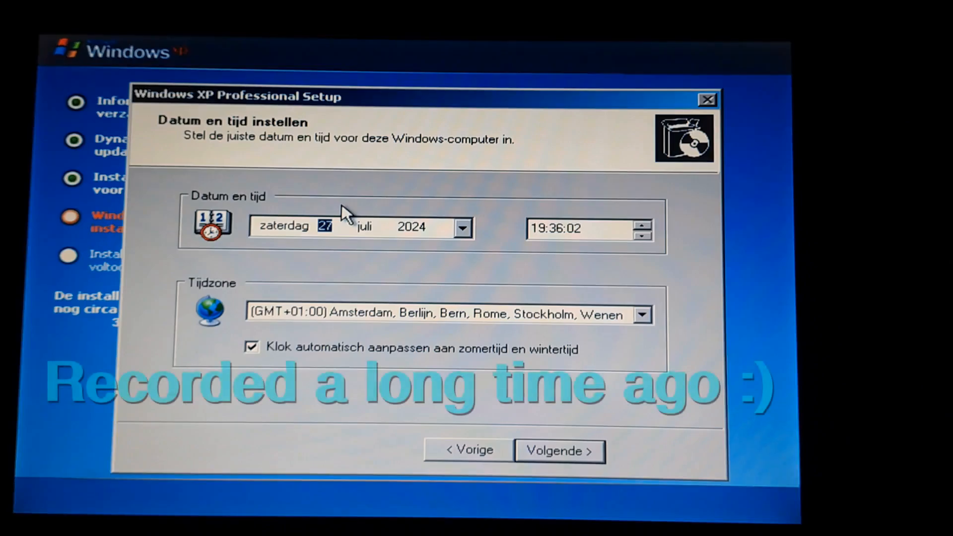
{"action": "left_click", "coordinate": [559, 450]}
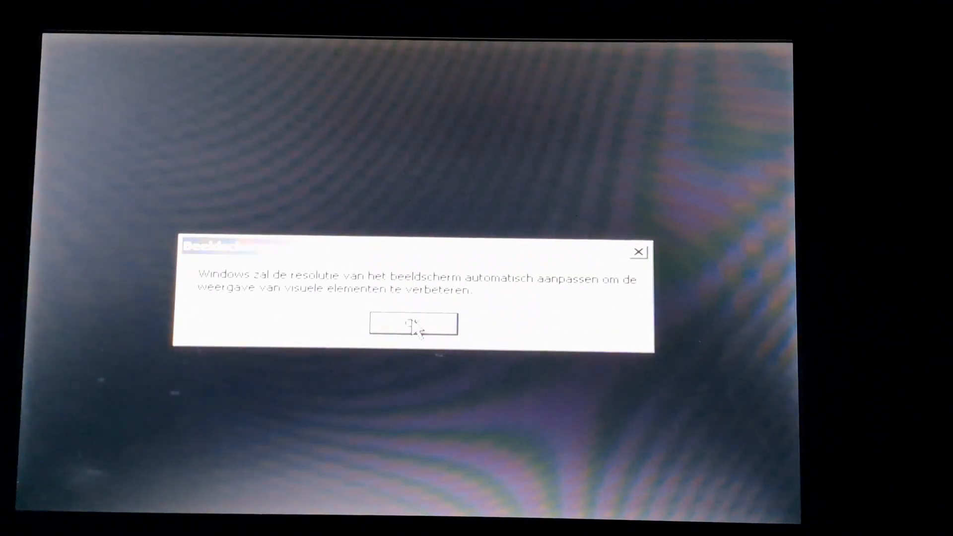
Step: Confirm the Display Settings message that the screen resolution will be adjusted automatically
{"action": "left_click", "coordinate": [411, 324]}
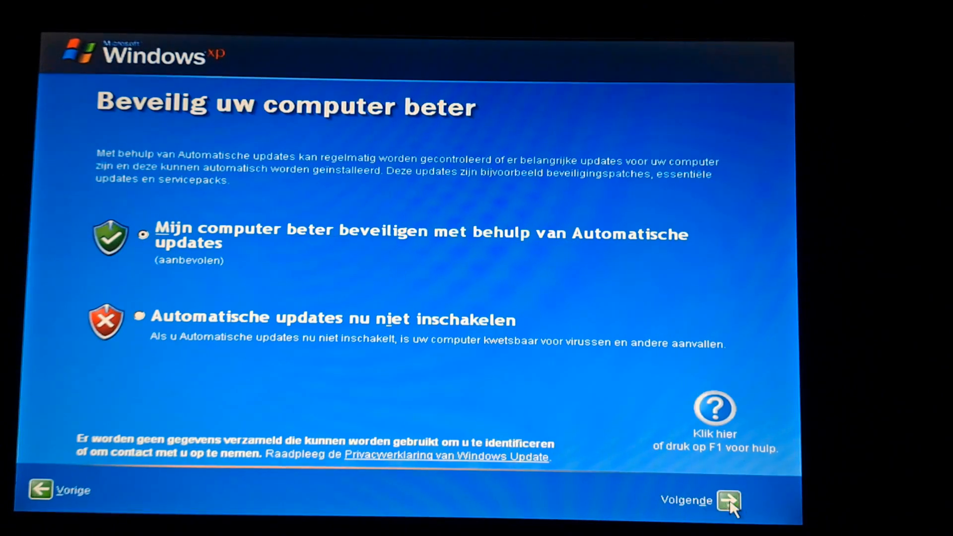
Step: Skip the Automatic Updates and user names pages and finish XP setup to the desktop
{"action": "left_click", "coordinate": [729, 501]}
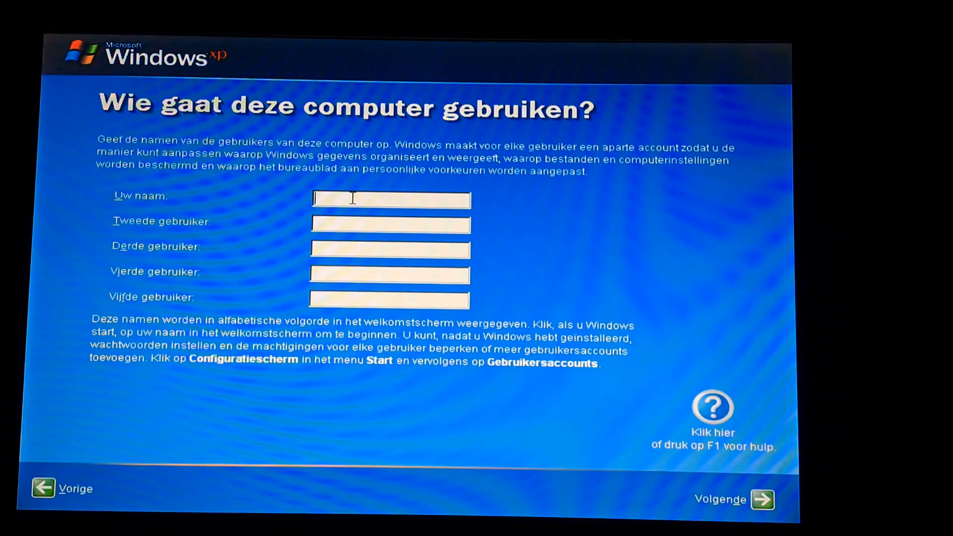
{"action": "left_click", "coordinate": [763, 498]}
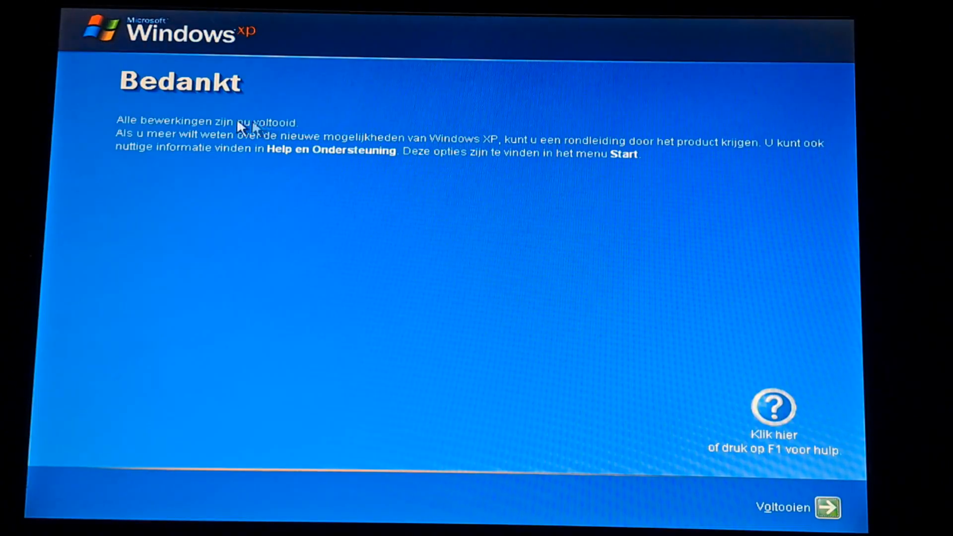
{"action": "mouse_move", "coordinate": [418, 267]}
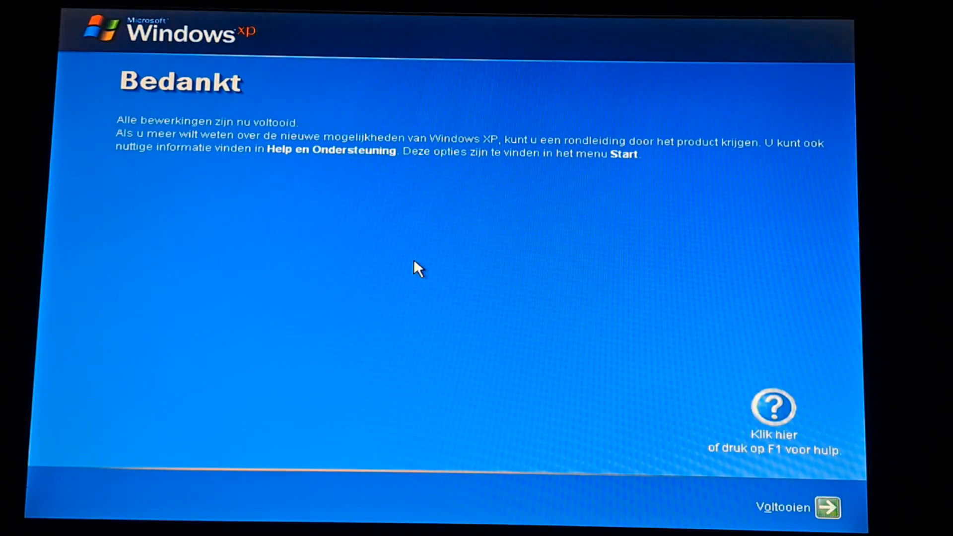
{"action": "mouse_move", "coordinate": [786, 471]}
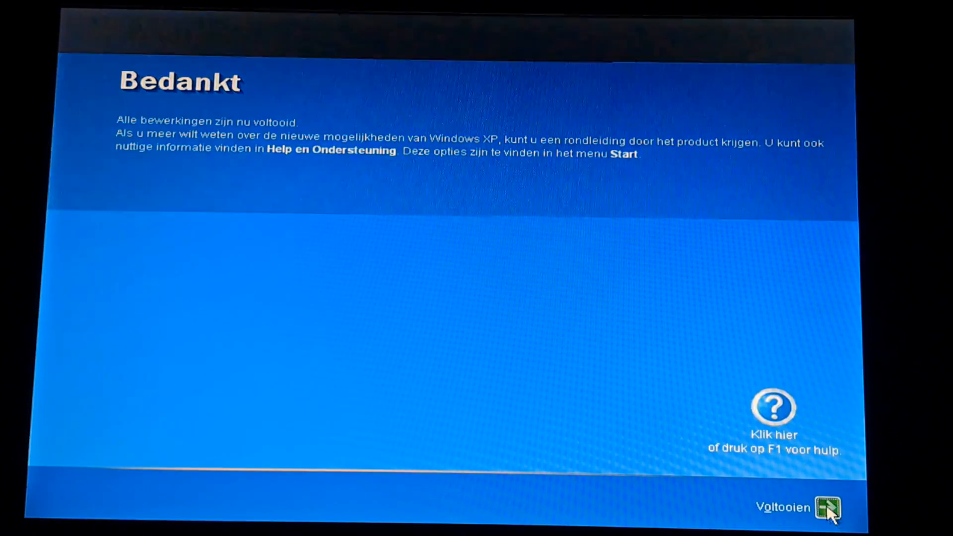
{"action": "left_click", "coordinate": [828, 507]}
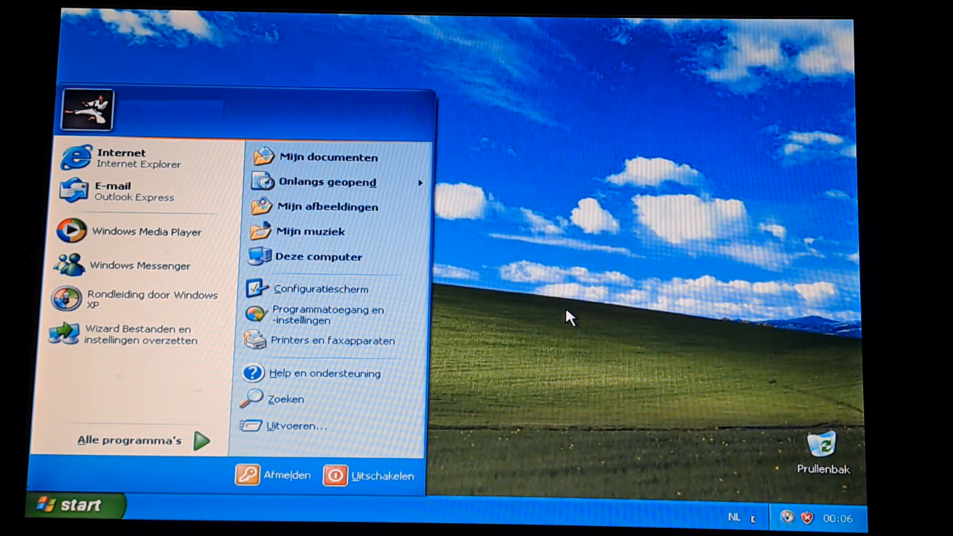
Step: Close the Start menu and dismiss the security-risk and Windows tour balloons
{"action": "left_click", "coordinate": [571, 316]}
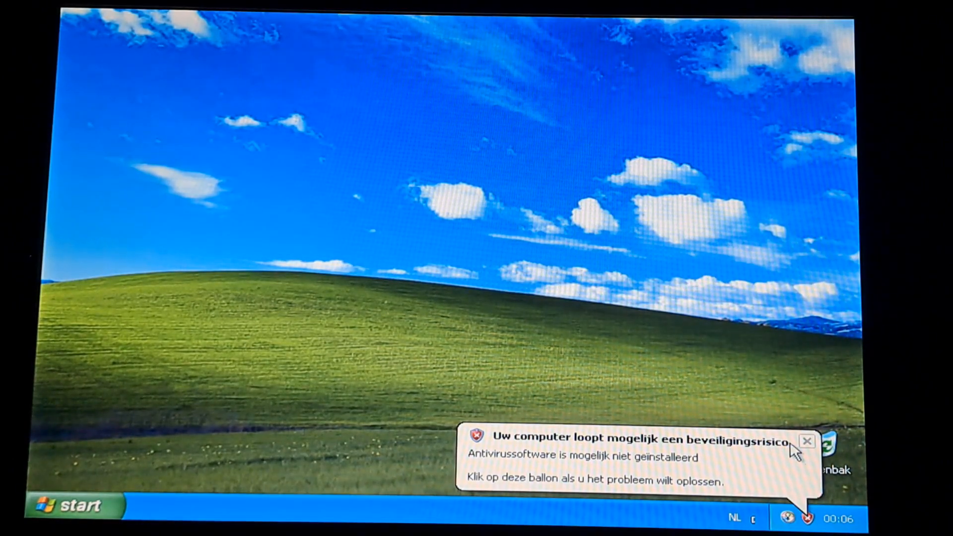
{"action": "left_click", "coordinate": [807, 441]}
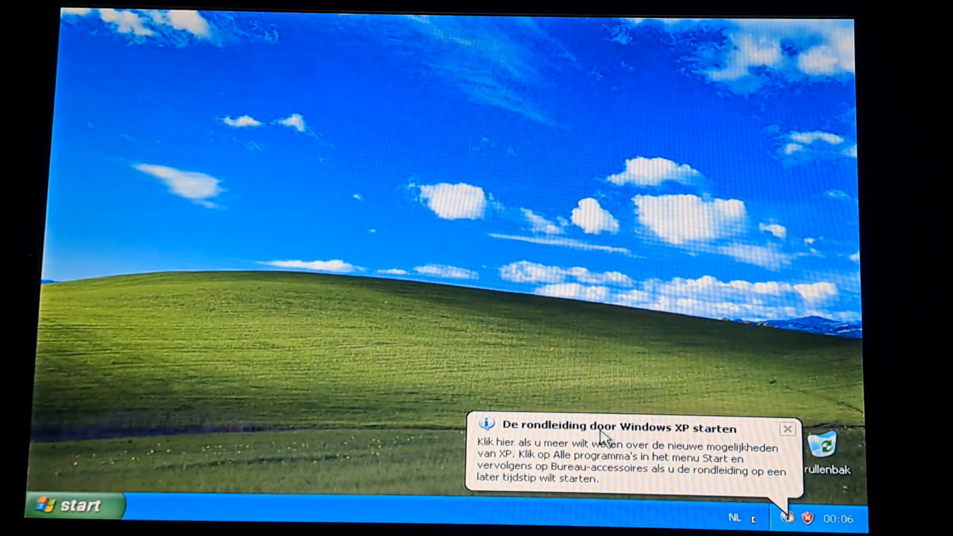
{"action": "left_click", "coordinate": [607, 450]}
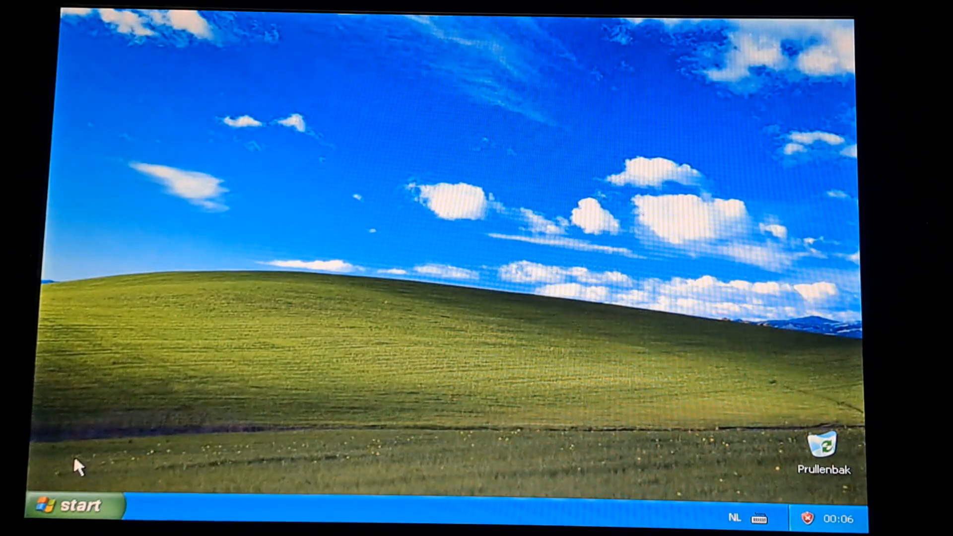
{"action": "left_click", "coordinate": [70, 505]}
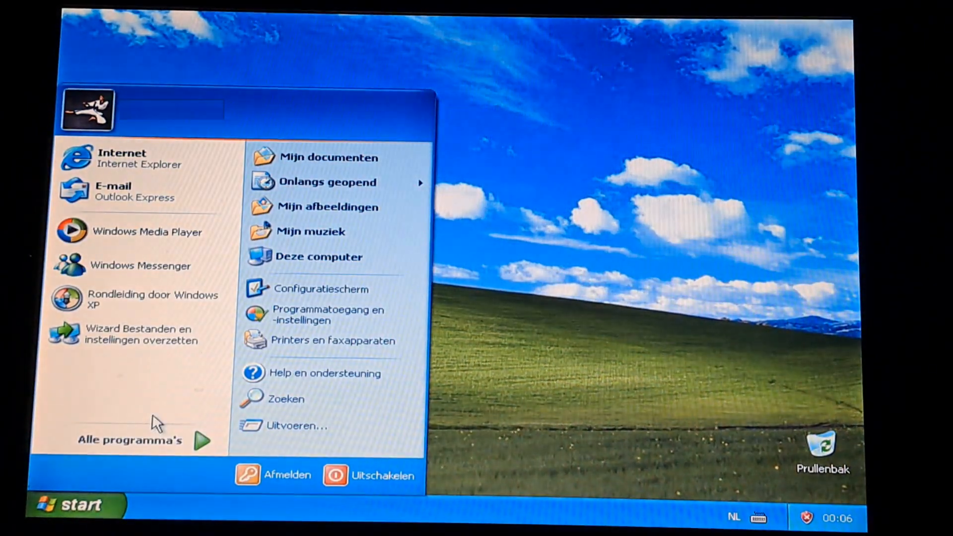
{"action": "mouse_move", "coordinate": [334, 256]}
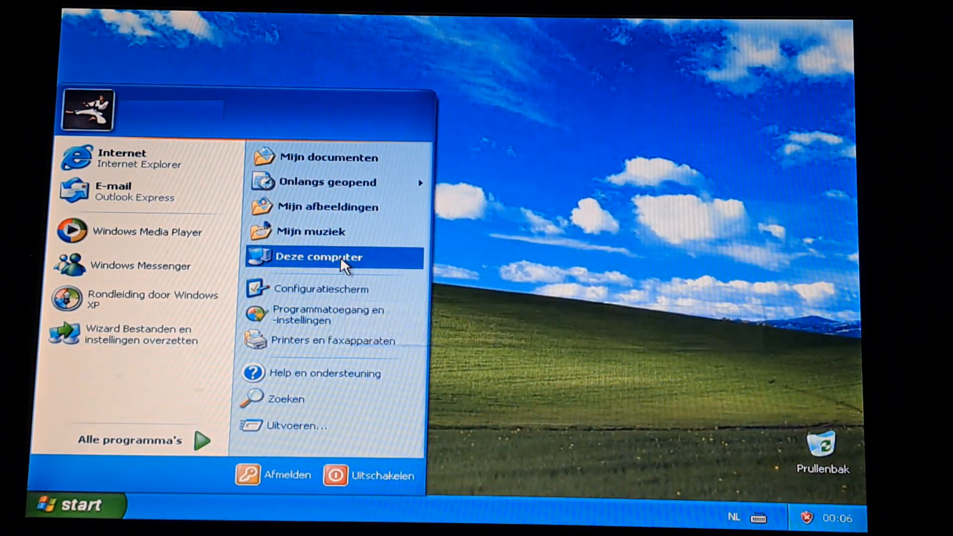
{"action": "left_click", "coordinate": [319, 257]}
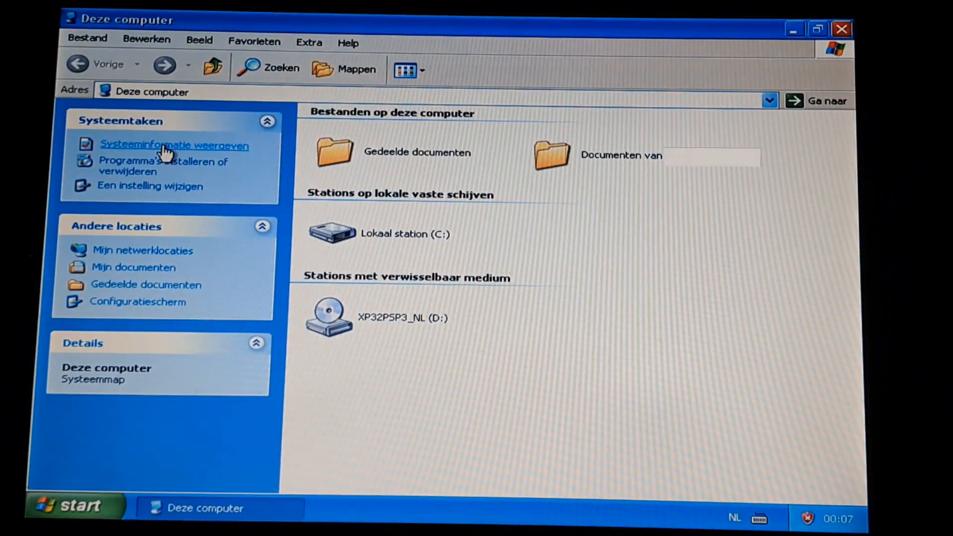
{"action": "left_click", "coordinate": [174, 145]}
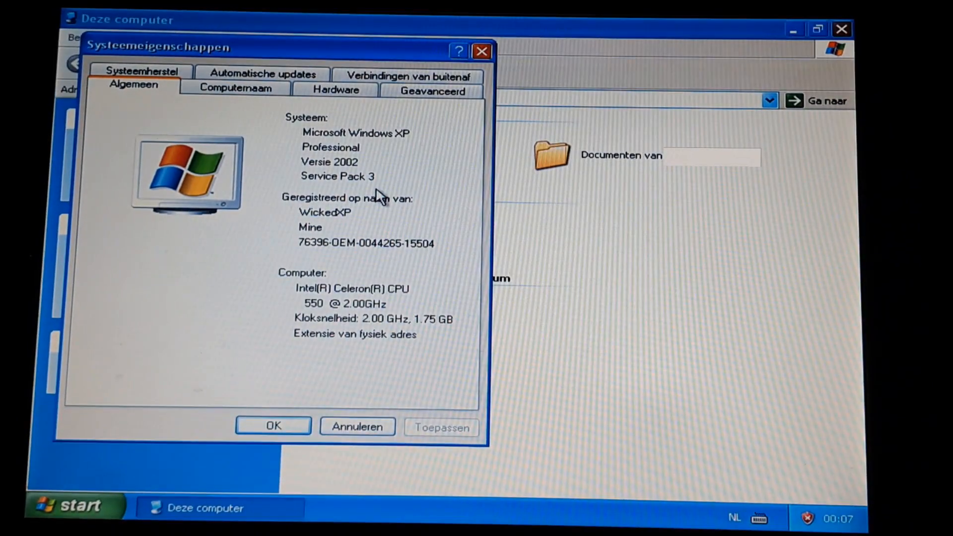
{"action": "mouse_move", "coordinate": [316, 352]}
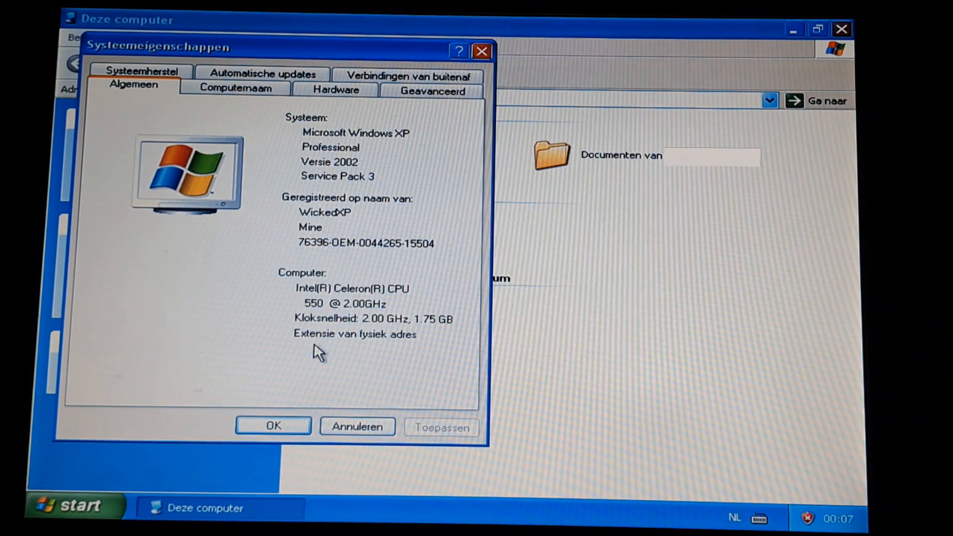
{"action": "left_click", "coordinate": [273, 424]}
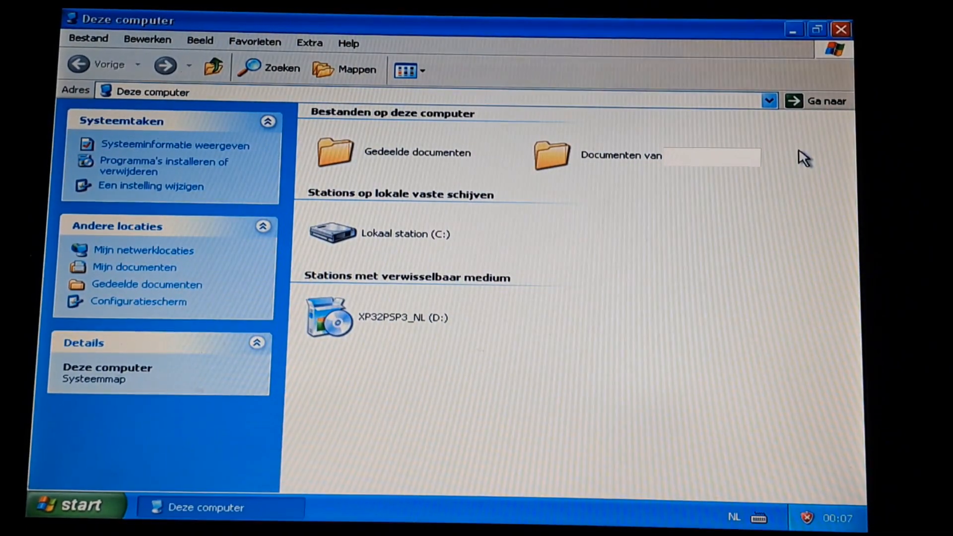
{"action": "left_click", "coordinate": [840, 29]}
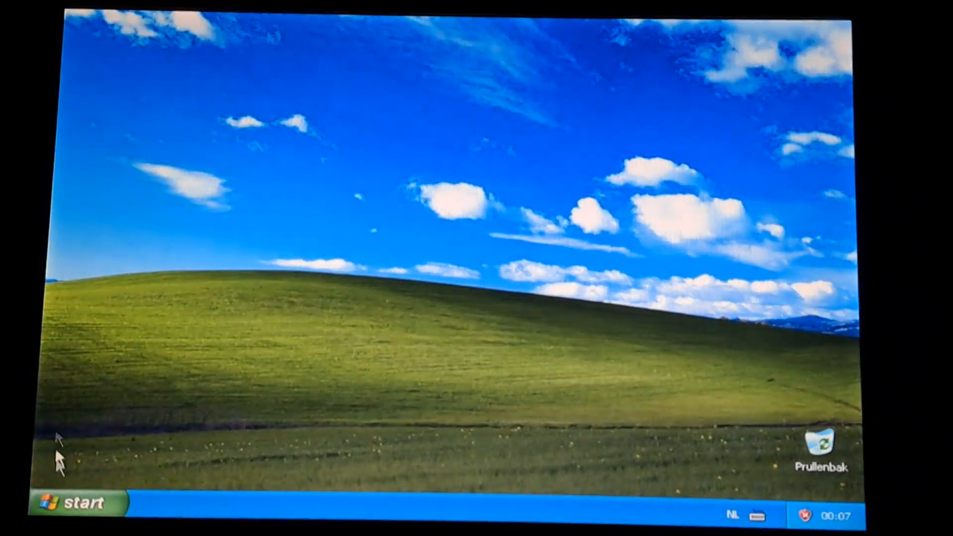
{"action": "left_click", "coordinate": [75, 503]}
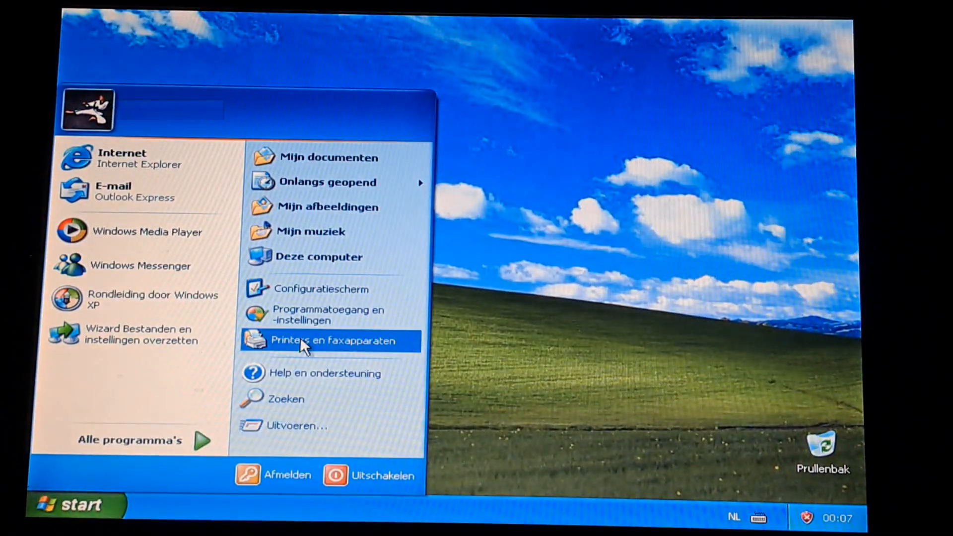
{"action": "left_click", "coordinate": [328, 340]}
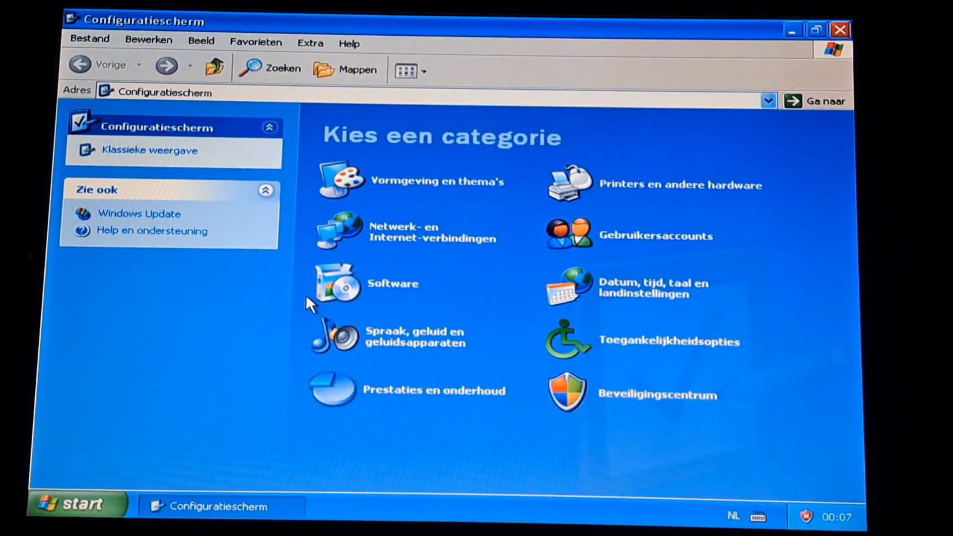
{"action": "mouse_move", "coordinate": [149, 150]}
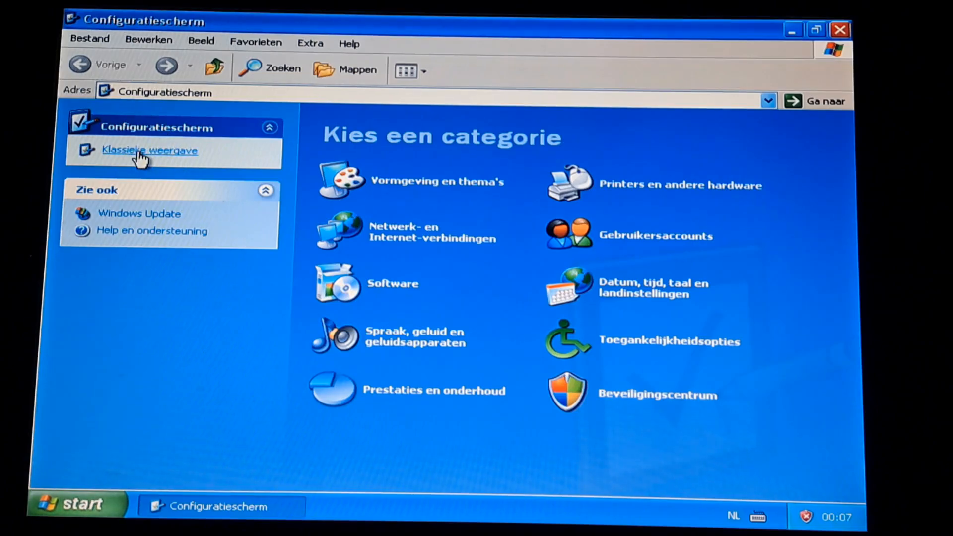
{"action": "left_click", "coordinate": [149, 150]}
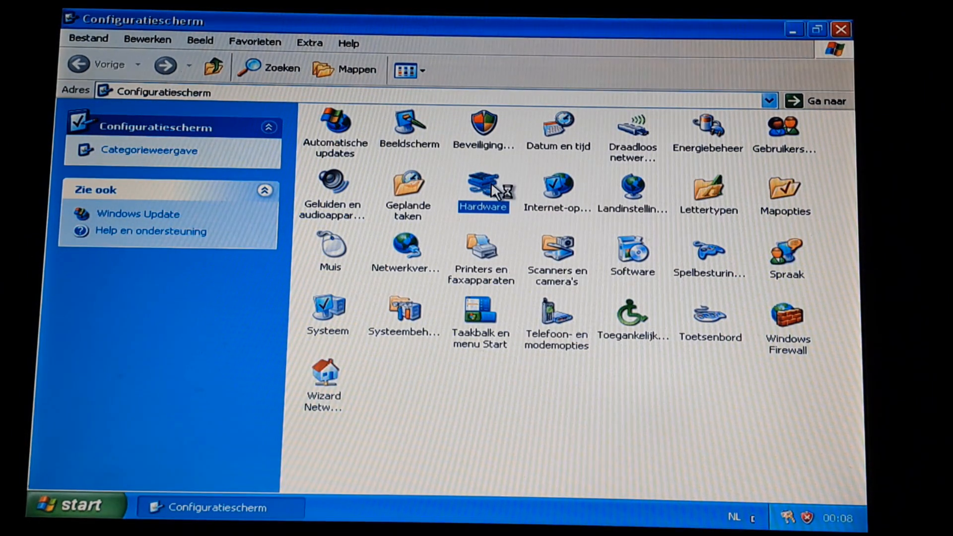
{"action": "double_click", "coordinate": [483, 189]}
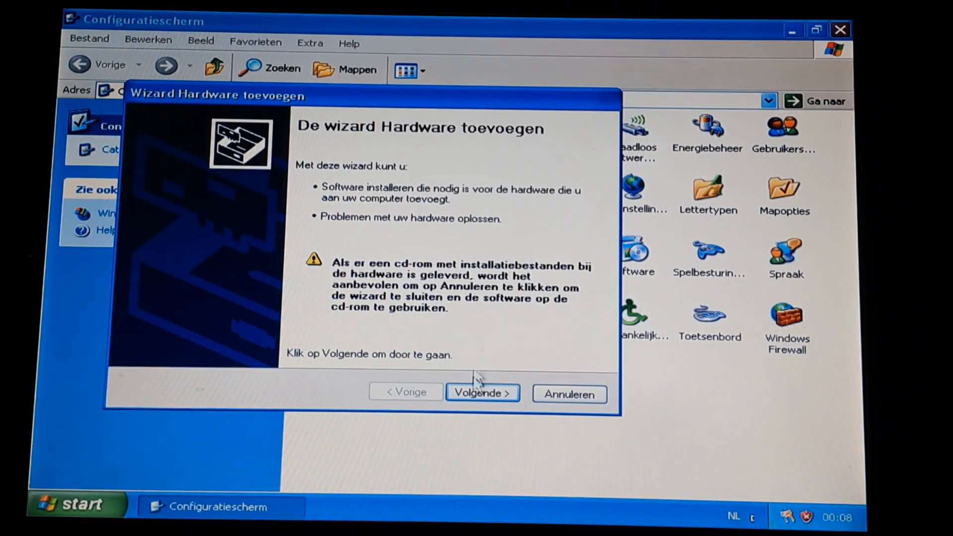
{"action": "left_click", "coordinate": [482, 393]}
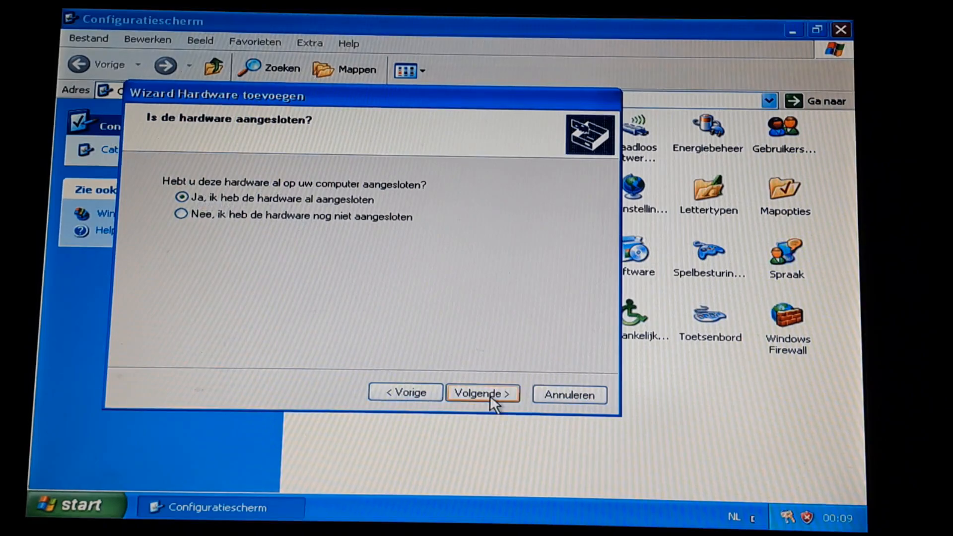
{"action": "left_click", "coordinate": [481, 393]}
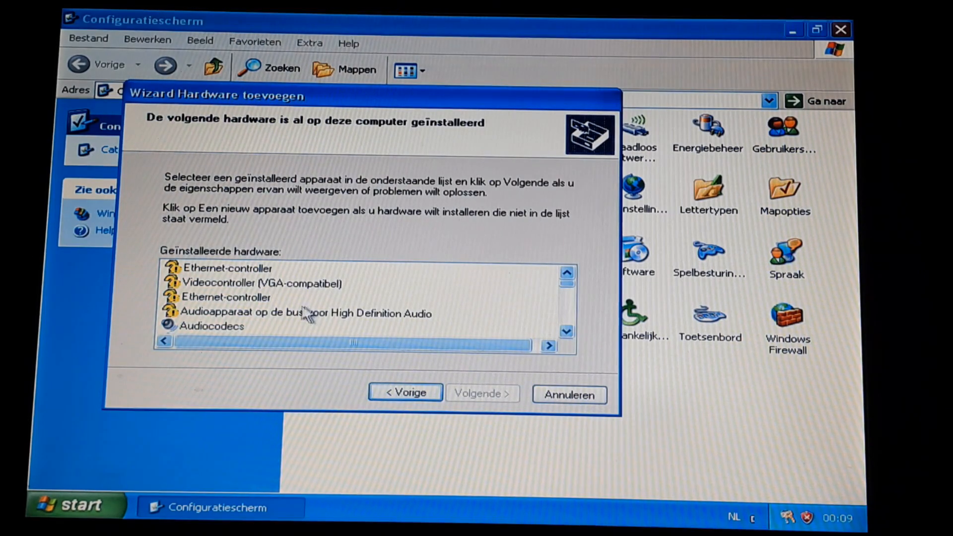
{"action": "left_click", "coordinate": [303, 313]}
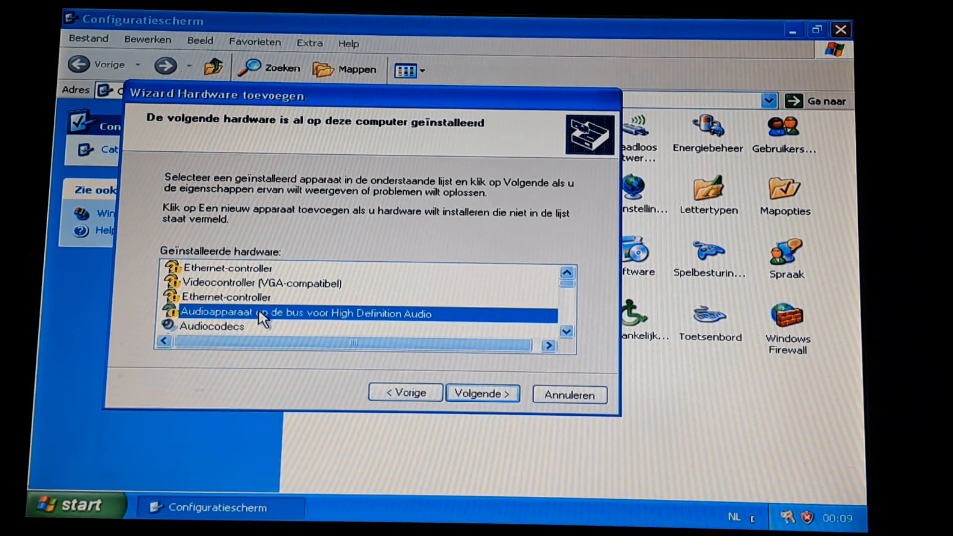
{"action": "left_click", "coordinate": [482, 393]}
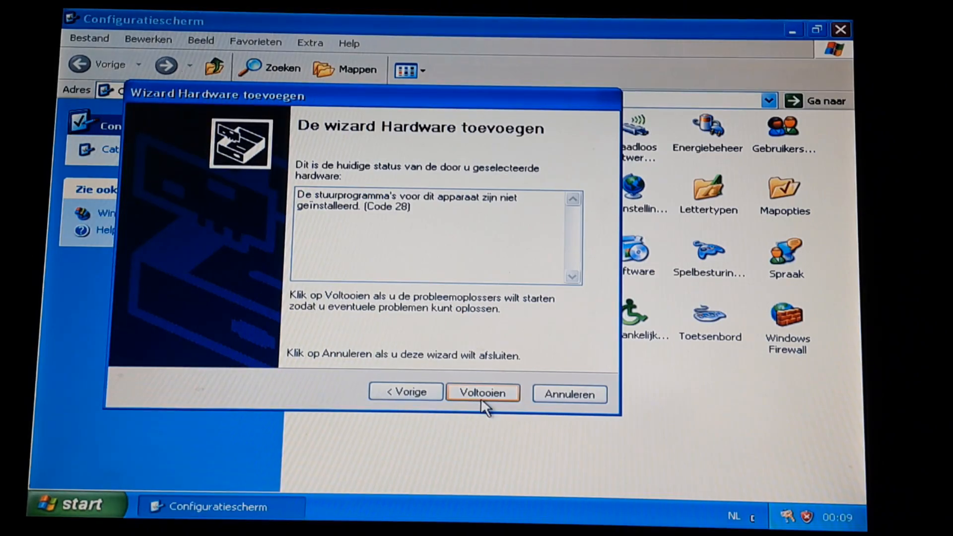
{"action": "left_click", "coordinate": [482, 391]}
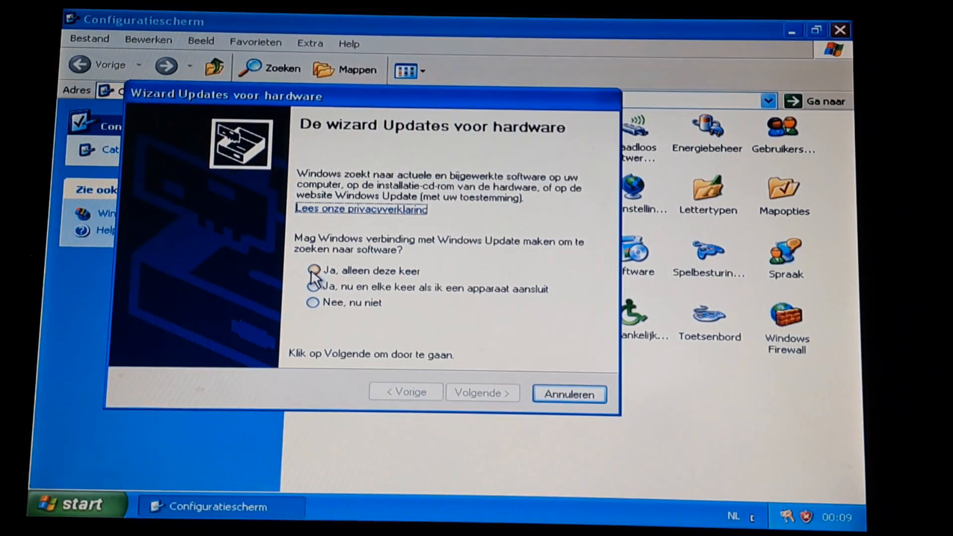
{"action": "left_click", "coordinate": [312, 271]}
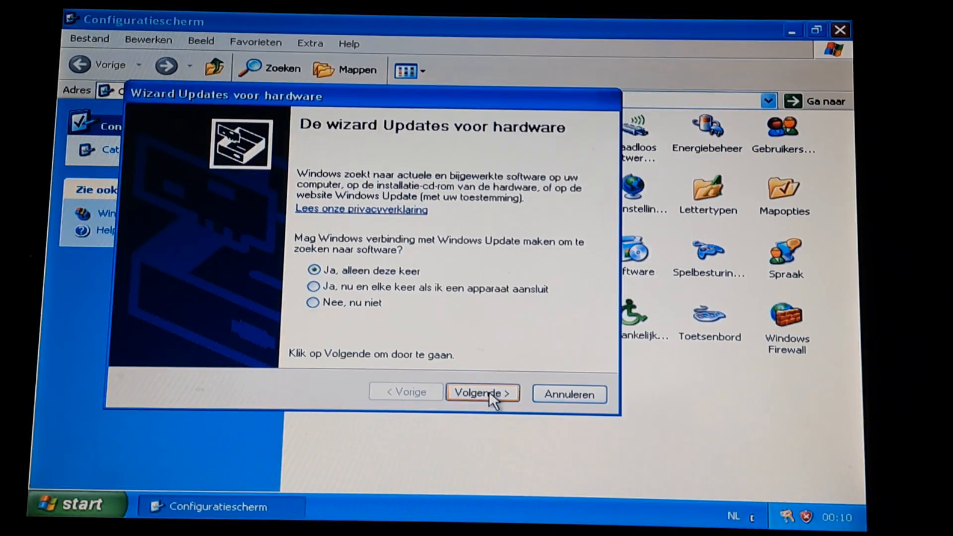
{"action": "left_click", "coordinate": [481, 393]}
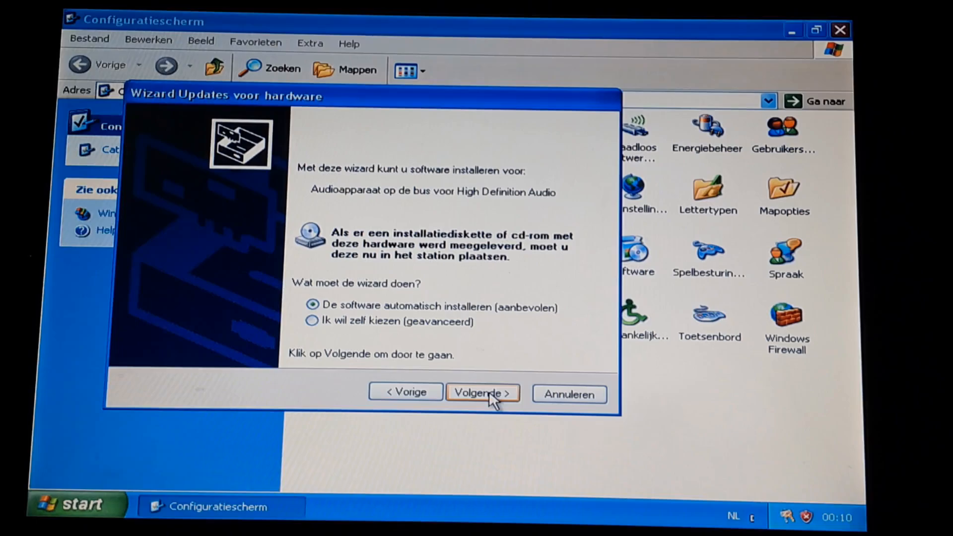
{"action": "left_click", "coordinate": [482, 392]}
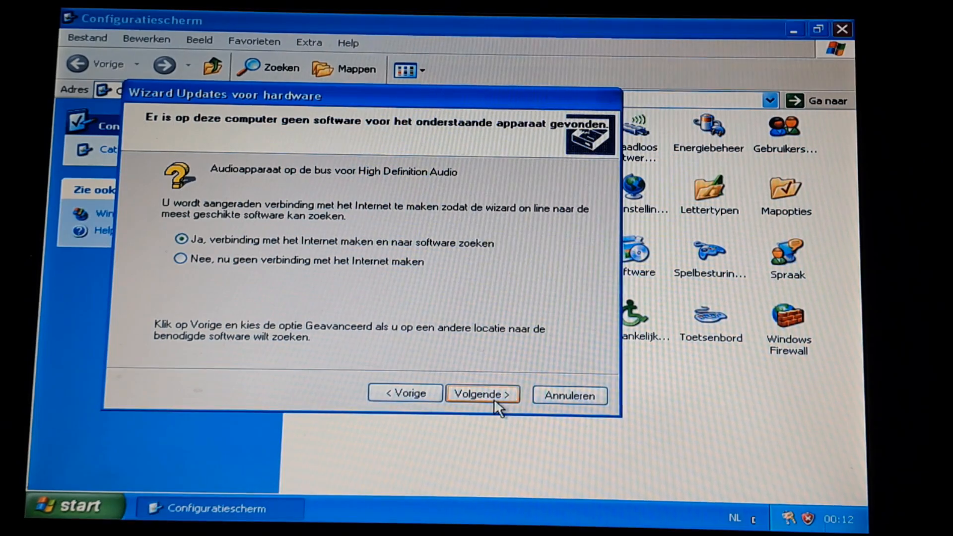
{"action": "left_click", "coordinate": [482, 393]}
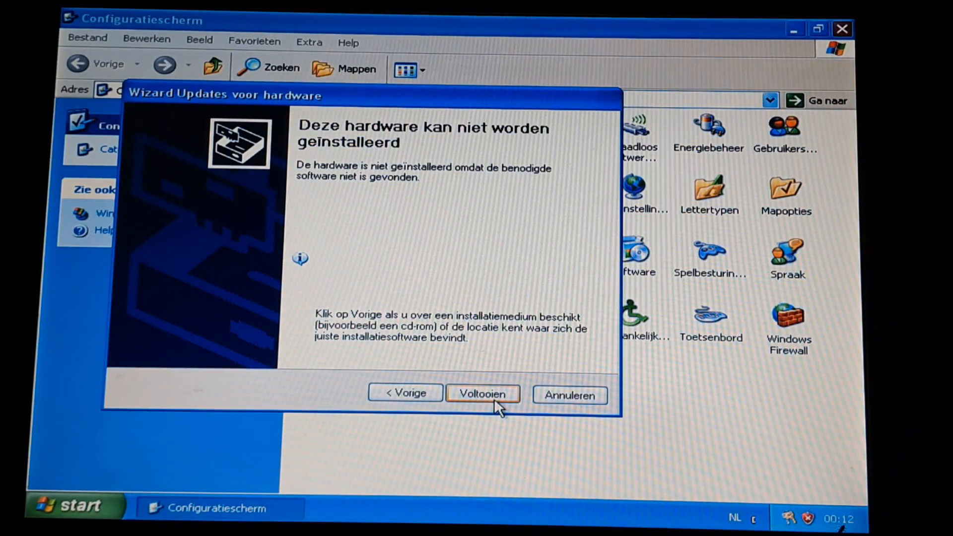
{"action": "left_click", "coordinate": [483, 393]}
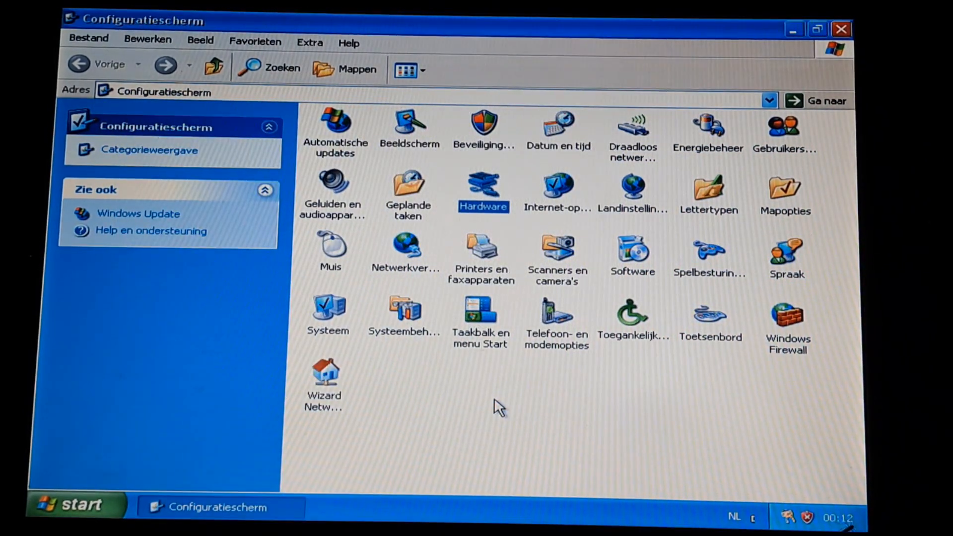
{"action": "mouse_move", "coordinate": [428, 352]}
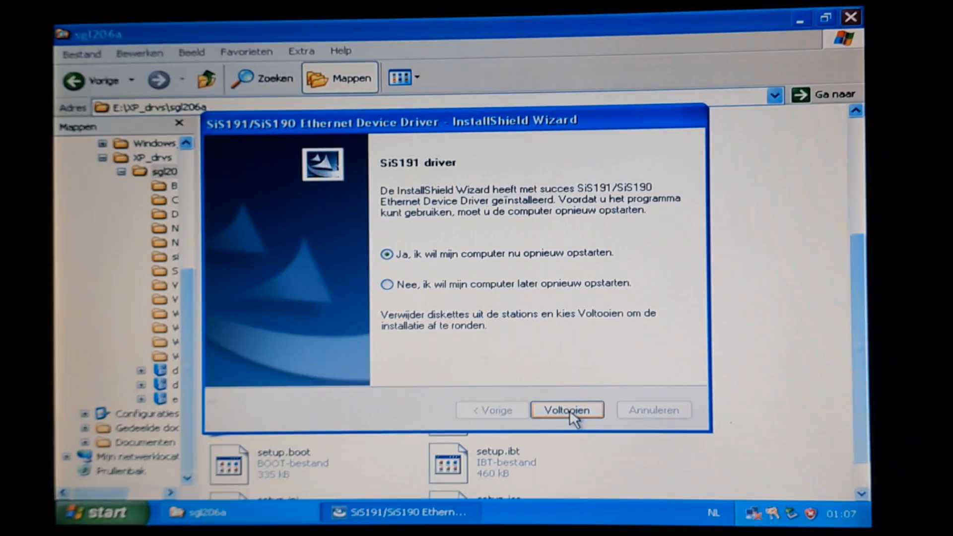
Step: Complete the SiS191/SiS190 Ethernet driver wizard with restart selected and close it
{"action": "left_click", "coordinate": [565, 409]}
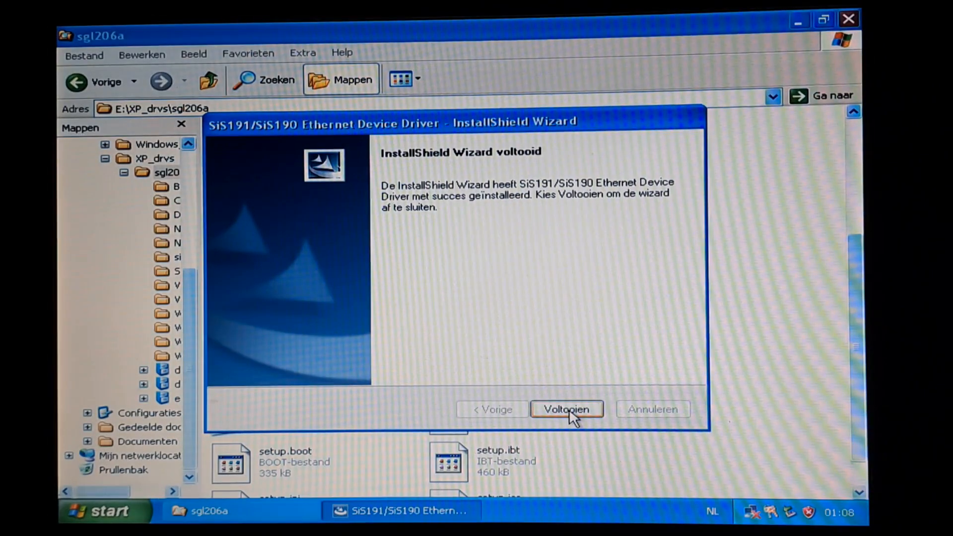
{"action": "left_click", "coordinate": [566, 409]}
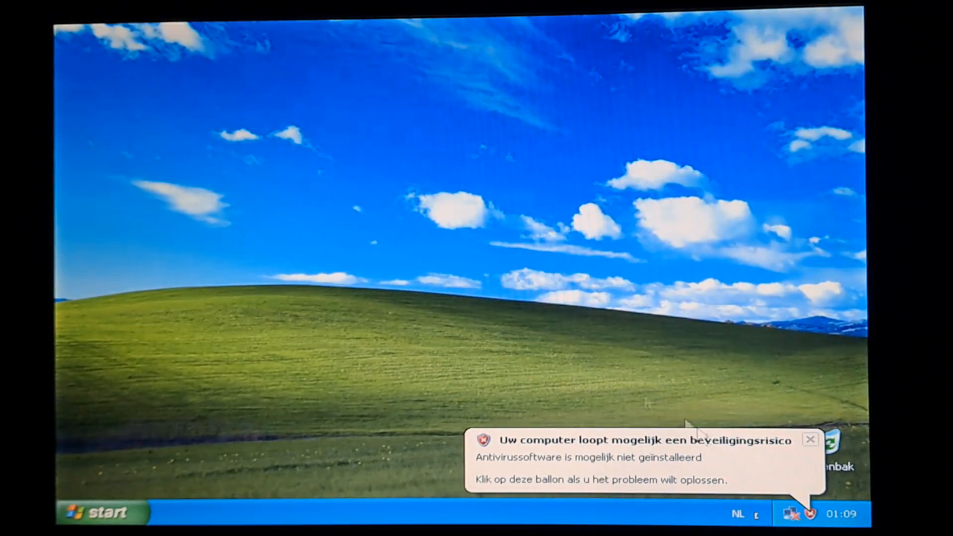
Step: Run the Realtek High Def Audio Dev R2_74 installer from E:\XP_drvs and restart now
{"action": "left_click", "coordinate": [810, 439]}
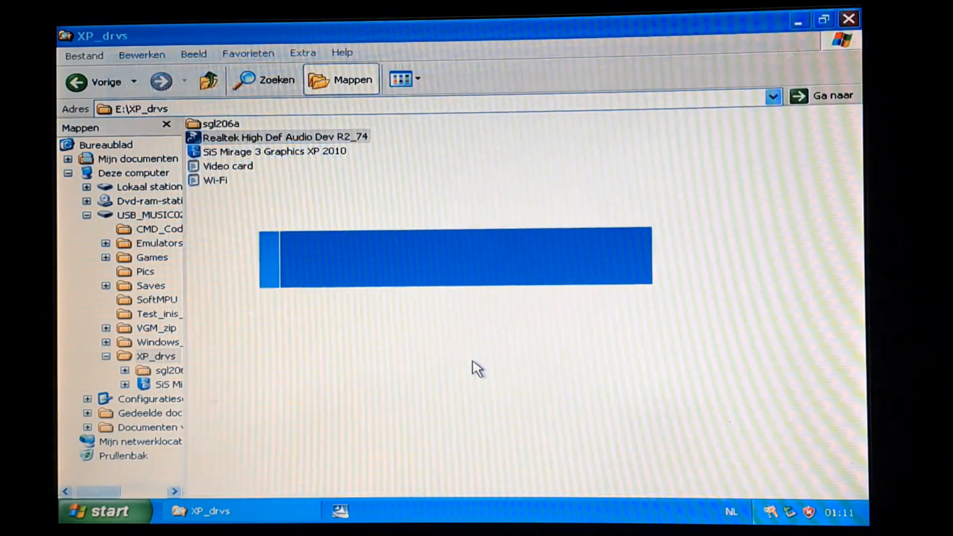
{"action": "double_click", "coordinate": [283, 136]}
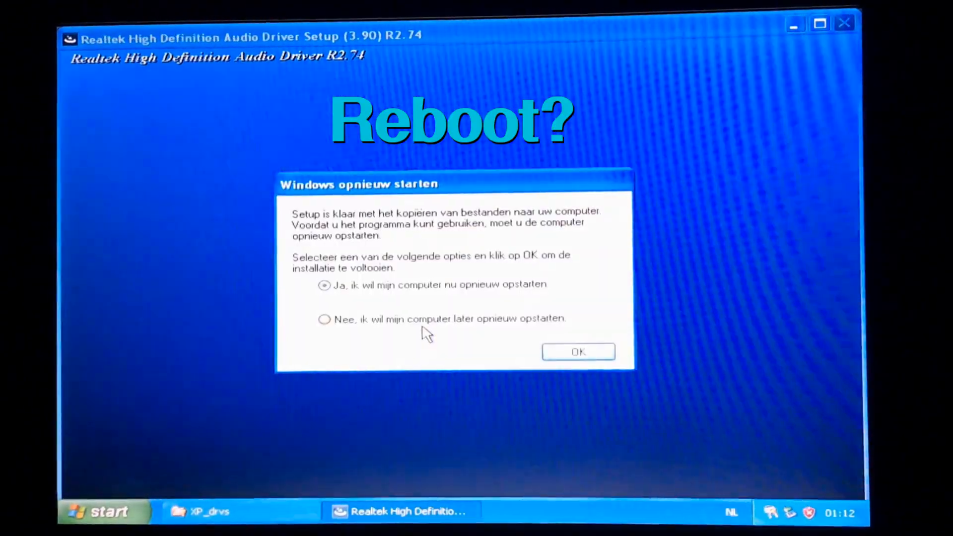
{"action": "left_click", "coordinate": [577, 352]}
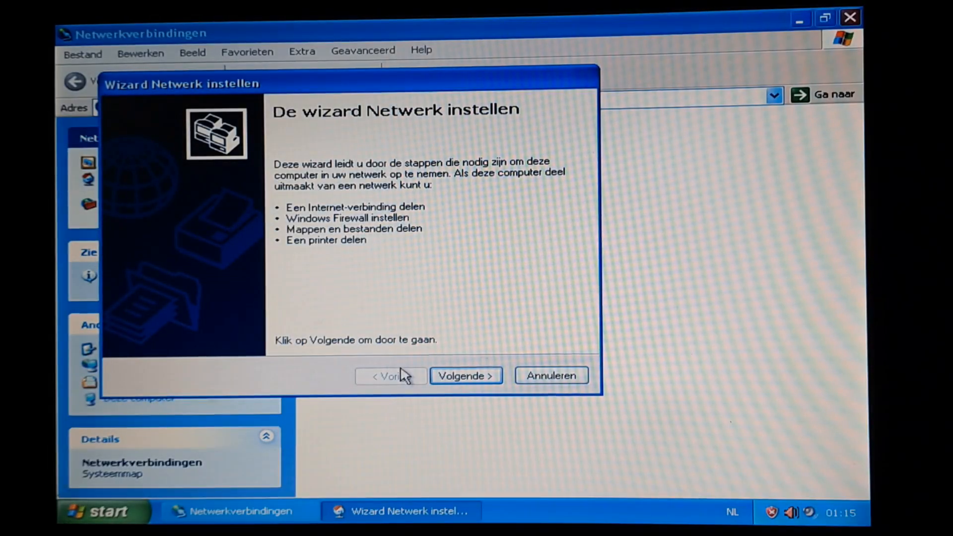
Step: Advance the Network Setup Wizard and enter computer description VeryOldLap
{"action": "left_click", "coordinate": [465, 375]}
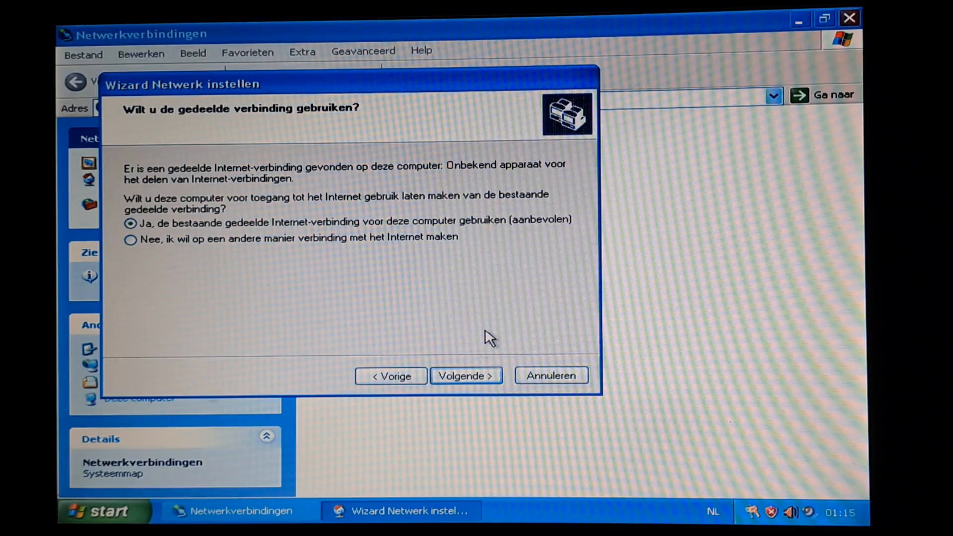
{"action": "left_click", "coordinate": [465, 376]}
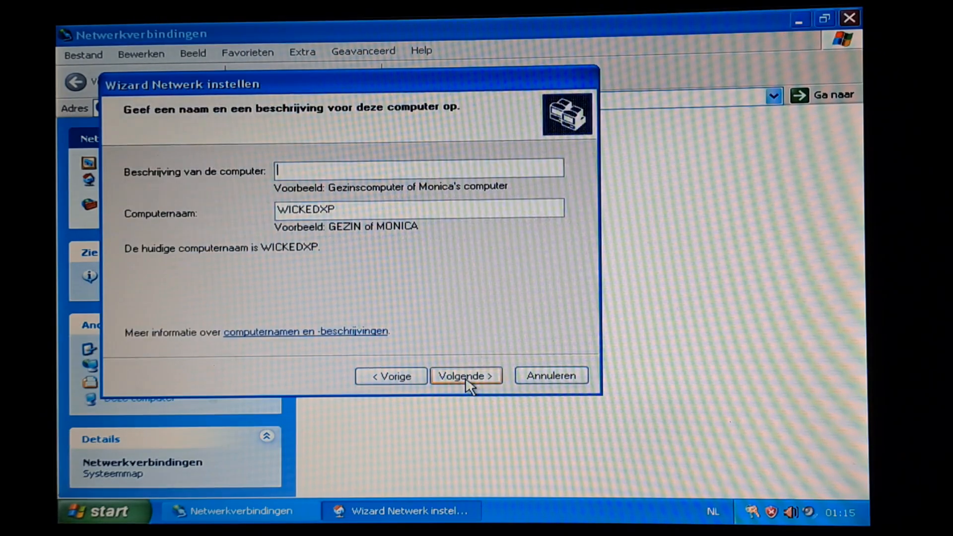
{"action": "type", "text": "Ver"}
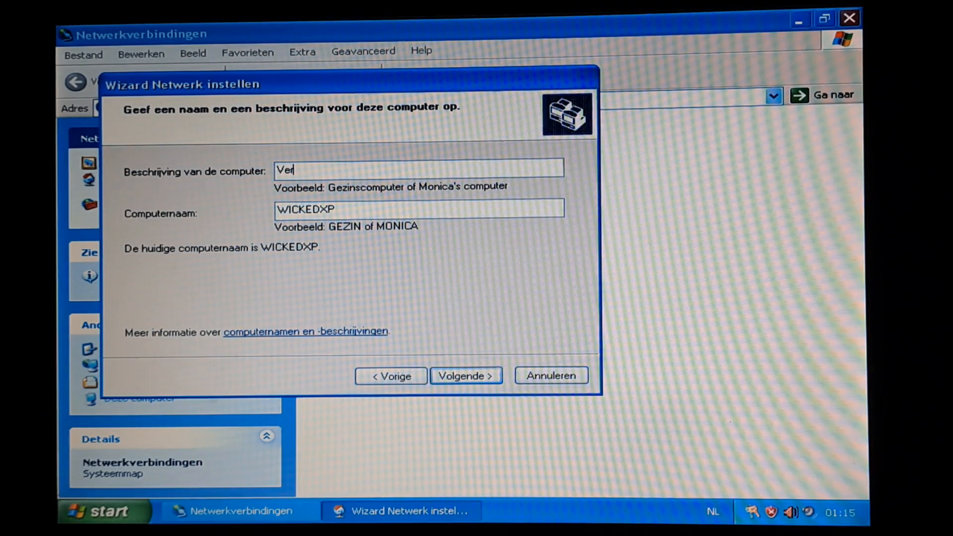
{"action": "type", "text": "yO"}
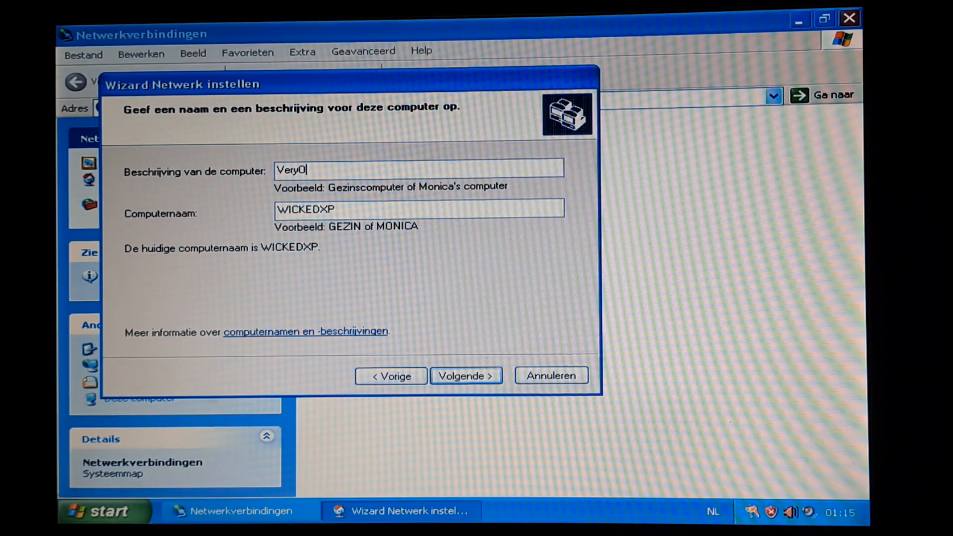
{"action": "type", "text": "ldLap"}
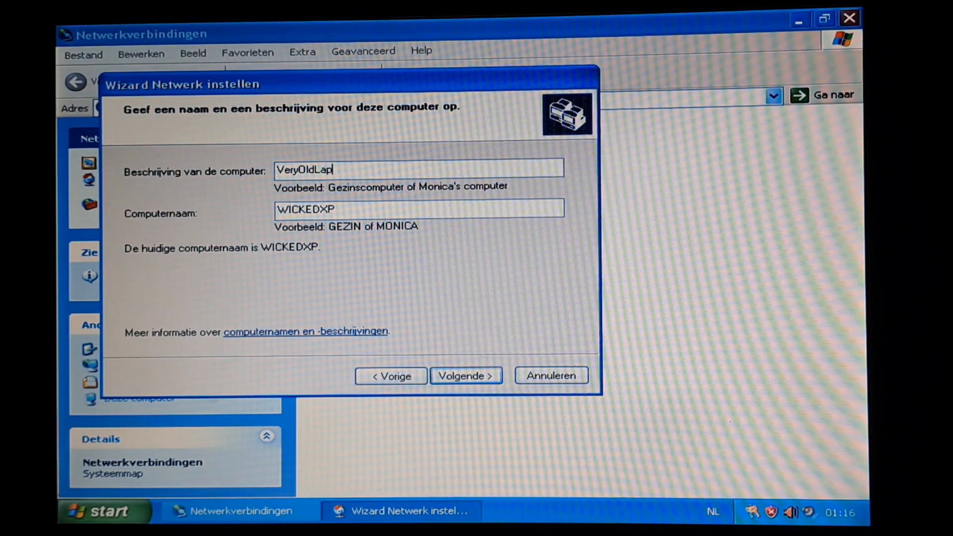
{"action": "left_click", "coordinate": [465, 375]}
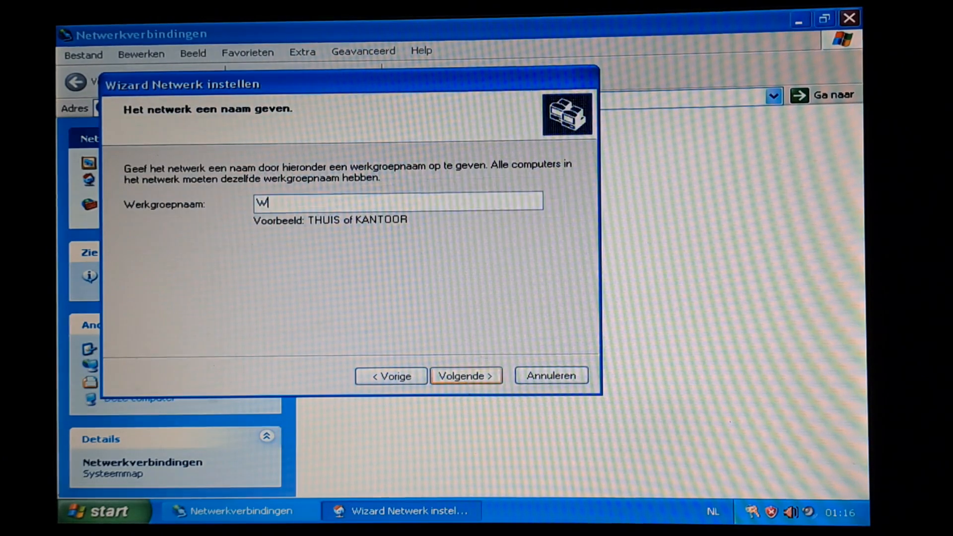
Step: Set workgroup WORKGROUP, finish without a setup disk, and close the wizard
{"action": "type", "text": "ORKGROUP"}
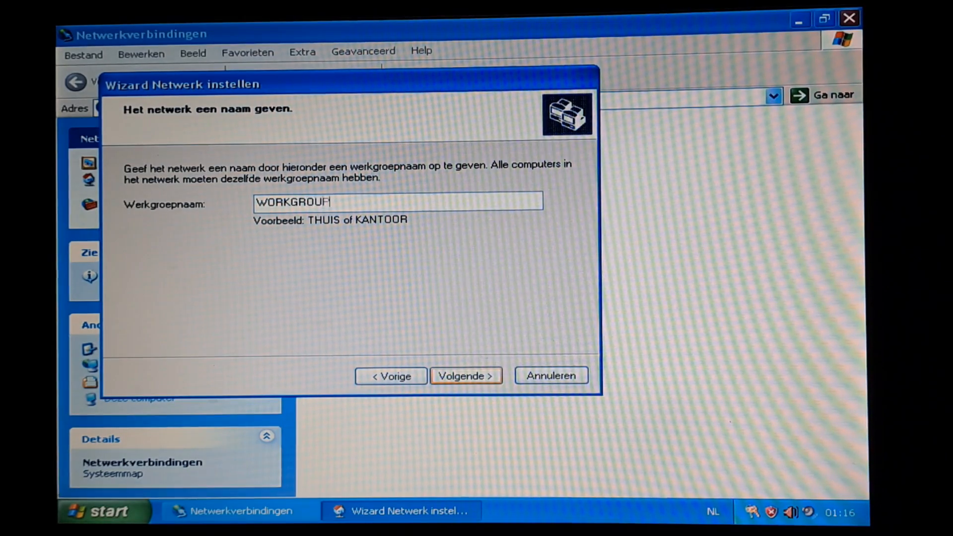
{"action": "left_click", "coordinate": [465, 375]}
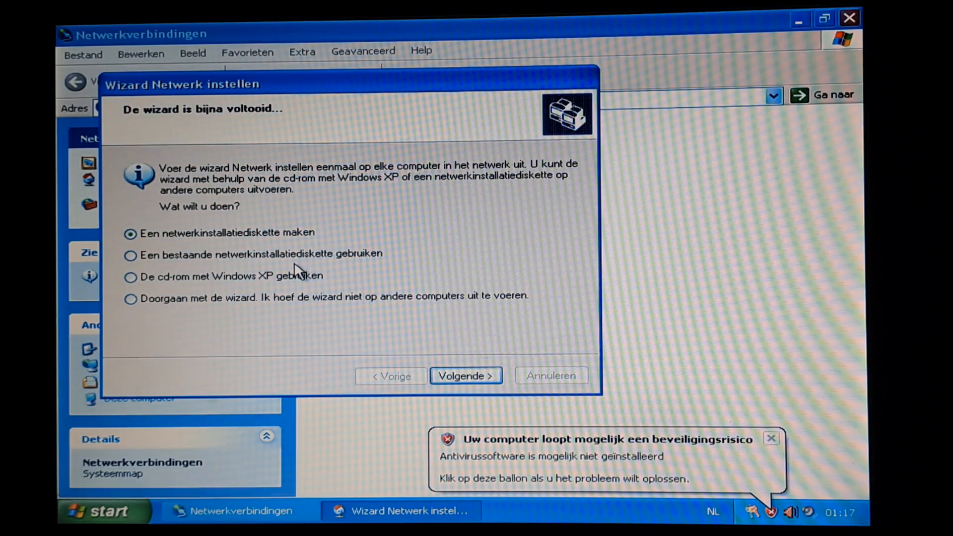
{"action": "left_click", "coordinate": [130, 298]}
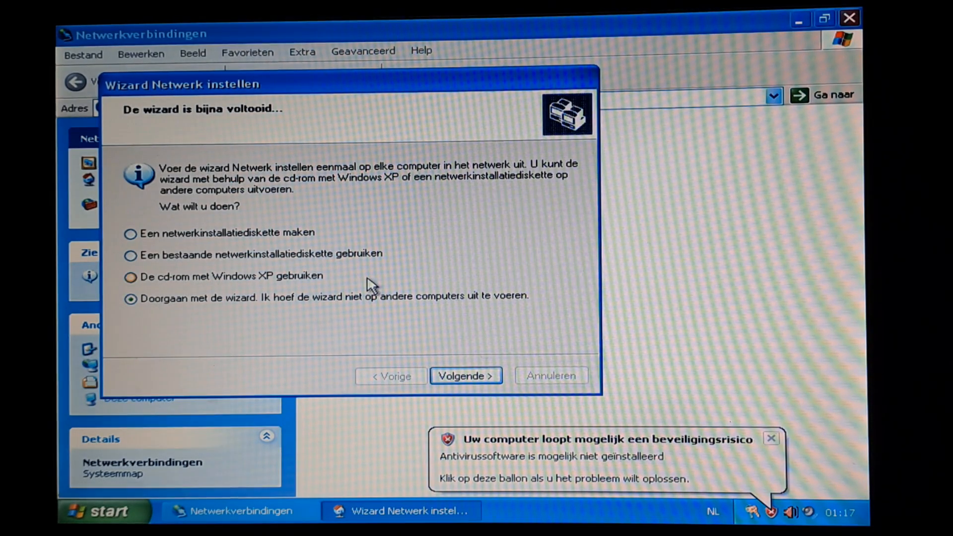
{"action": "left_click", "coordinate": [465, 376]}
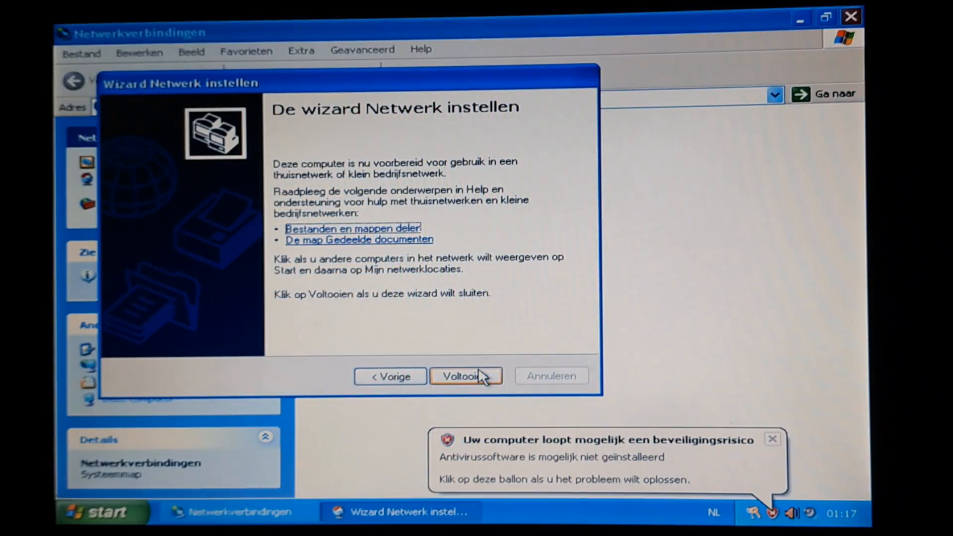
{"action": "left_click", "coordinate": [465, 375]}
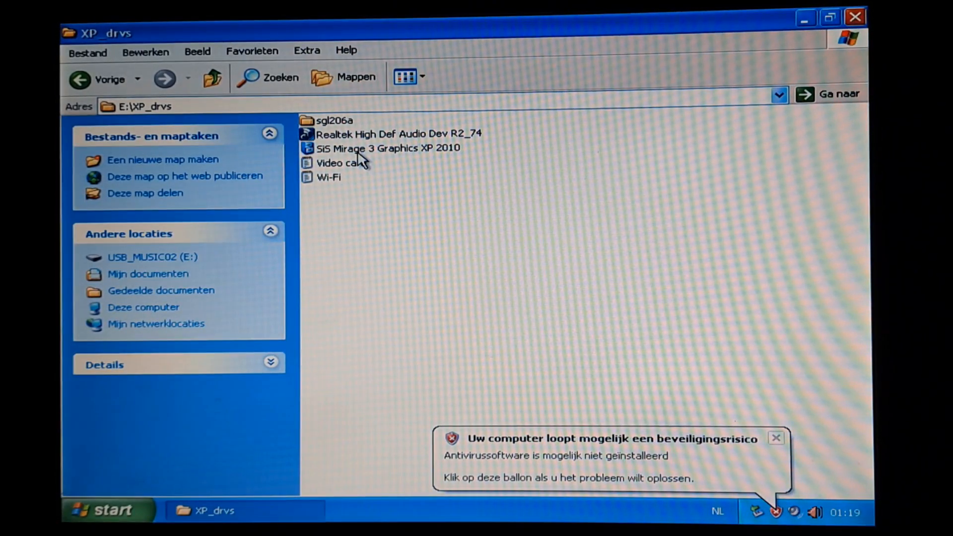
Step: Unpack the SiS Mirage 3 Graphics XP 2010 package into C:\CABS and deselect the files
{"action": "double_click", "coordinate": [386, 148]}
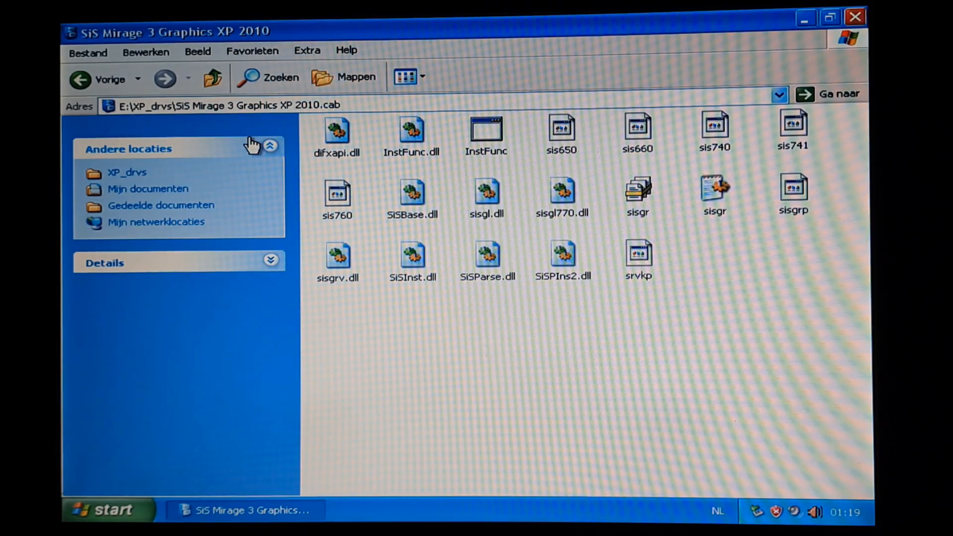
{"action": "left_click", "coordinate": [103, 79]}
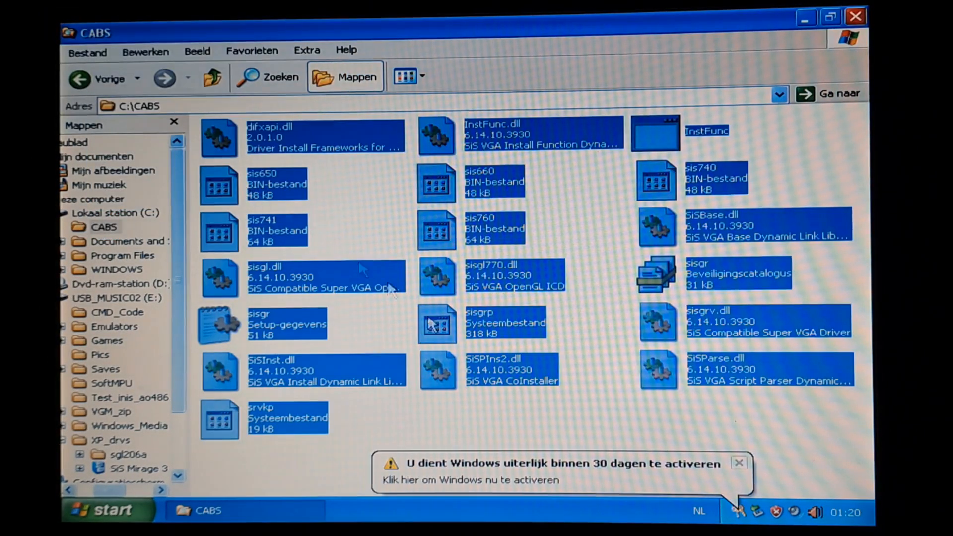
{"action": "left_click", "coordinate": [739, 462]}
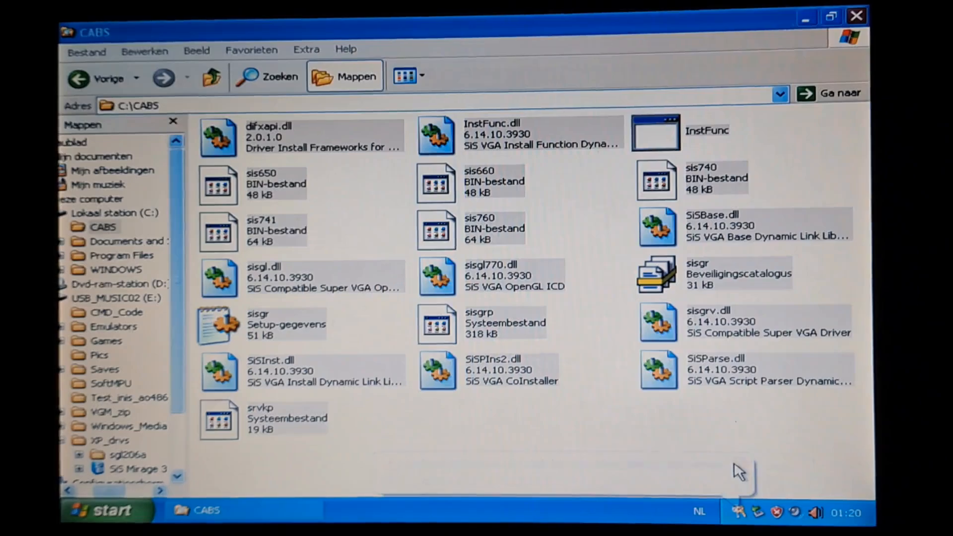
{"action": "left_click", "coordinate": [100, 509]}
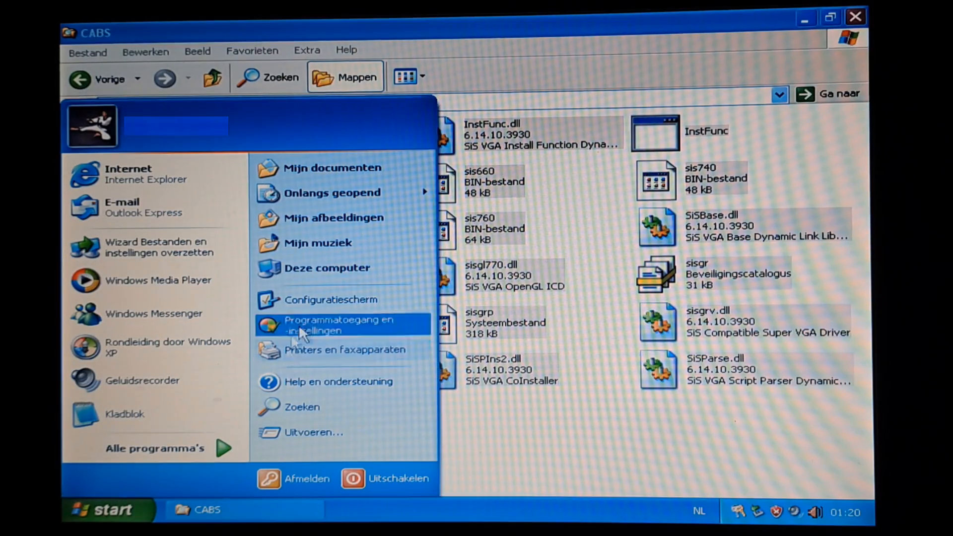
Step: Start Add Hardware from Control Panel and select Videocontroller (VGA-compatibel)
{"action": "left_click", "coordinate": [332, 298]}
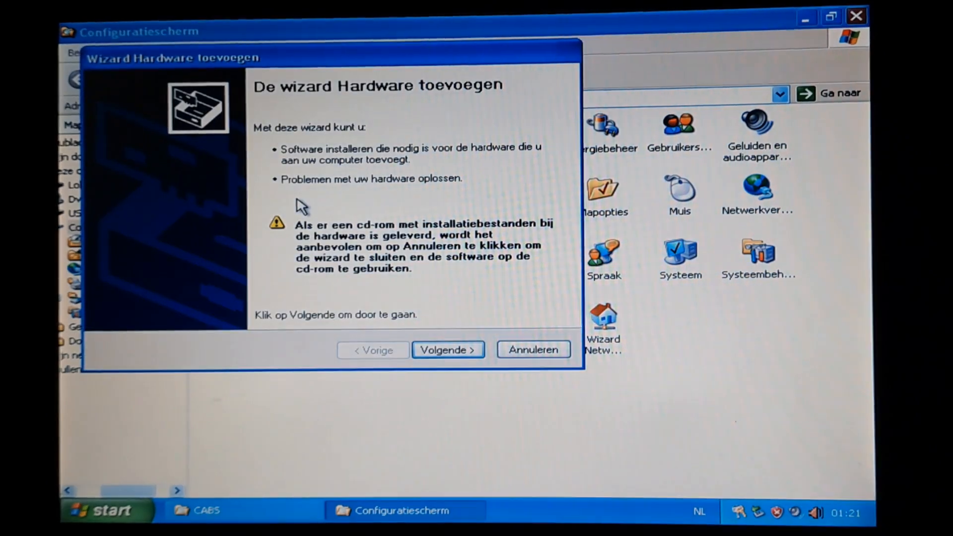
{"action": "left_click", "coordinate": [447, 349]}
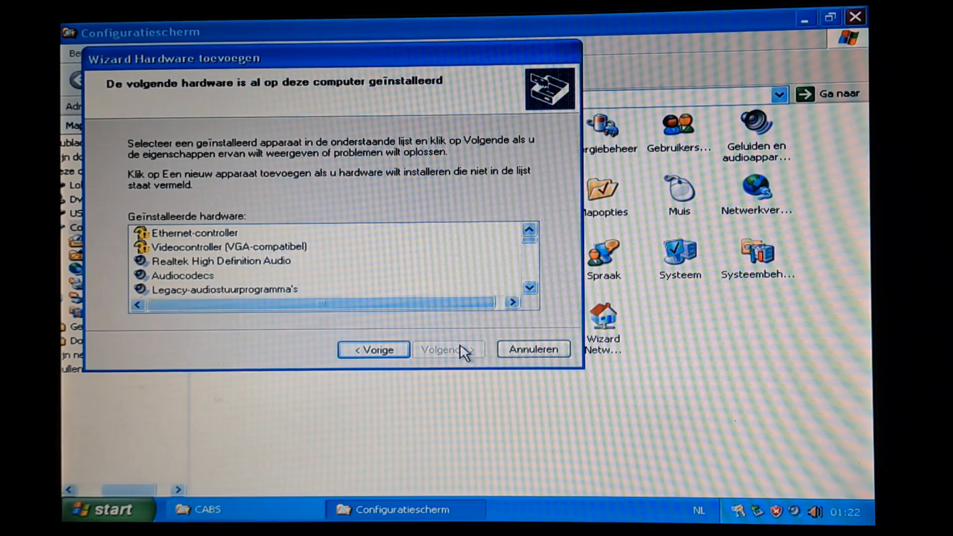
{"action": "left_click", "coordinate": [217, 246]}
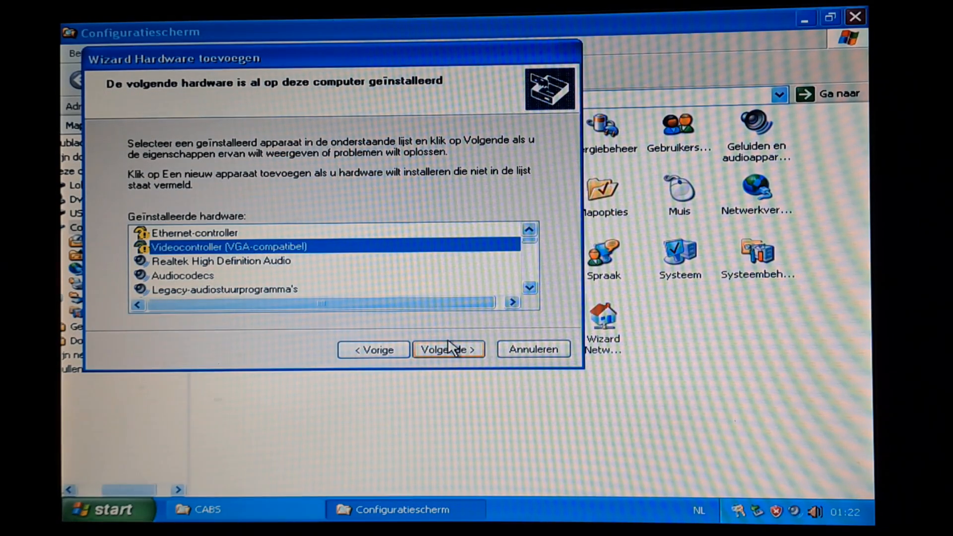
{"action": "left_click", "coordinate": [449, 349]}
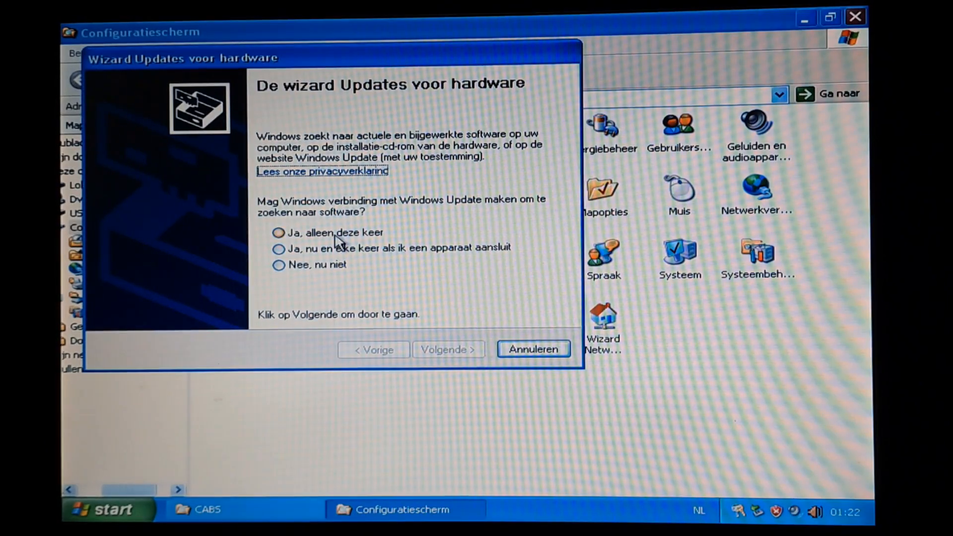
{"action": "left_click", "coordinate": [448, 349]}
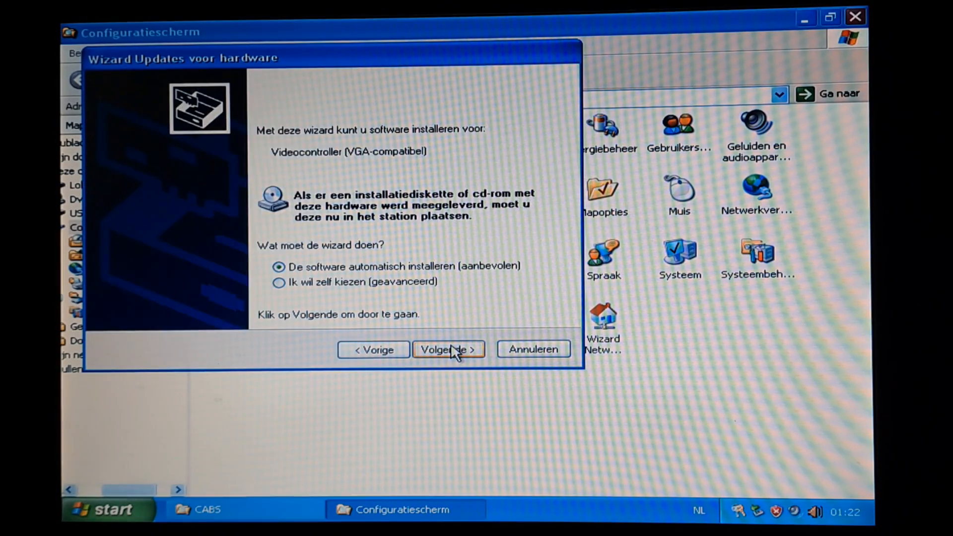
{"action": "mouse_move", "coordinate": [341, 281]}
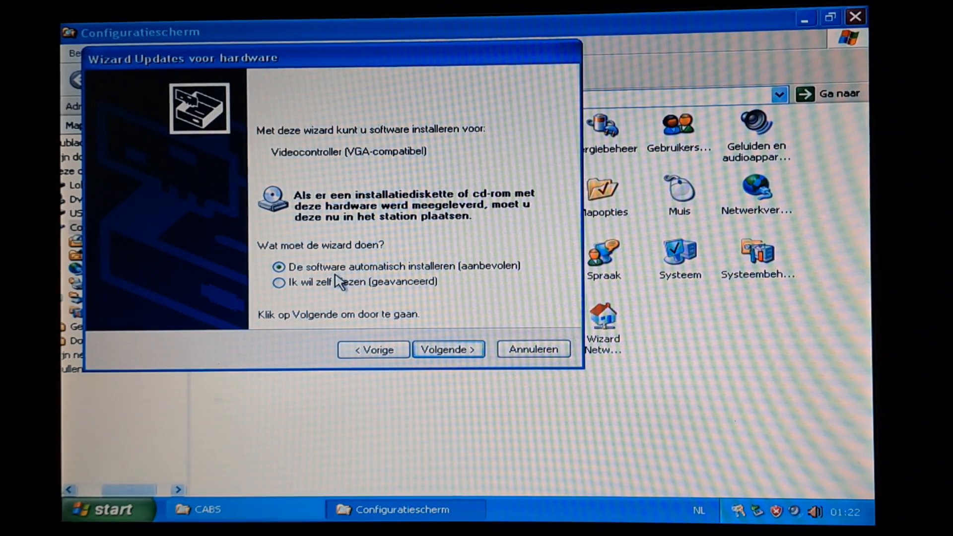
Step: Choose a manual driver location, browse to C:\CABS, and search it for the driver
{"action": "left_click", "coordinate": [447, 349]}
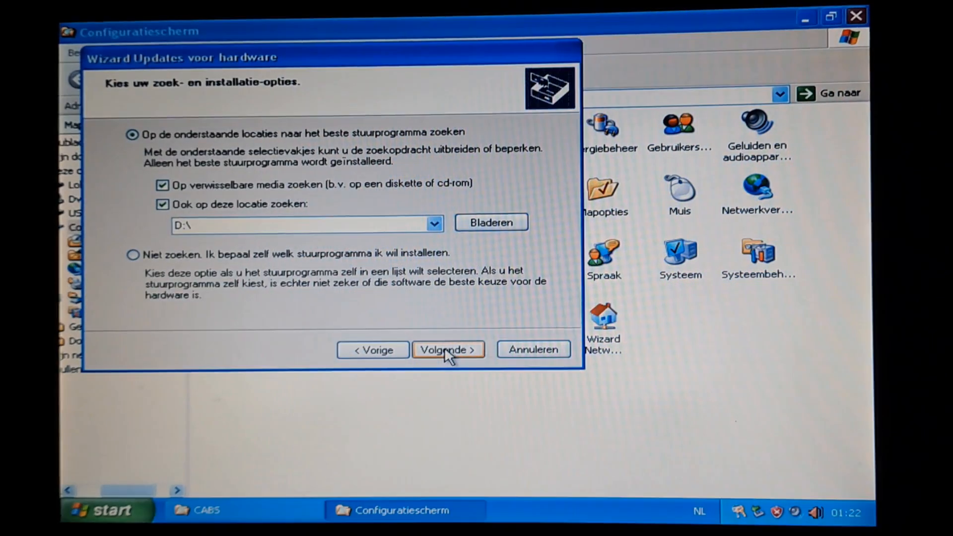
{"action": "left_click", "coordinate": [490, 222]}
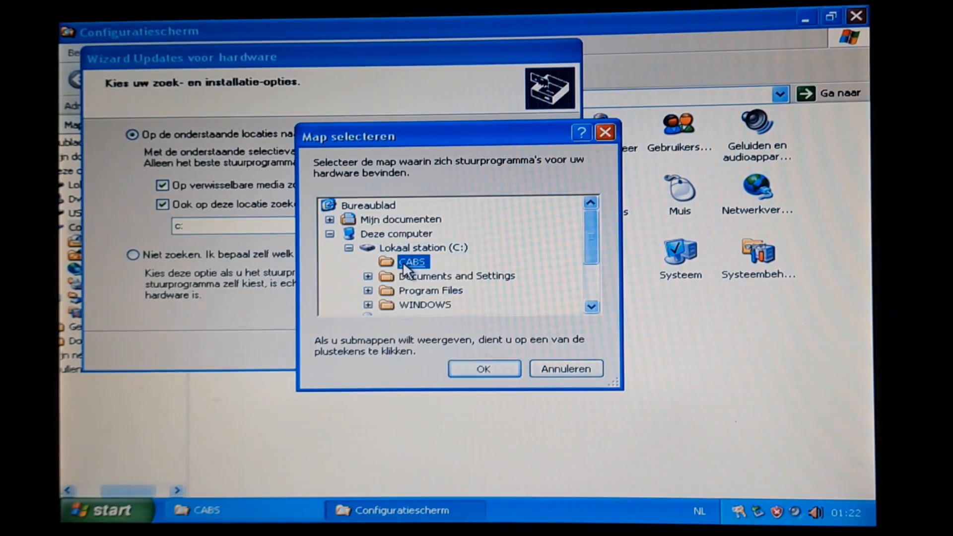
{"action": "left_click", "coordinate": [483, 368]}
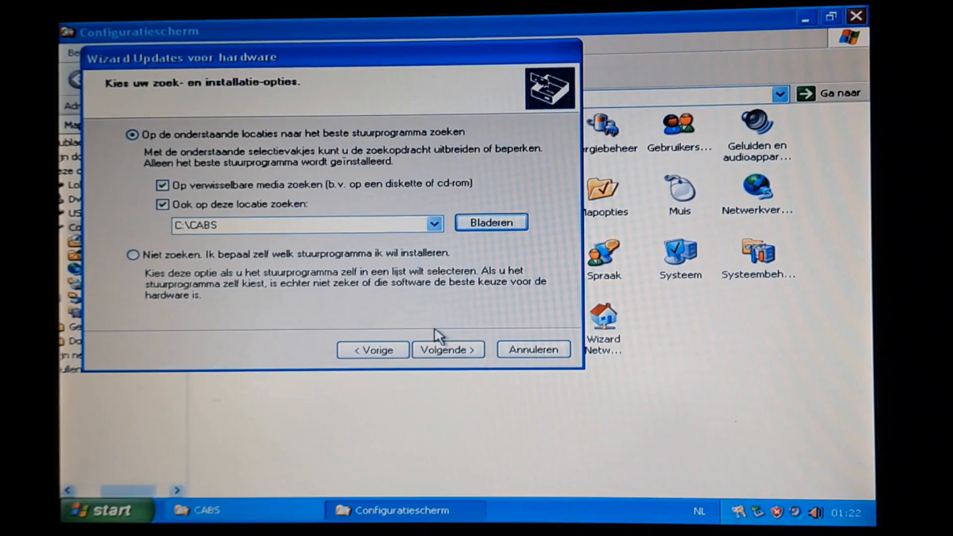
{"action": "left_click", "coordinate": [447, 350]}
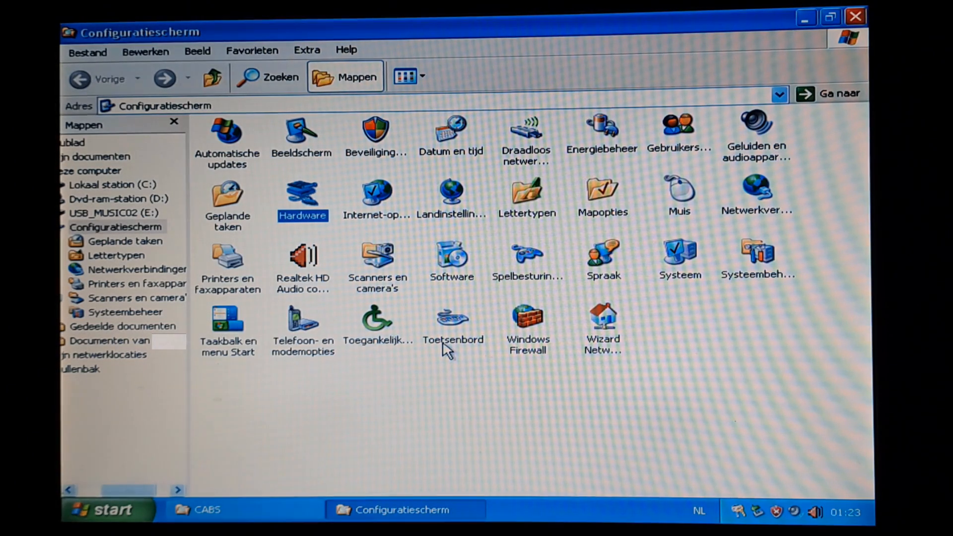
{"action": "mouse_move", "coordinate": [414, 404]}
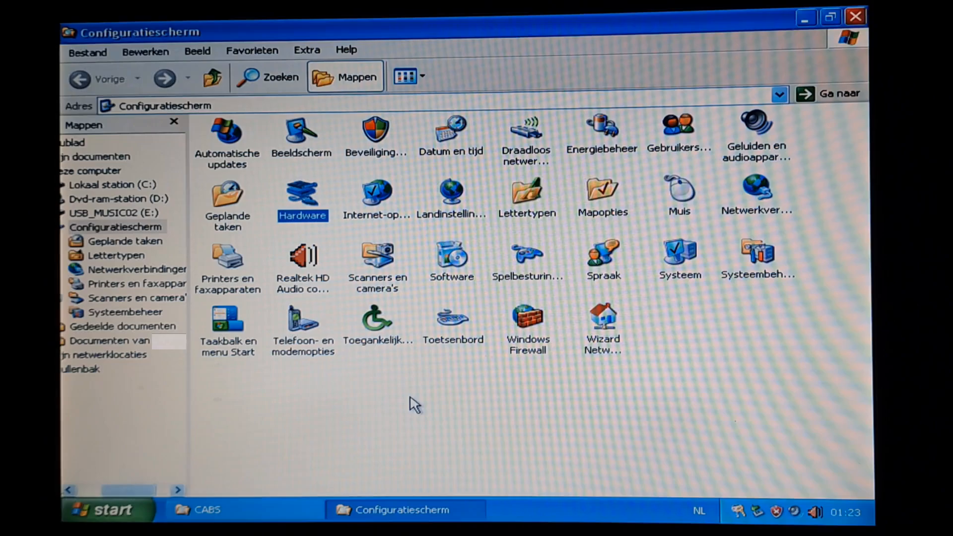
{"action": "mouse_move", "coordinate": [793, 362]}
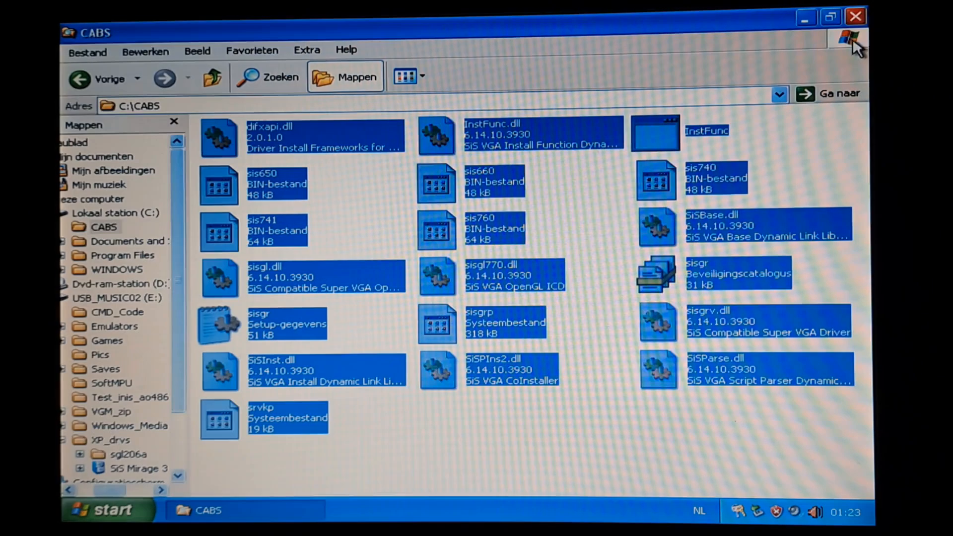
Step: Close the CABS window and move the Recycle Bin to the desktop's top-left corner
{"action": "left_click", "coordinate": [855, 17]}
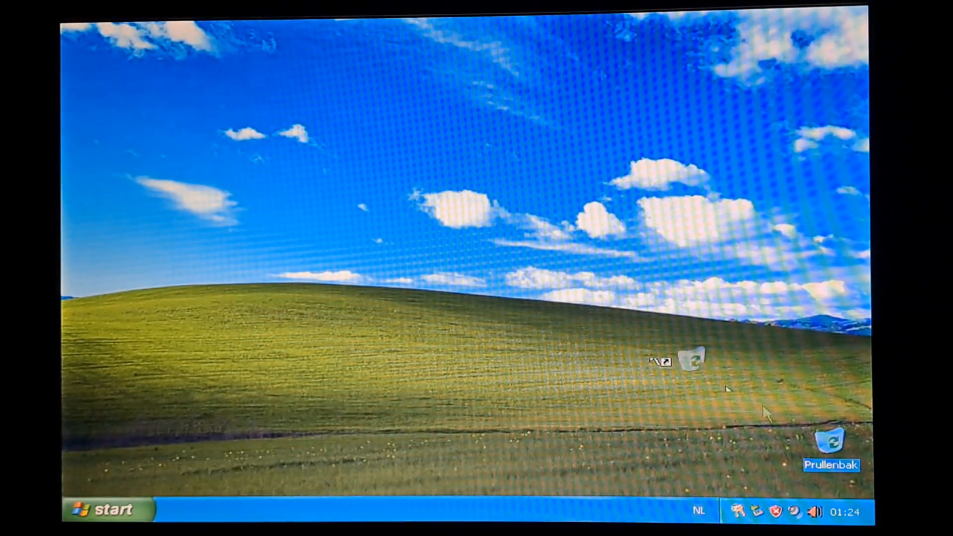
{"action": "left_click_drag", "start_coordinate": [831, 441], "coordinate": [100, 40]}
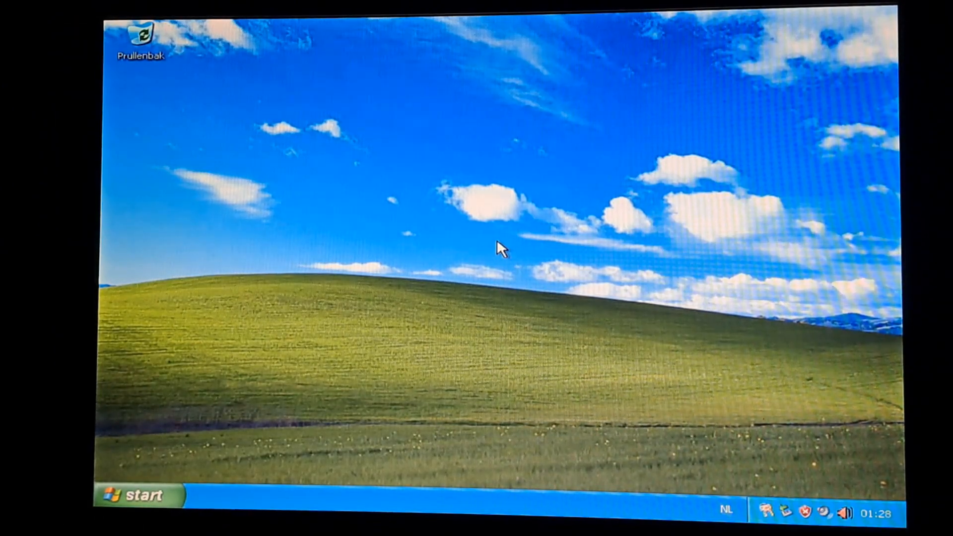
Step: In Display Properties, raise resolution beyond 1024×768 with 32-bit colour and apply
{"action": "right_click", "coordinate": [498, 248]}
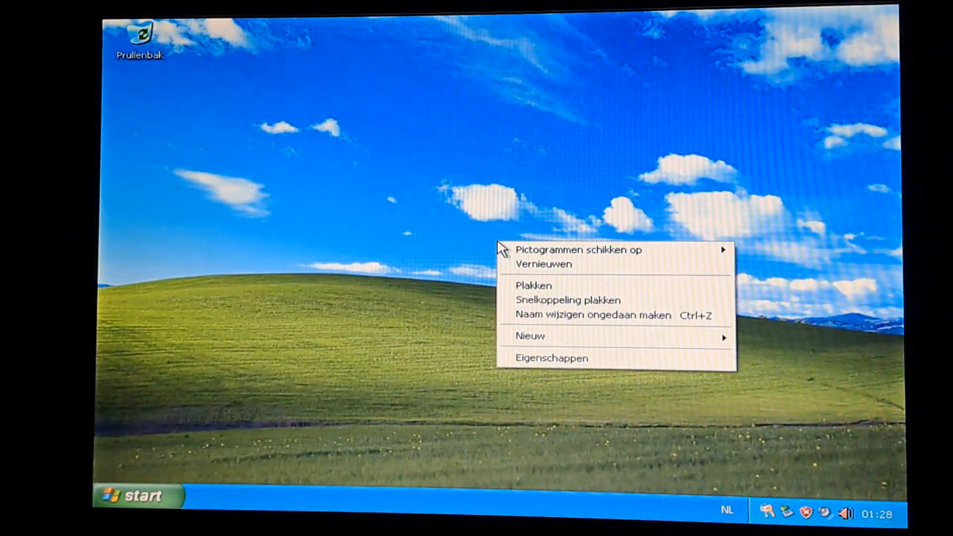
{"action": "mouse_move", "coordinate": [551, 357]}
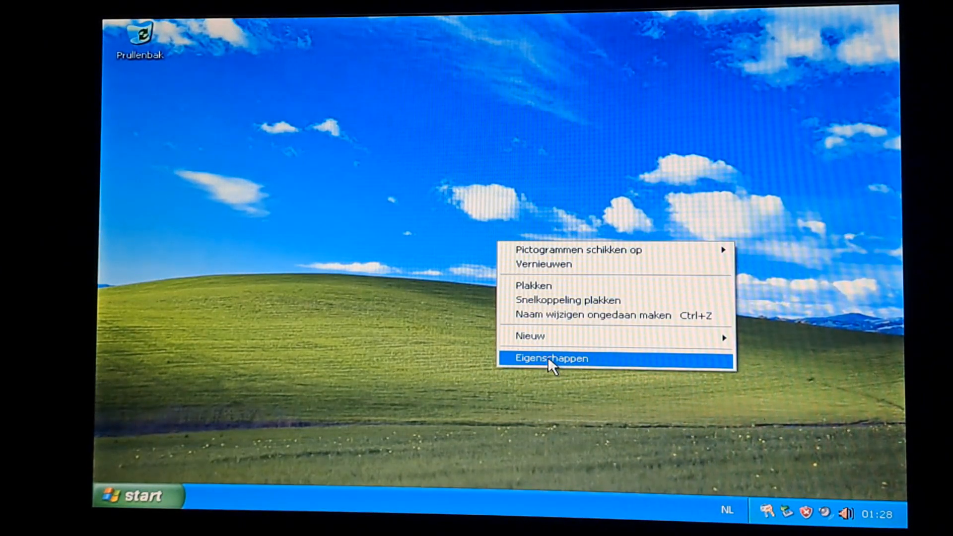
{"action": "left_click", "coordinate": [551, 358]}
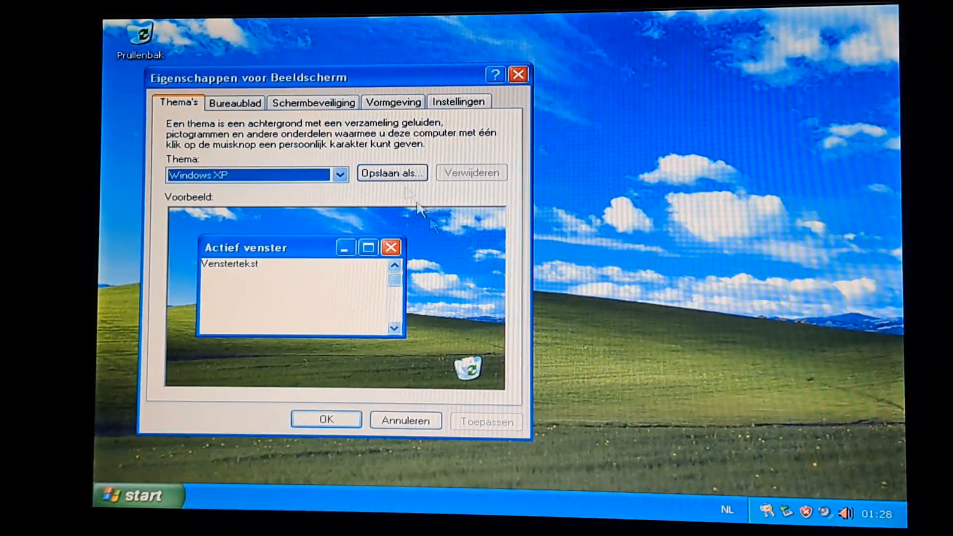
{"action": "left_click", "coordinate": [458, 101]}
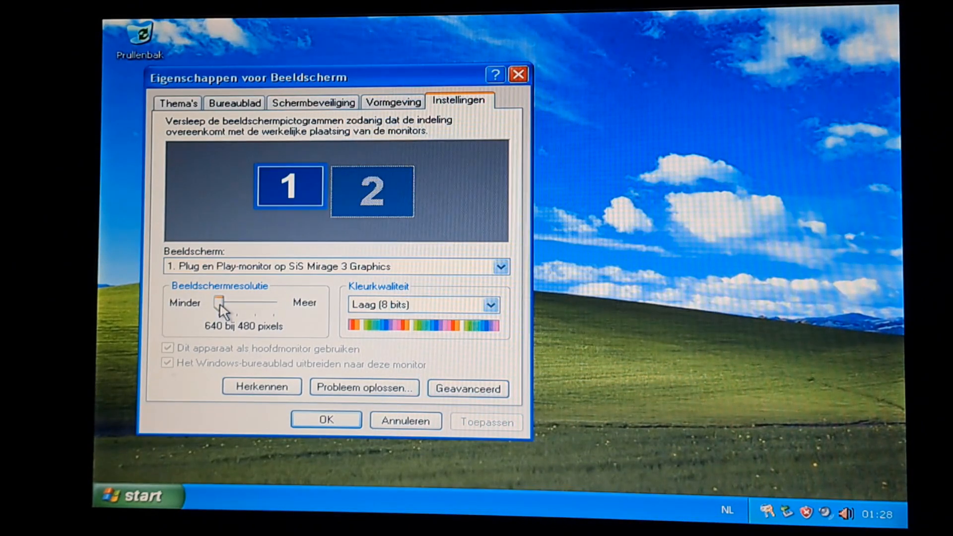
{"action": "left_click_drag", "start_coordinate": [220, 303], "coordinate": [255, 303]}
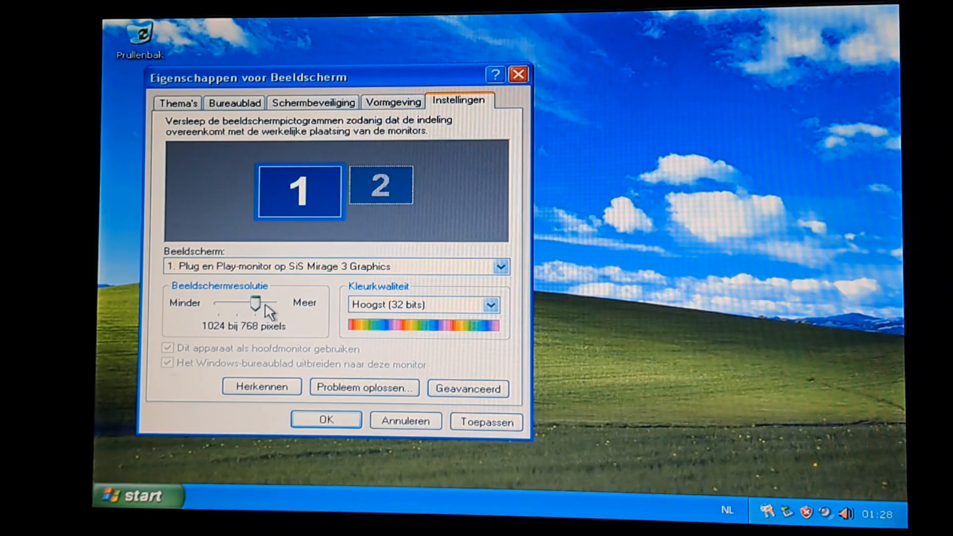
{"action": "left_click_drag", "start_coordinate": [255, 303], "coordinate": [276, 303]}
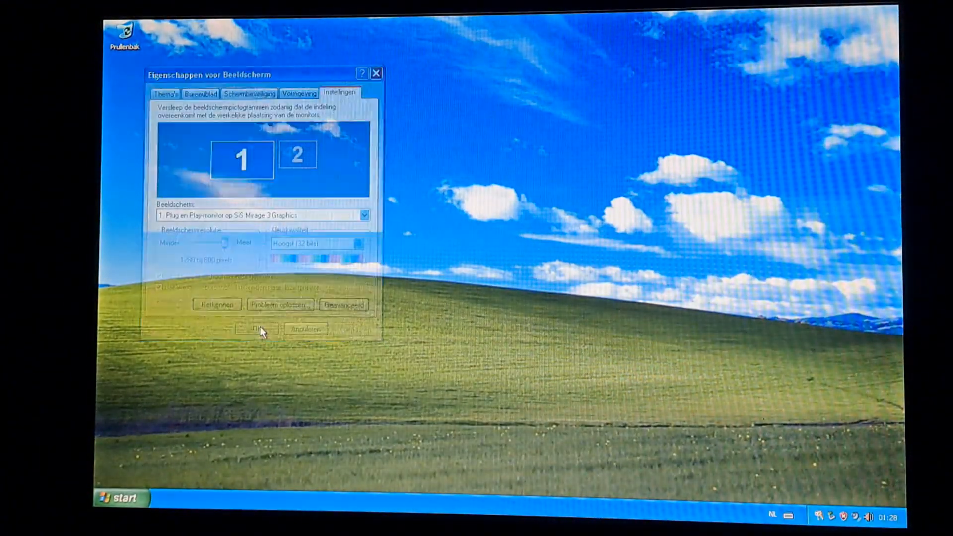
{"action": "left_click", "coordinate": [258, 328]}
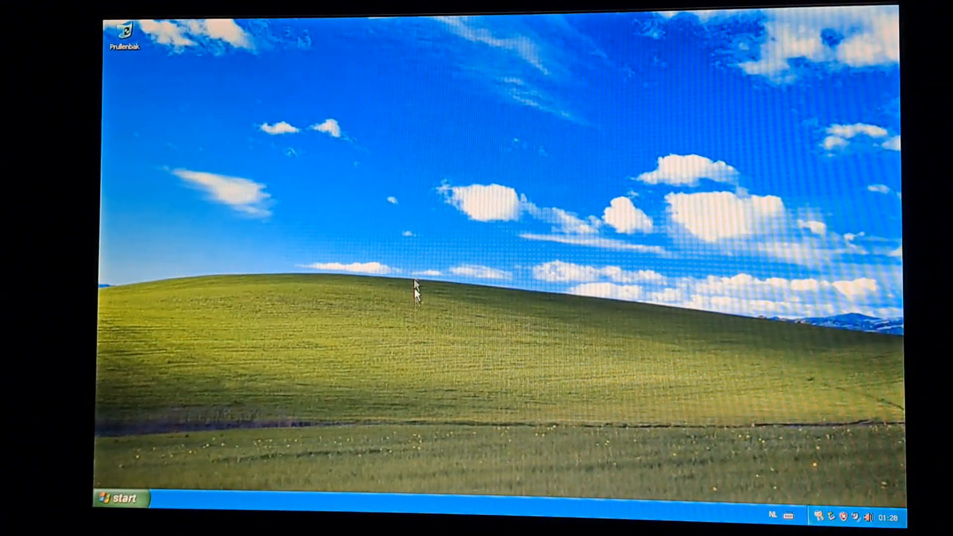
{"action": "mouse_move", "coordinate": [155, 463]}
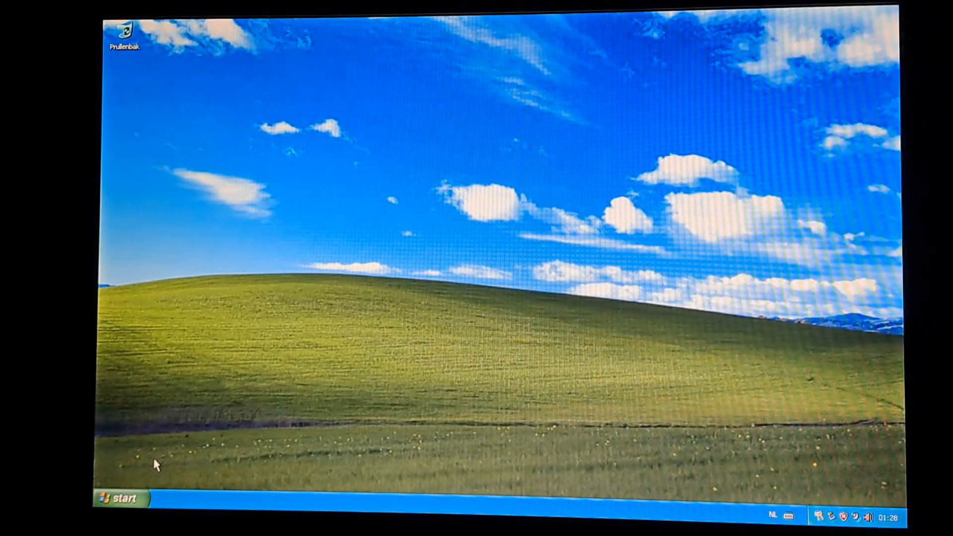
Step: Open the My Documents folder from the Start menu
{"action": "left_click", "coordinate": [119, 499]}
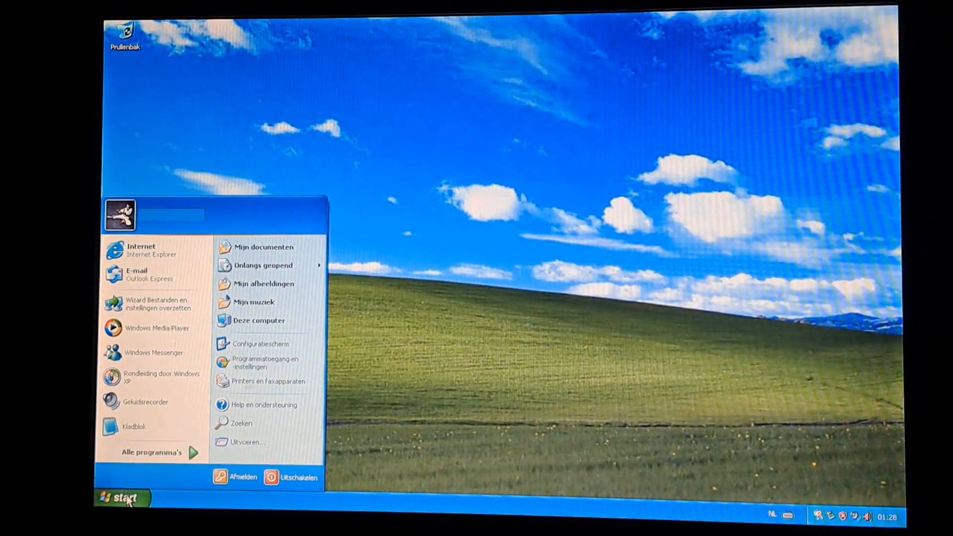
{"action": "left_click", "coordinate": [152, 452]}
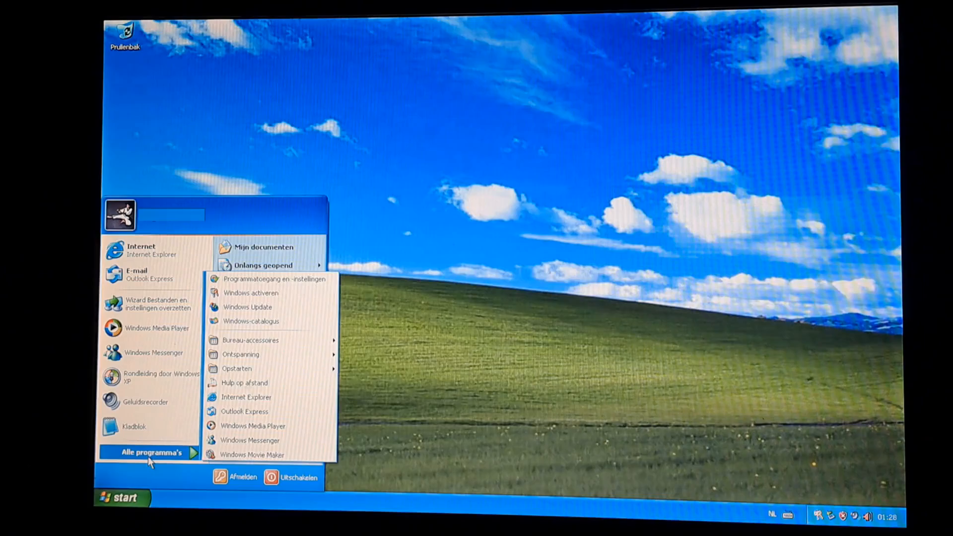
{"action": "left_click", "coordinate": [259, 247]}
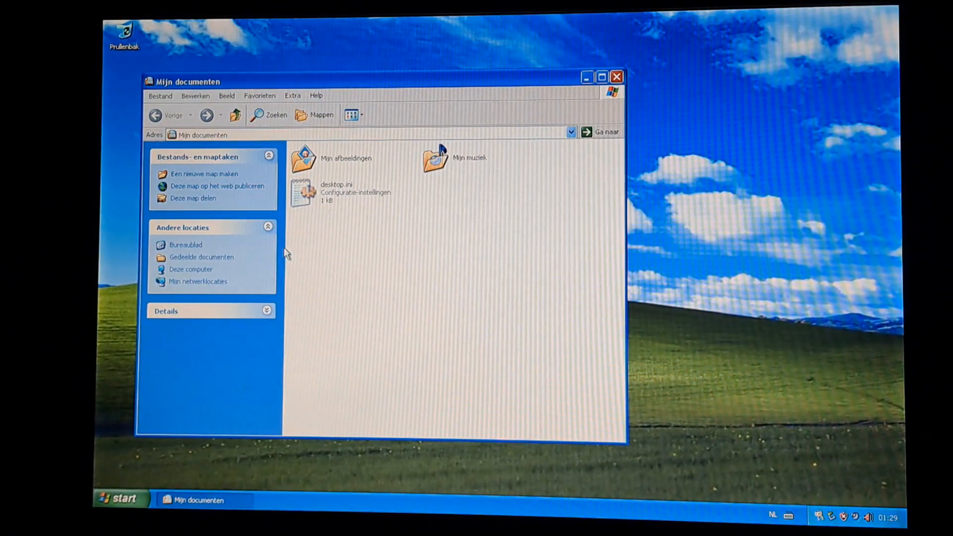
{"action": "mouse_move", "coordinate": [603, 87]}
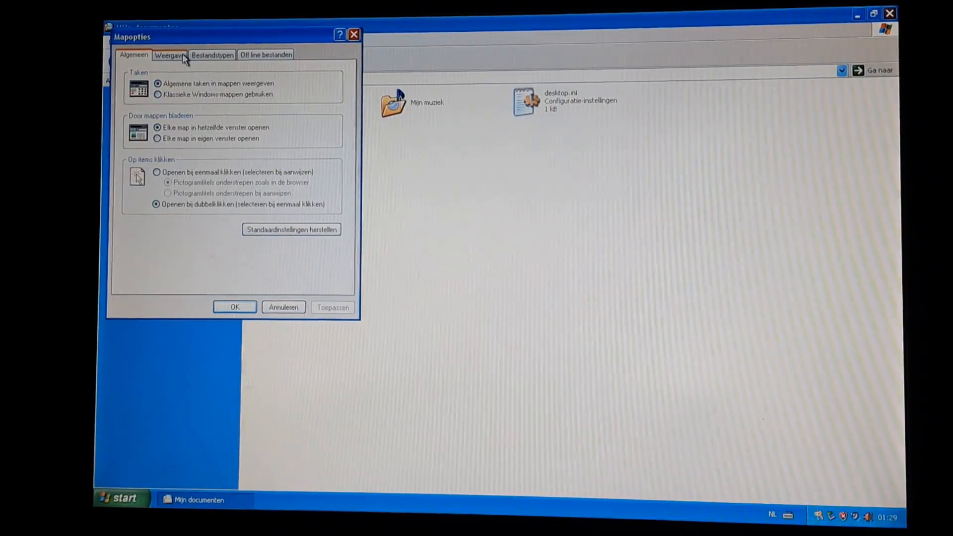
Step: Bring up the My Documents toolbar options list showing the Customise entry
{"action": "left_click", "coordinate": [169, 54]}
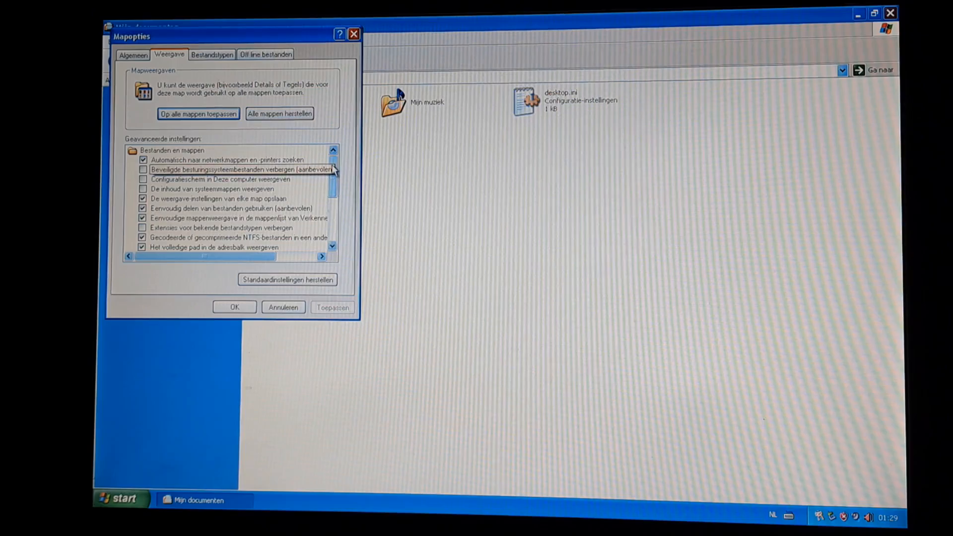
{"action": "left_click", "coordinate": [233, 306]}
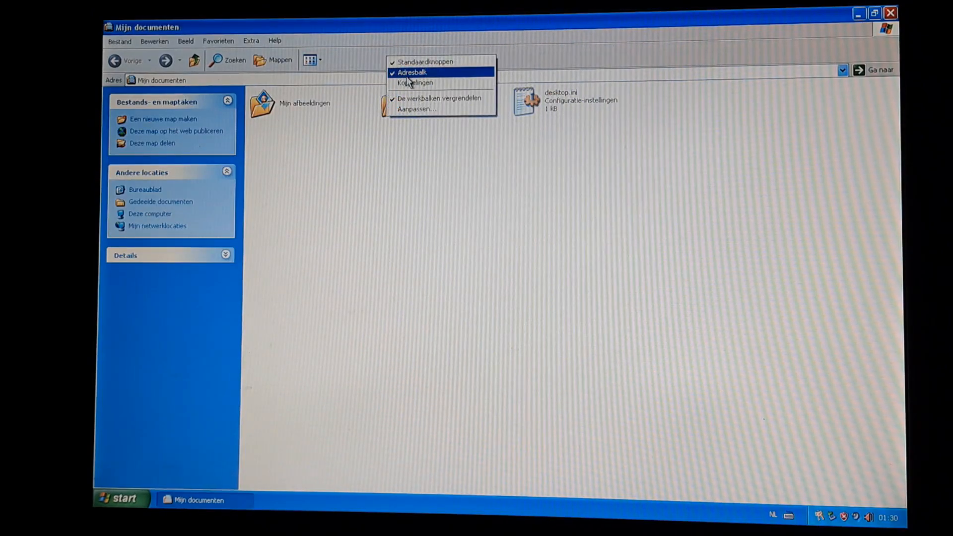
Step: Set the My Documents toolbar to Kleine pictogrammen (small icons) and close the window
{"action": "left_click", "coordinate": [417, 109]}
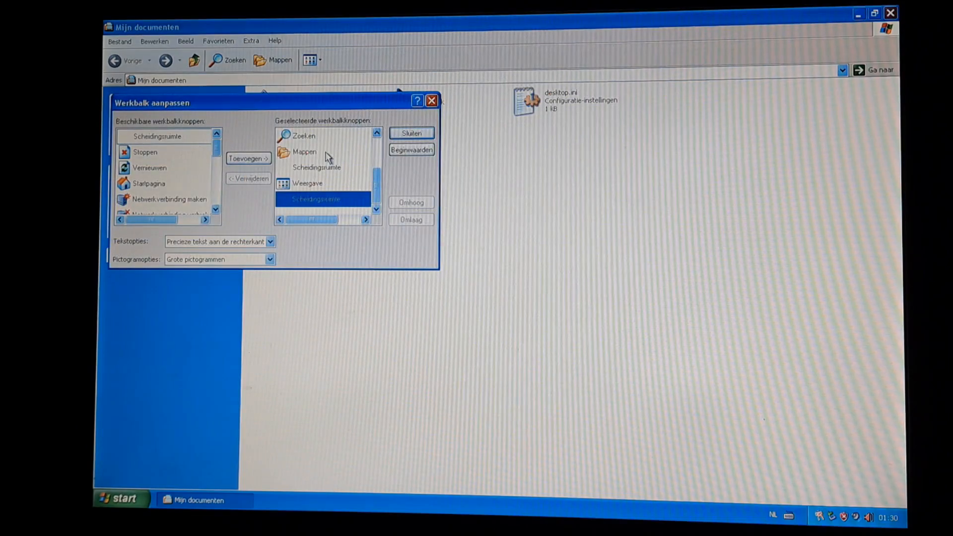
{"action": "left_click", "coordinate": [269, 259]}
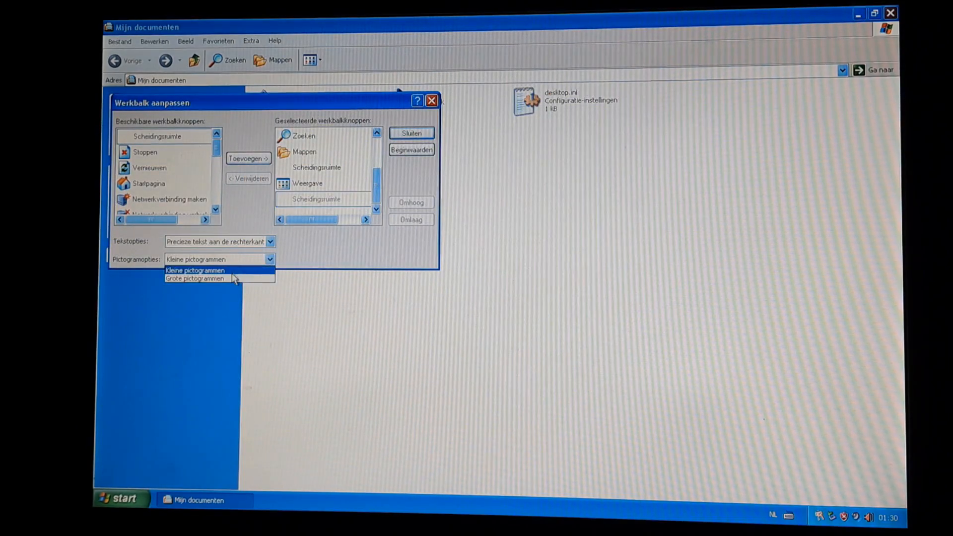
{"action": "left_click", "coordinate": [195, 270]}
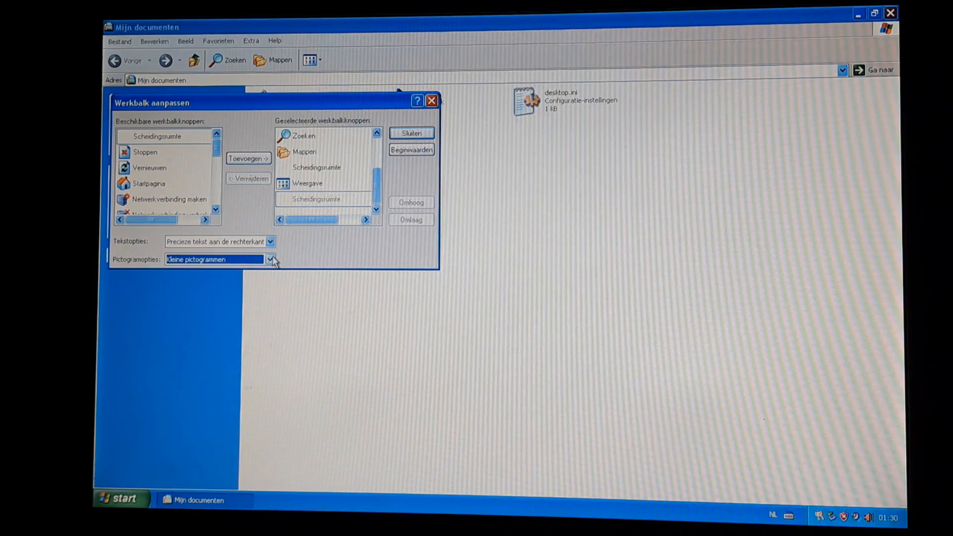
{"action": "mouse_move", "coordinate": [389, 173]}
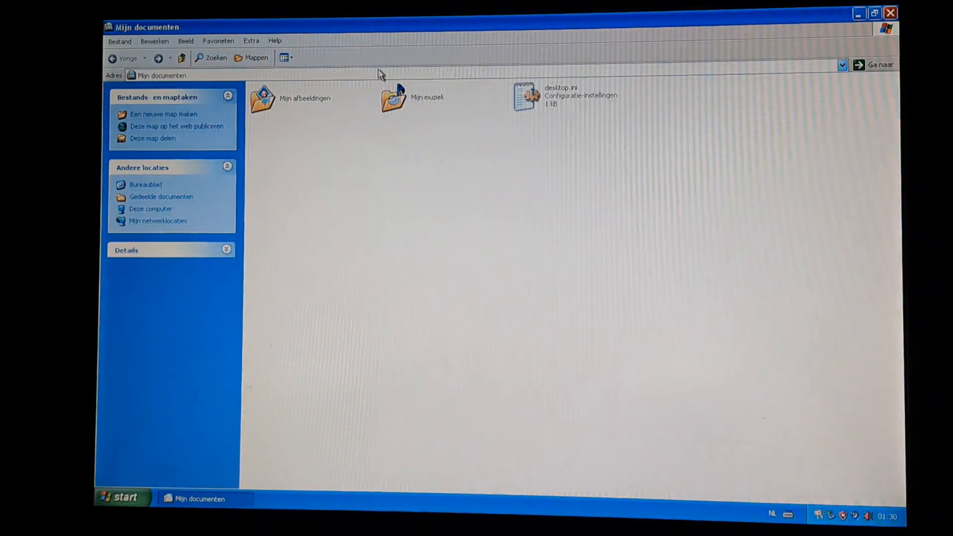
{"action": "left_click", "coordinate": [118, 499]}
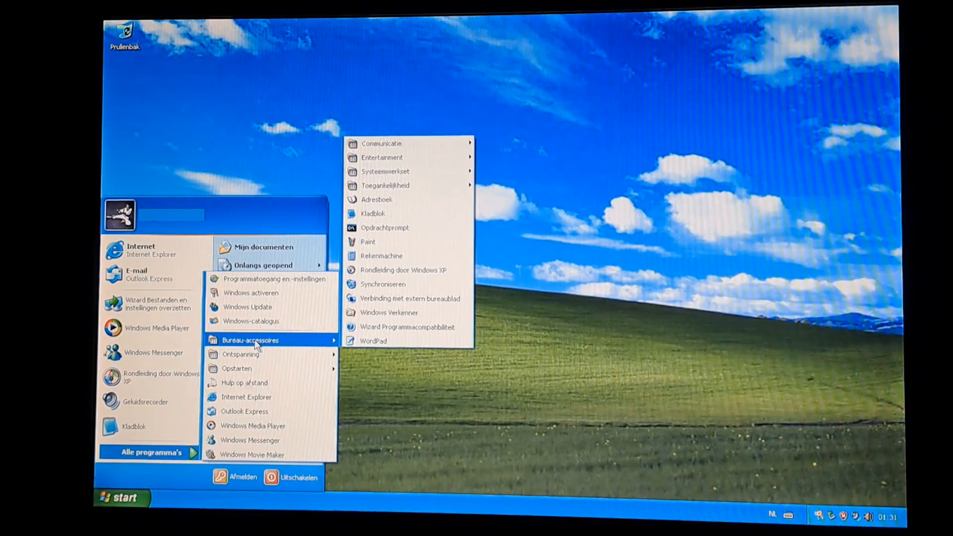
{"action": "mouse_move", "coordinate": [263, 354]}
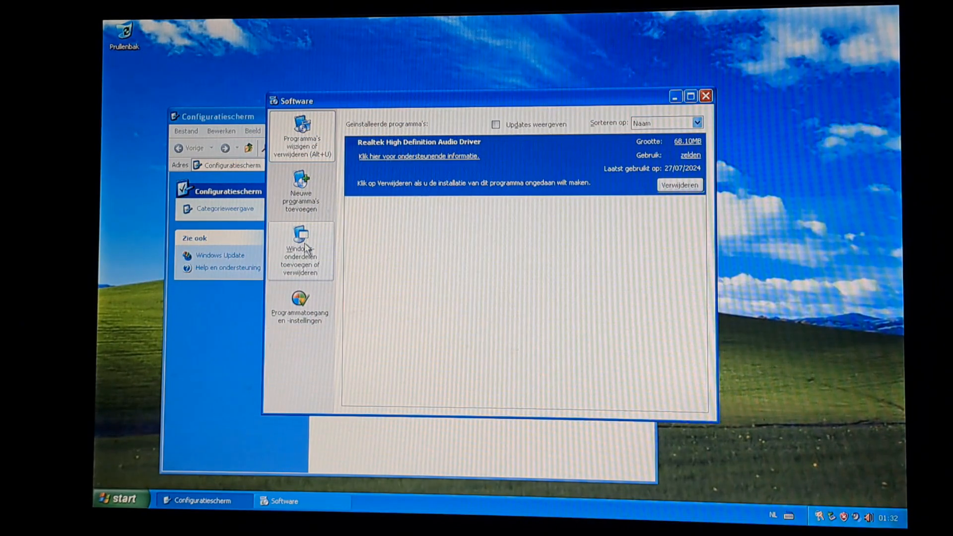
Step: Launch Windows-onderdelen toevoegen of verwijderen from Add or Remove Programs
{"action": "left_click", "coordinate": [678, 184]}
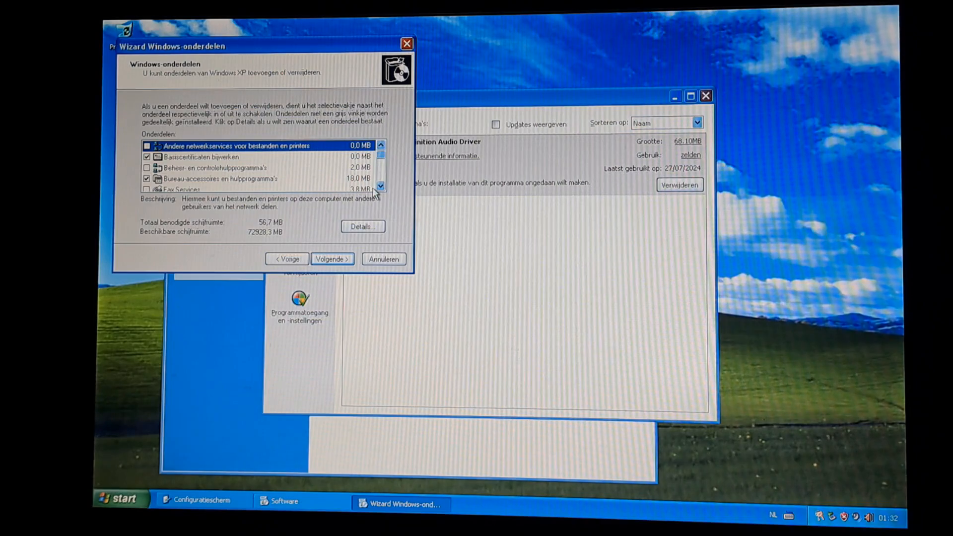
Step: Untick Netwerkservices and Windows Messenger in the components list, then apply with Volgende
{"action": "left_click", "coordinate": [381, 186]}
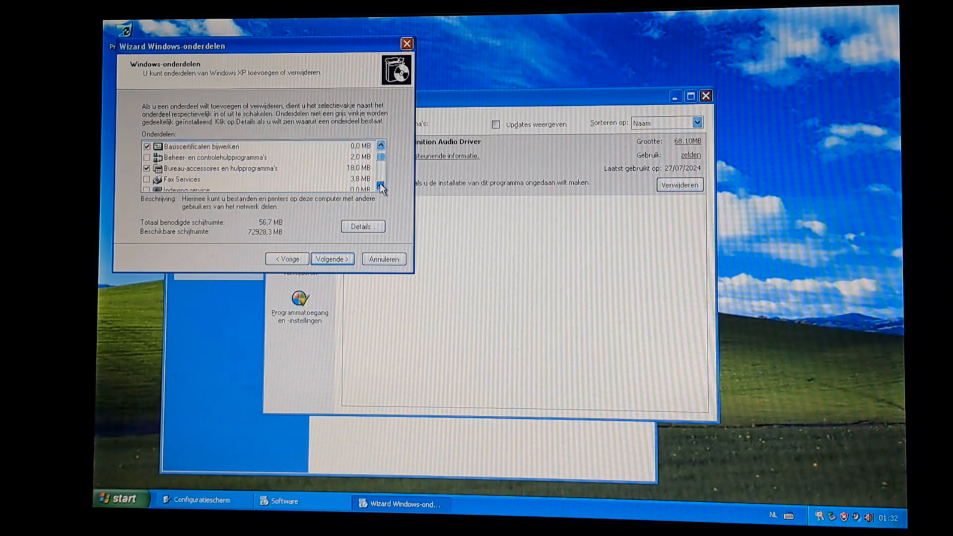
{"action": "left_click", "coordinate": [382, 188]}
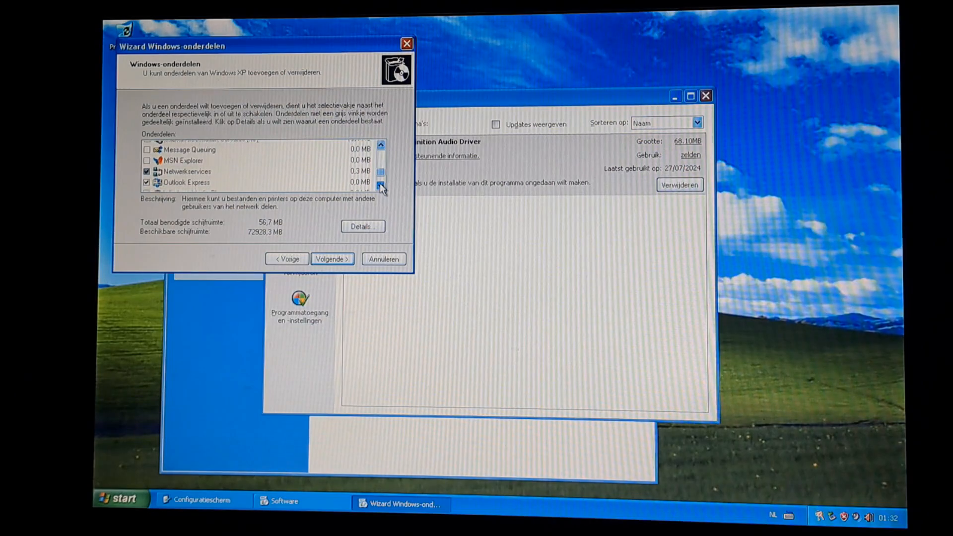
{"action": "left_click", "coordinate": [381, 187]}
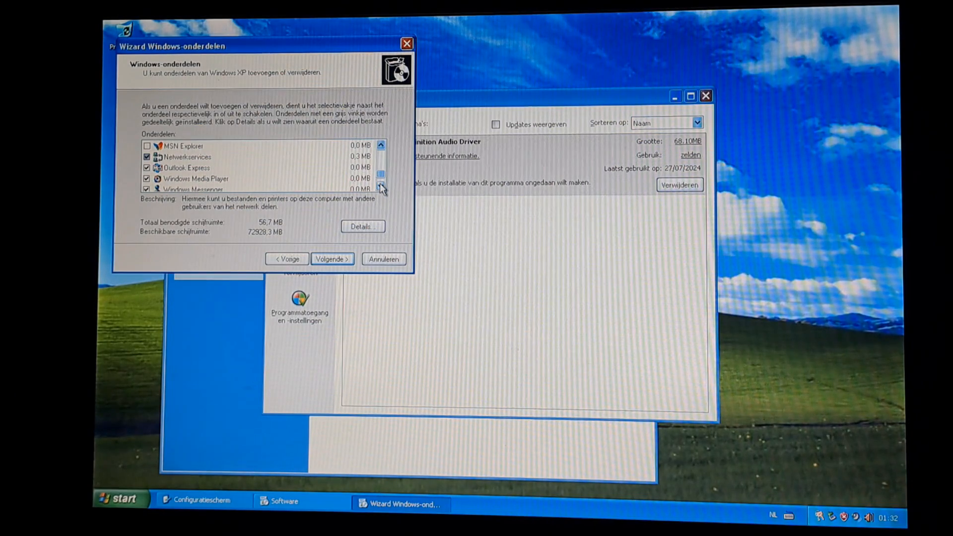
{"action": "left_click", "coordinate": [190, 156]}
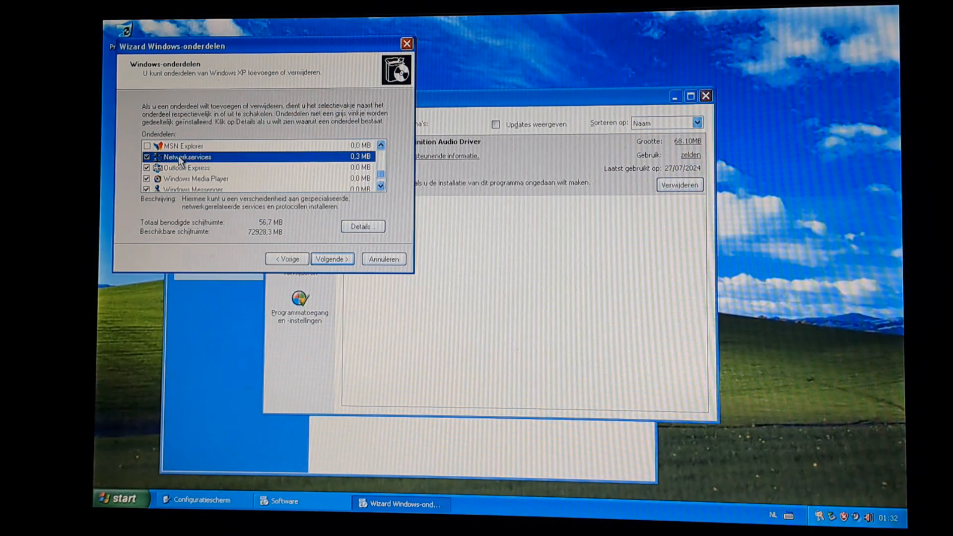
{"action": "left_click", "coordinate": [147, 157]}
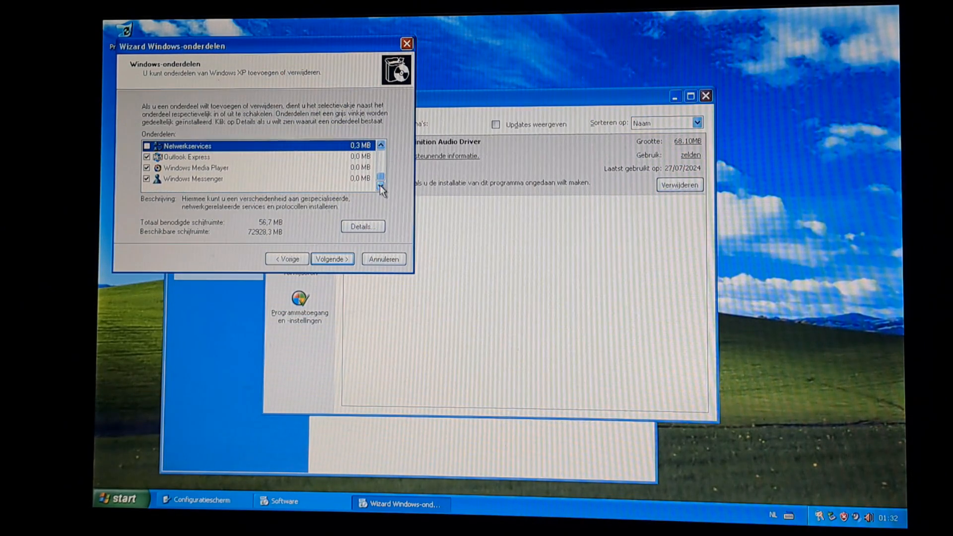
{"action": "left_click", "coordinate": [195, 178]}
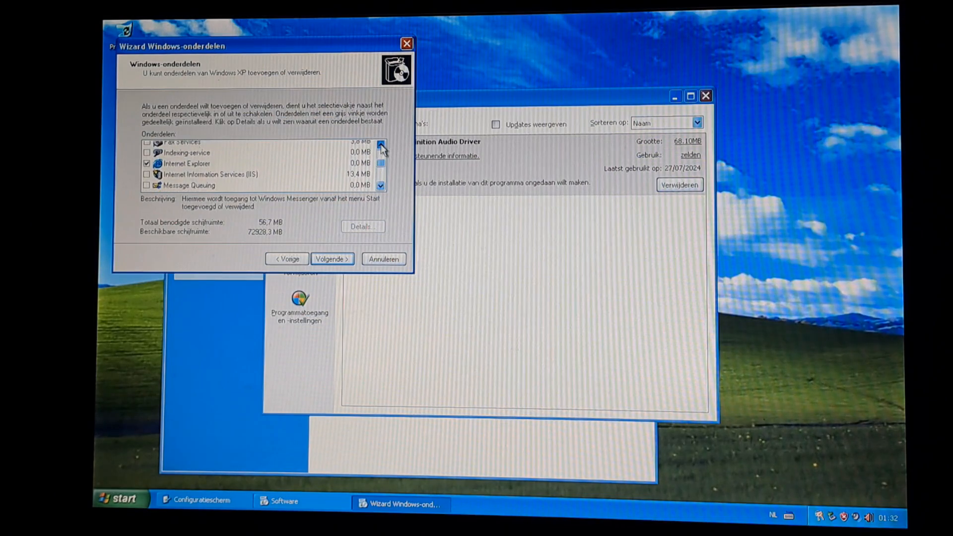
{"action": "left_click", "coordinate": [380, 146]}
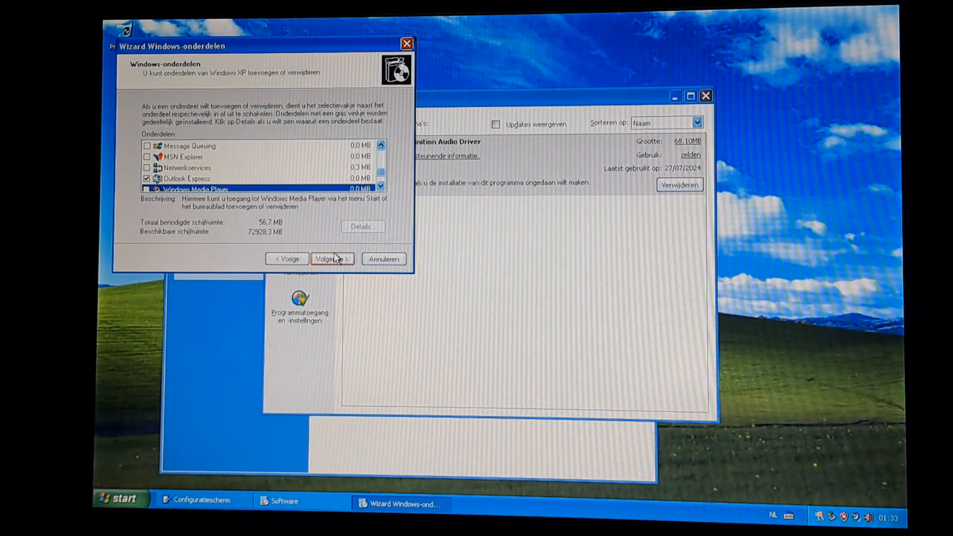
{"action": "left_click", "coordinate": [333, 258]}
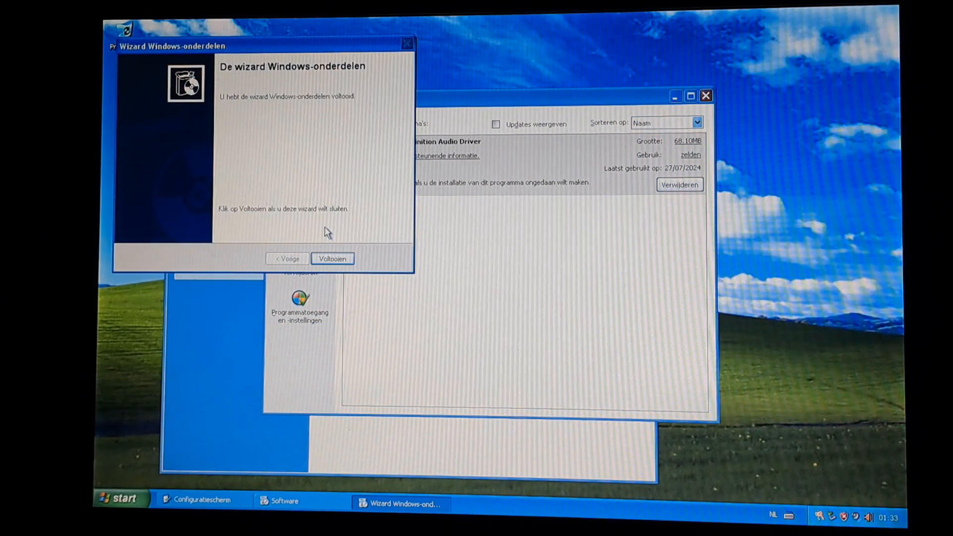
Step: Complete the components wizard with Voltooien and confirm the restart with Ja
{"action": "left_click", "coordinate": [332, 258]}
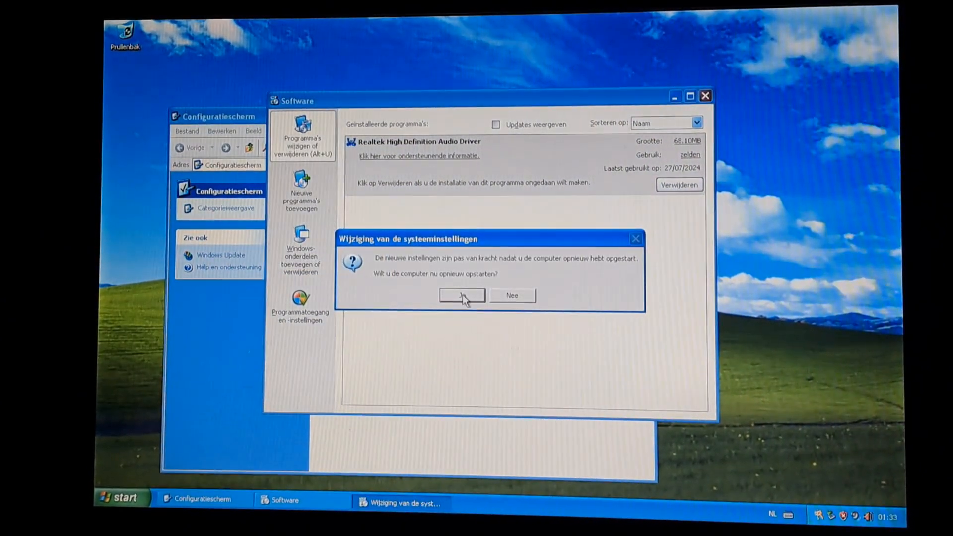
{"action": "left_click", "coordinate": [461, 295]}
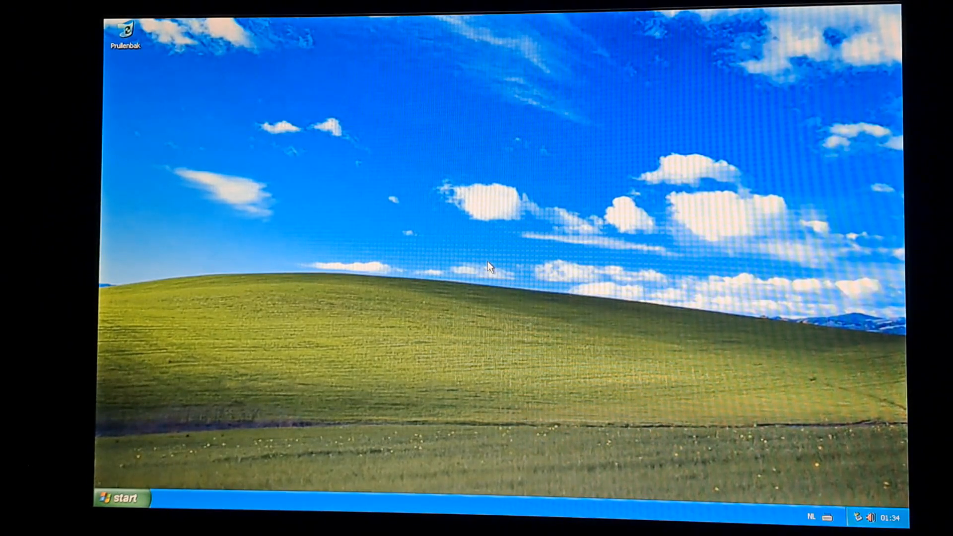
Step: Reopen Configuratiescherm from the Start menu after the restart
{"action": "left_click", "coordinate": [121, 498]}
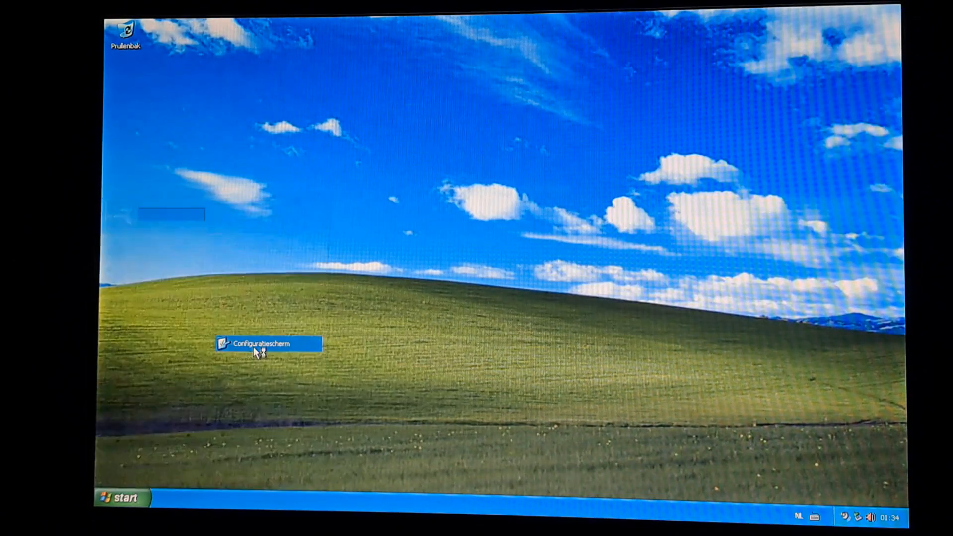
{"action": "double_click", "coordinate": [268, 344]}
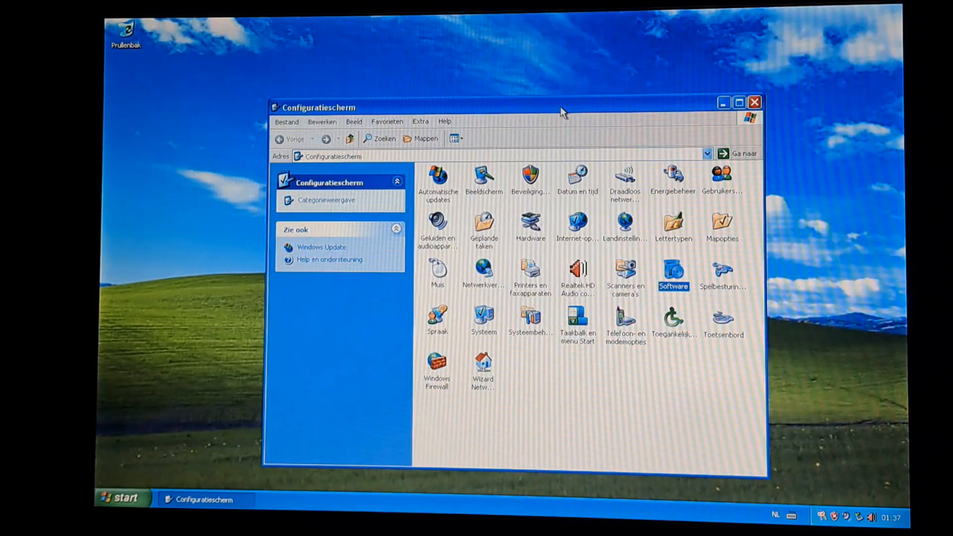
Step: Reach Deze computer through the folder tree, view its Eigenschappen, then close the window
{"action": "left_click", "coordinate": [425, 138]}
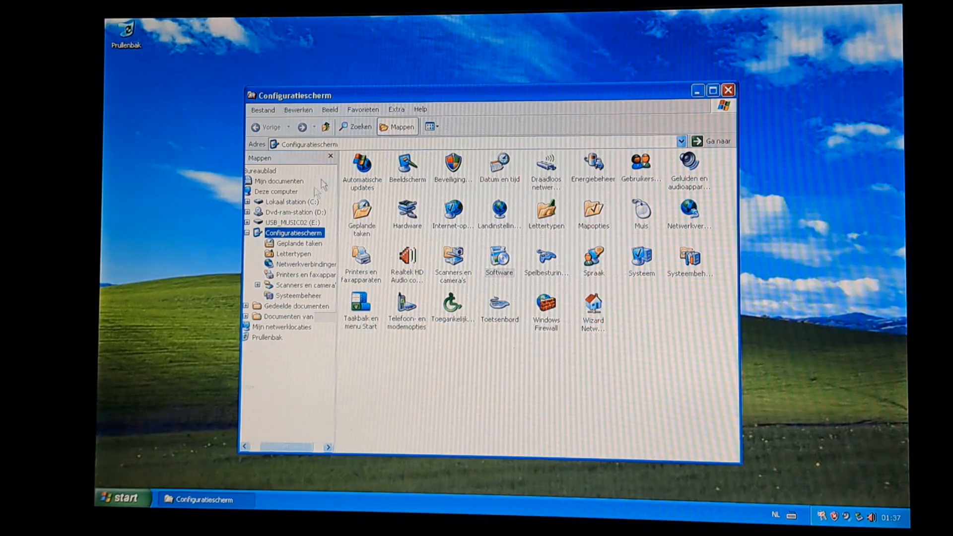
{"action": "left_click", "coordinate": [277, 190]}
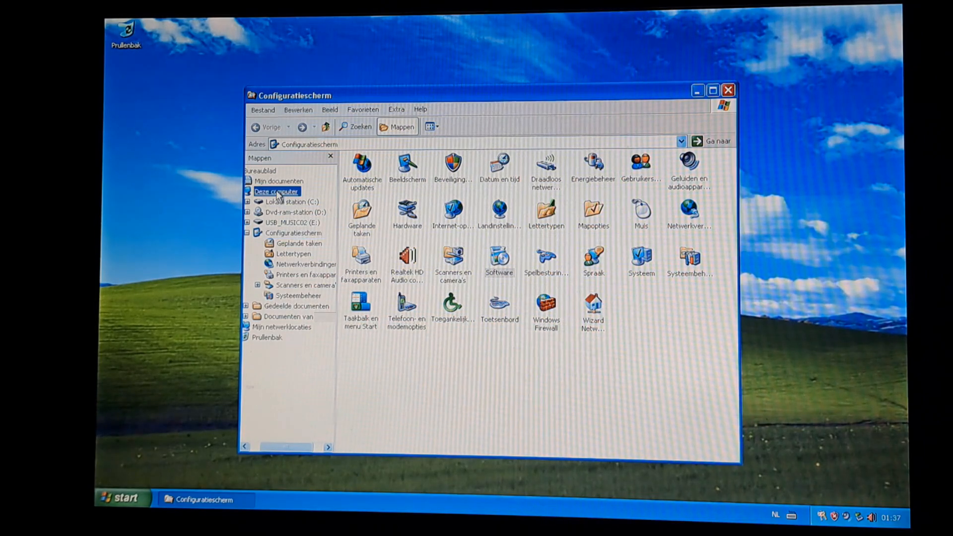
{"action": "right_click", "coordinate": [276, 191]}
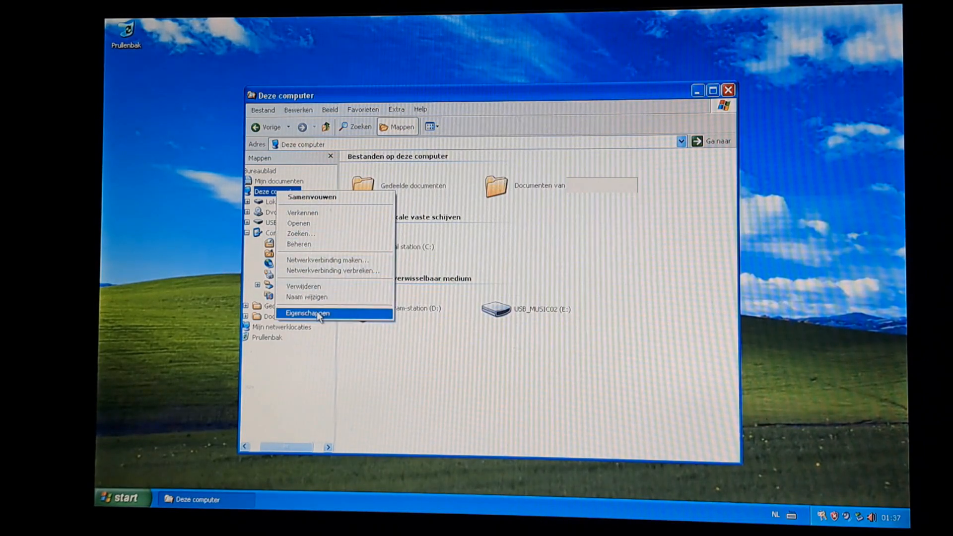
{"action": "left_click", "coordinate": [309, 313]}
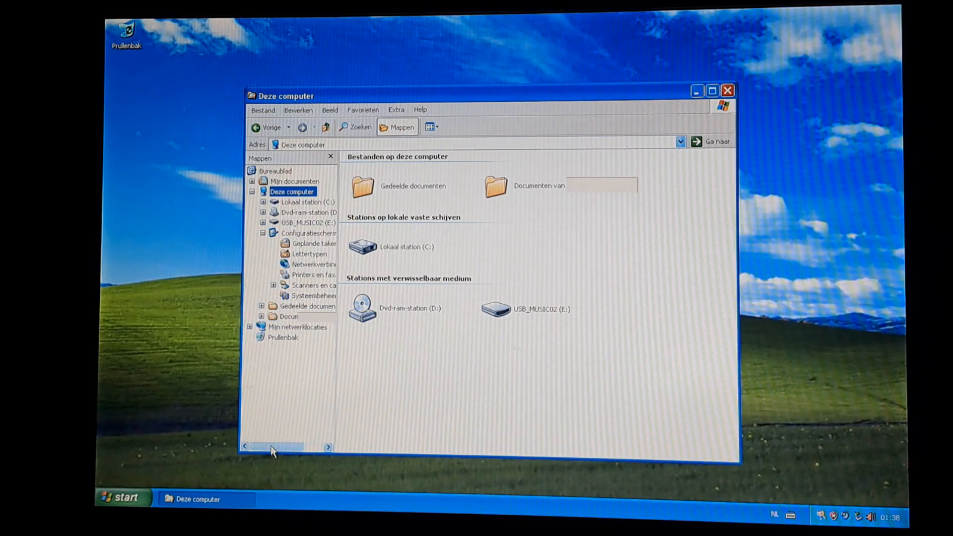
{"action": "left_click_drag", "start_coordinate": [267, 446], "coordinate": [316, 446]}
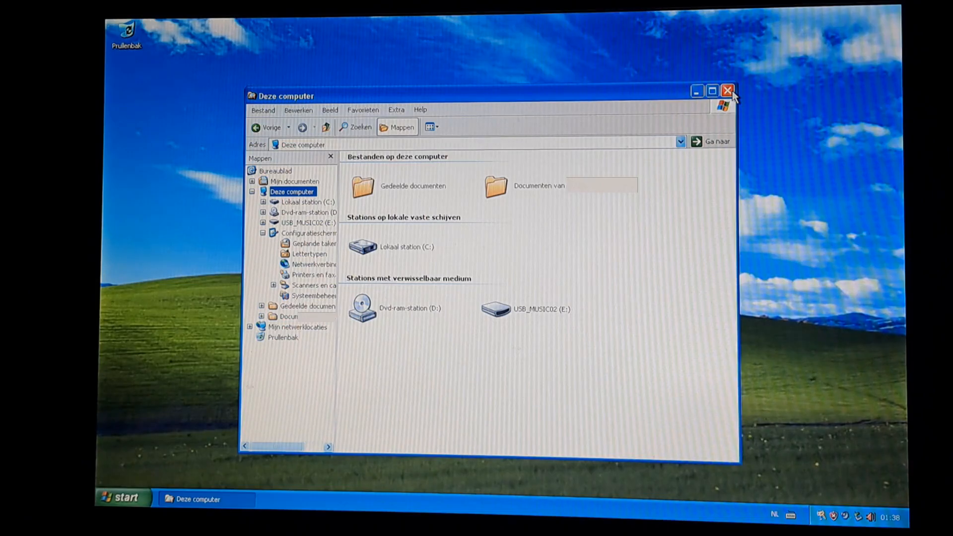
{"action": "left_click", "coordinate": [728, 90]}
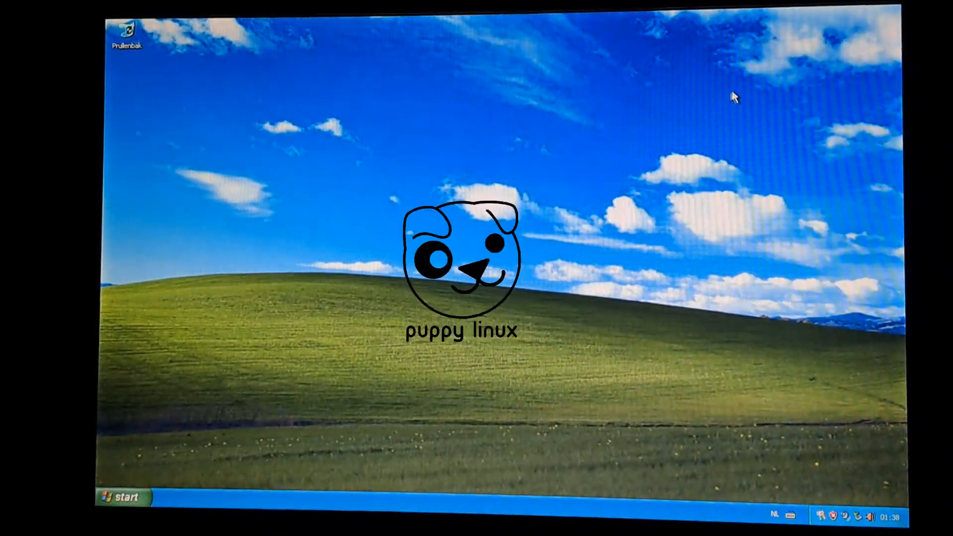